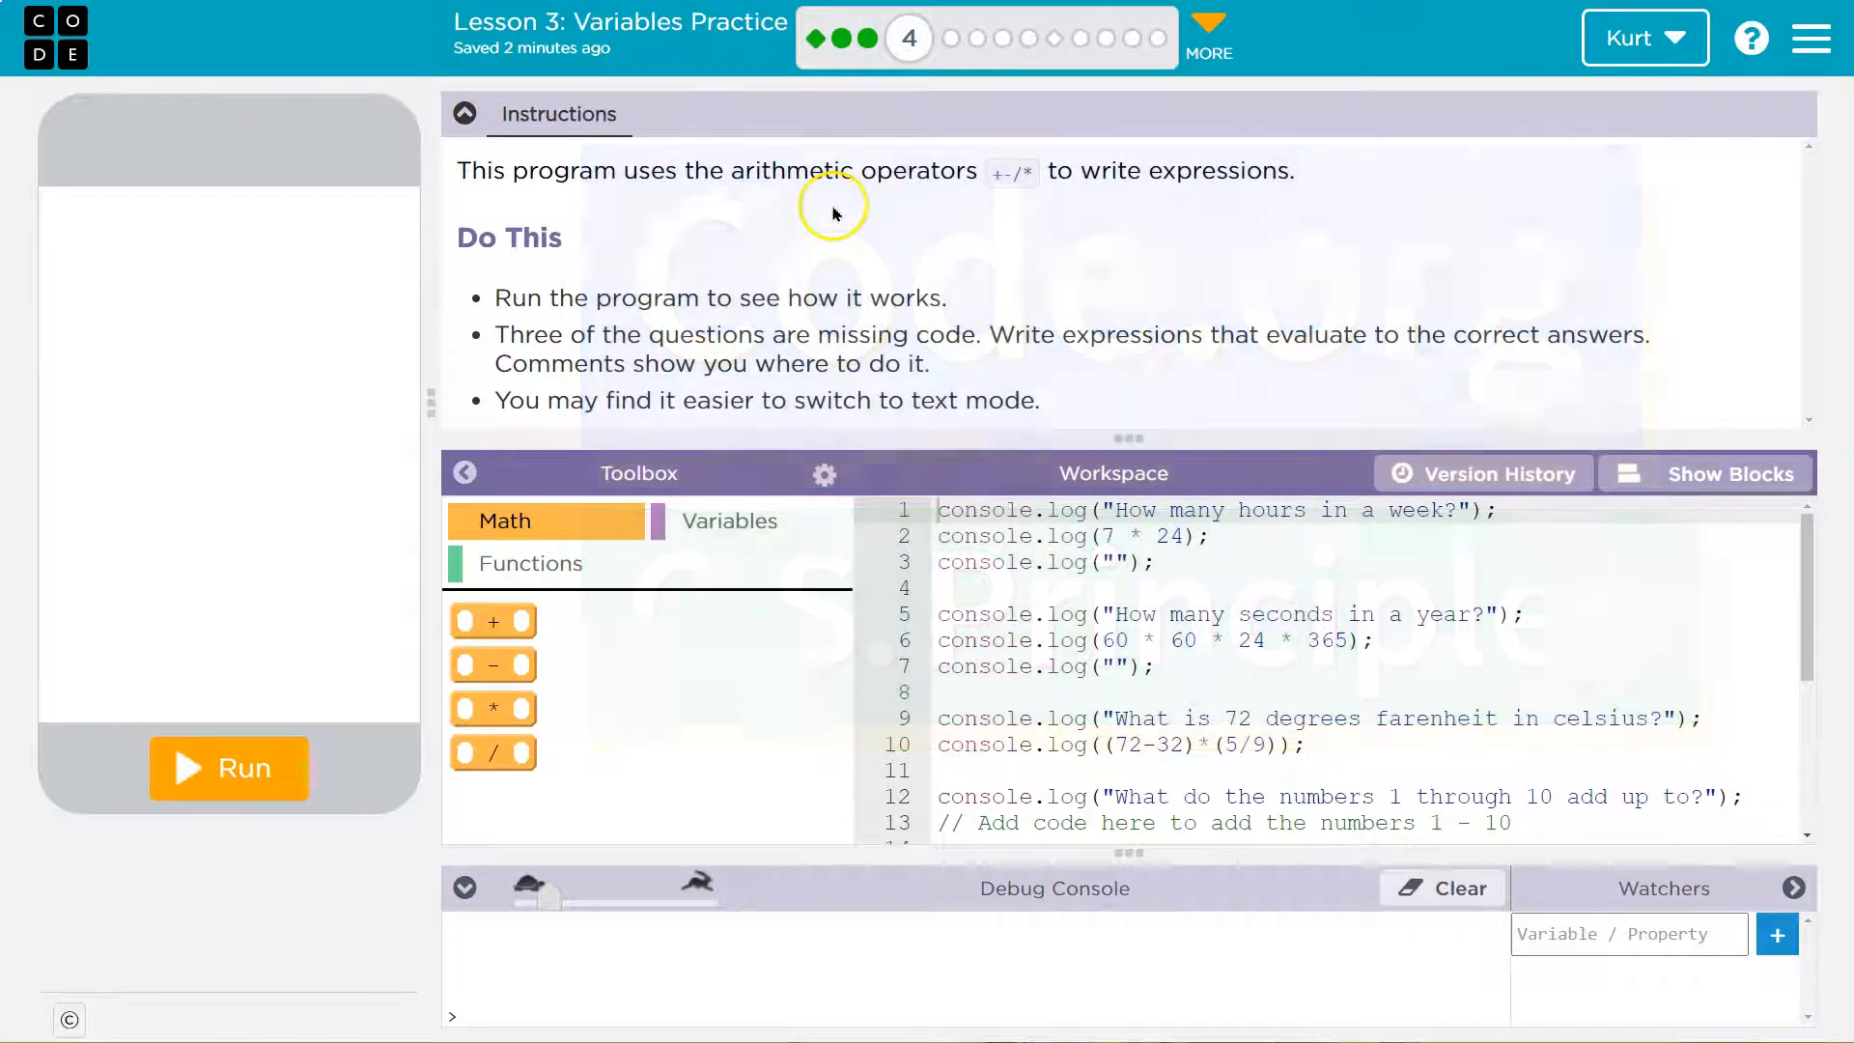
mouse_move(1018, 172)
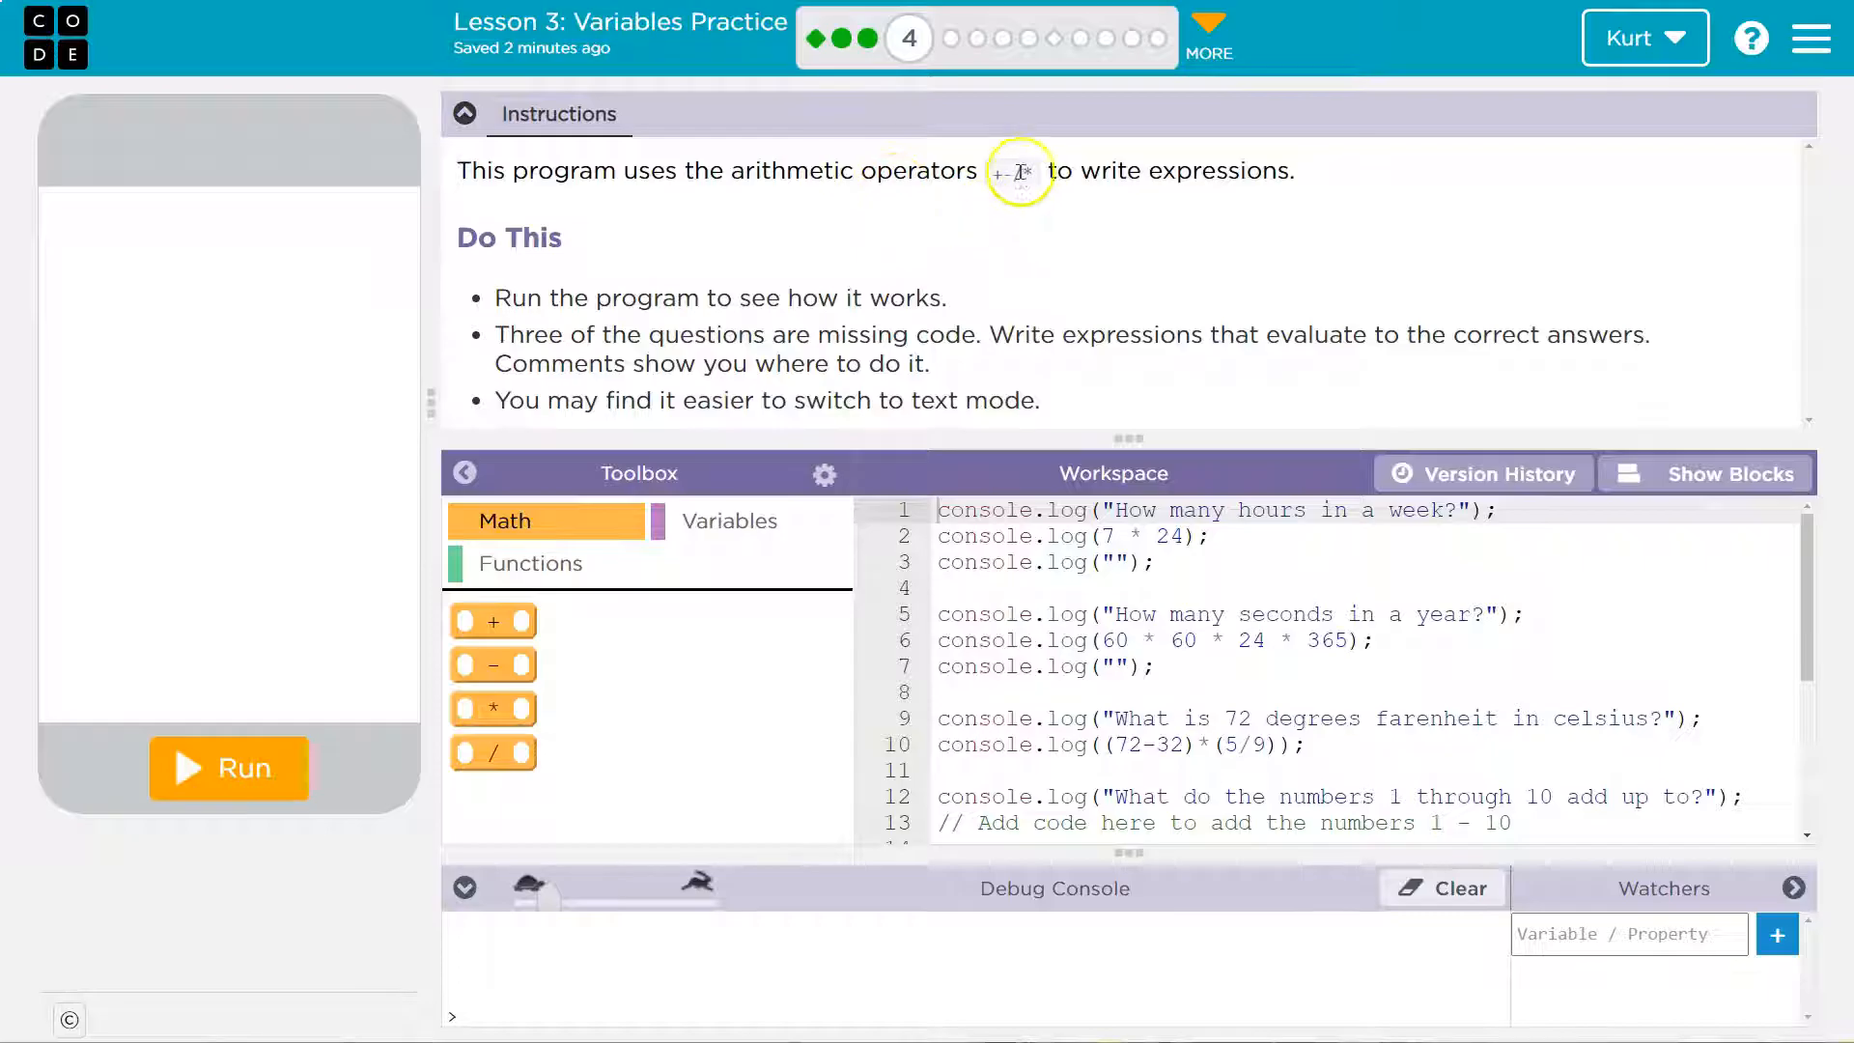
mouse_move(1190, 197)
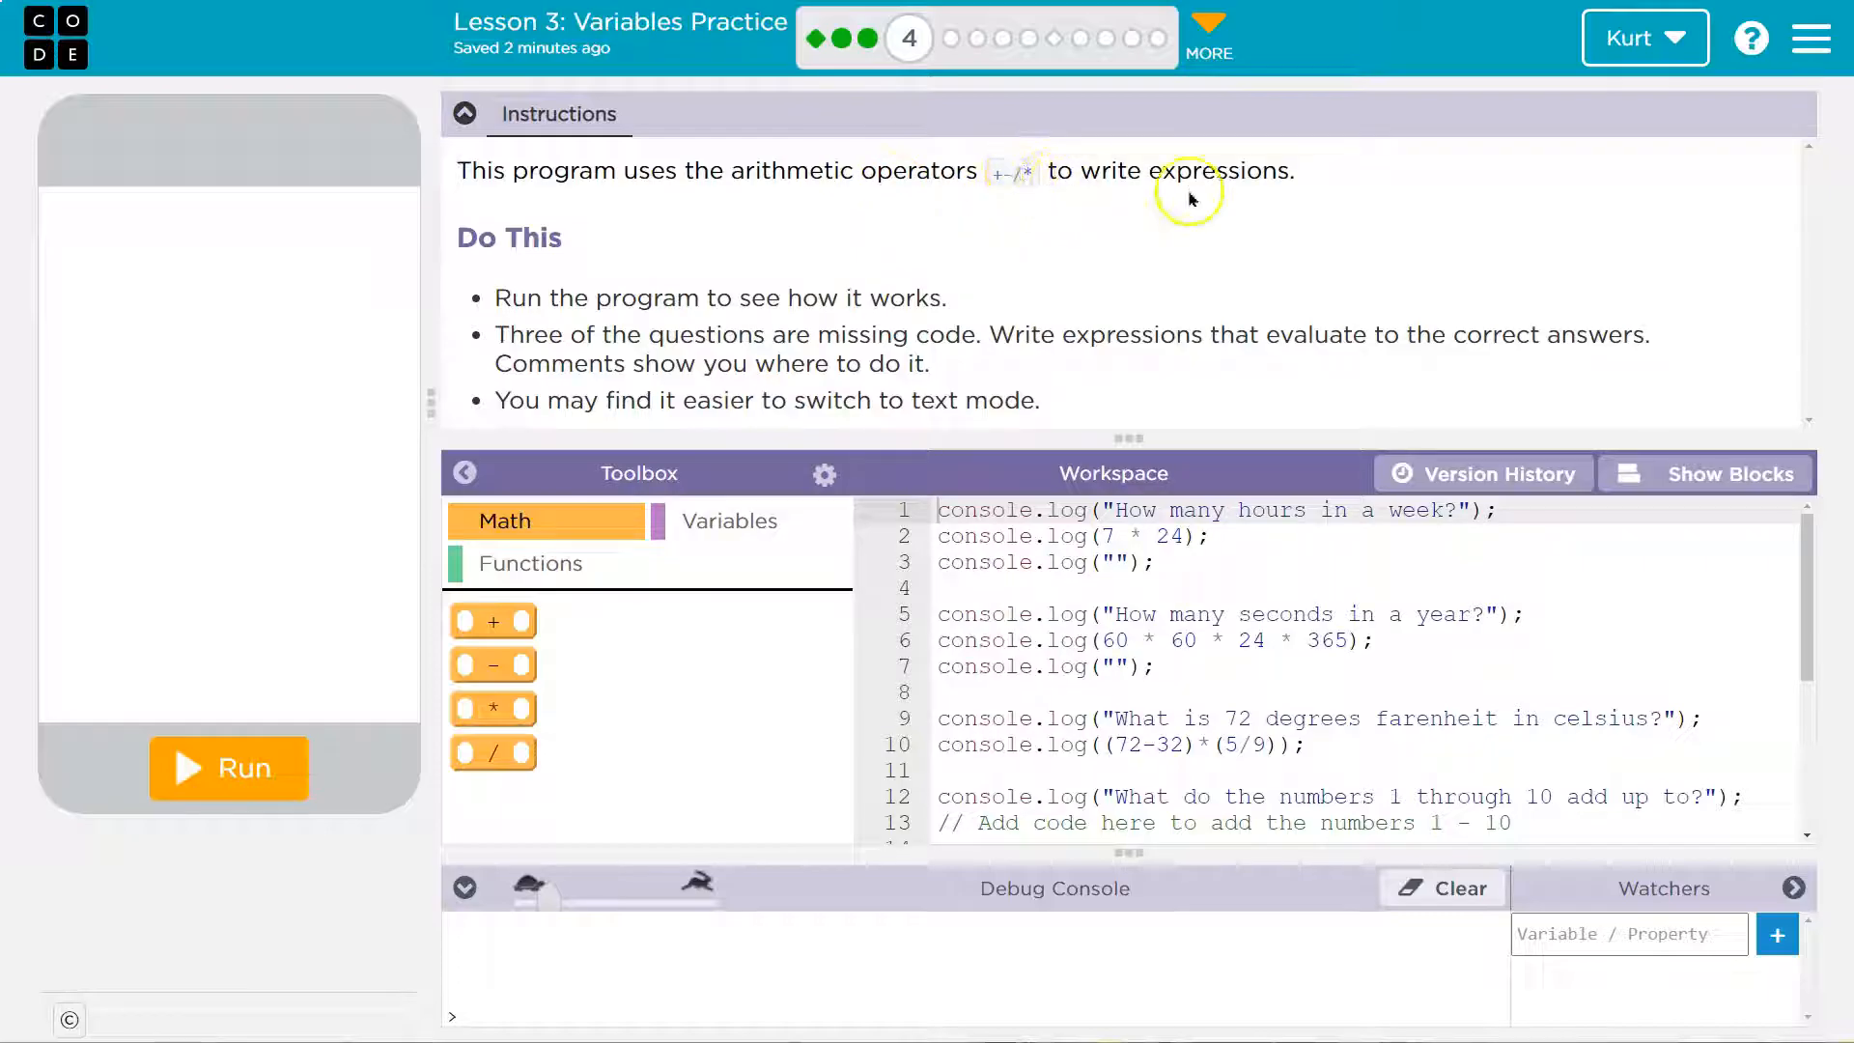
mouse_move(683, 282)
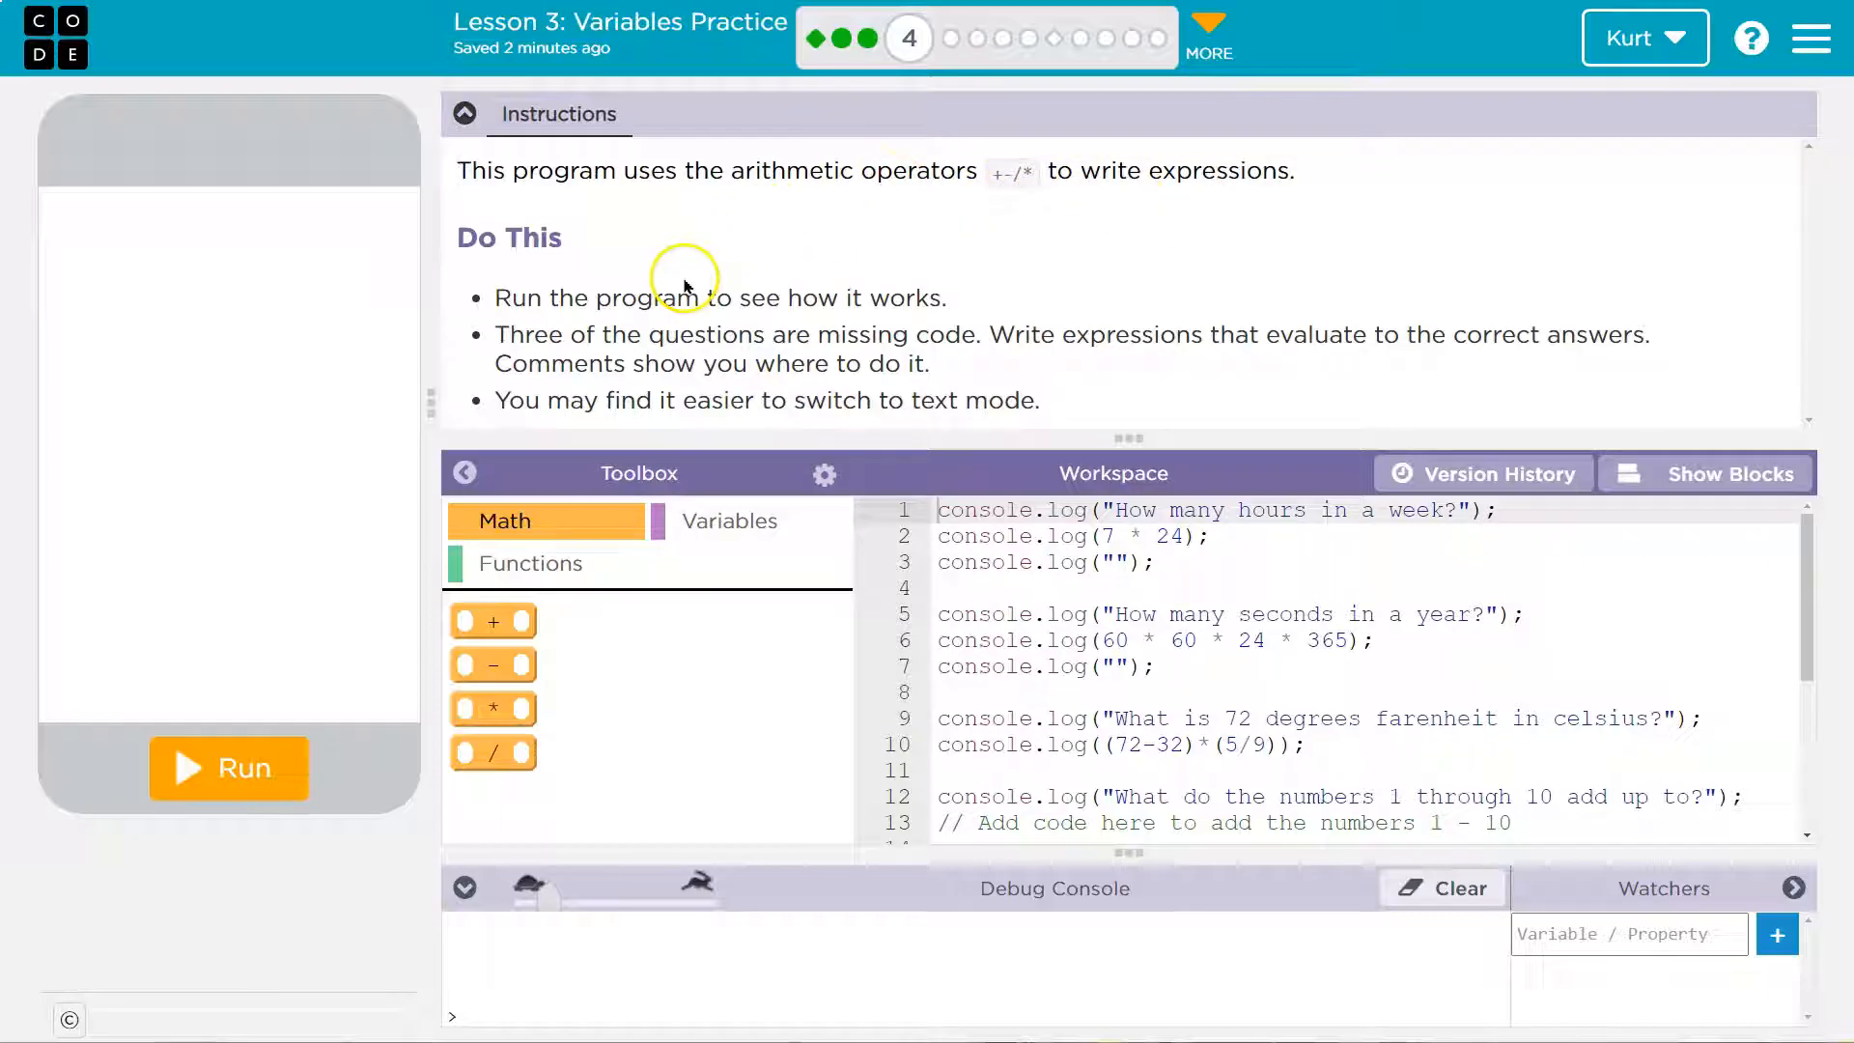
mouse_move(718, 323)
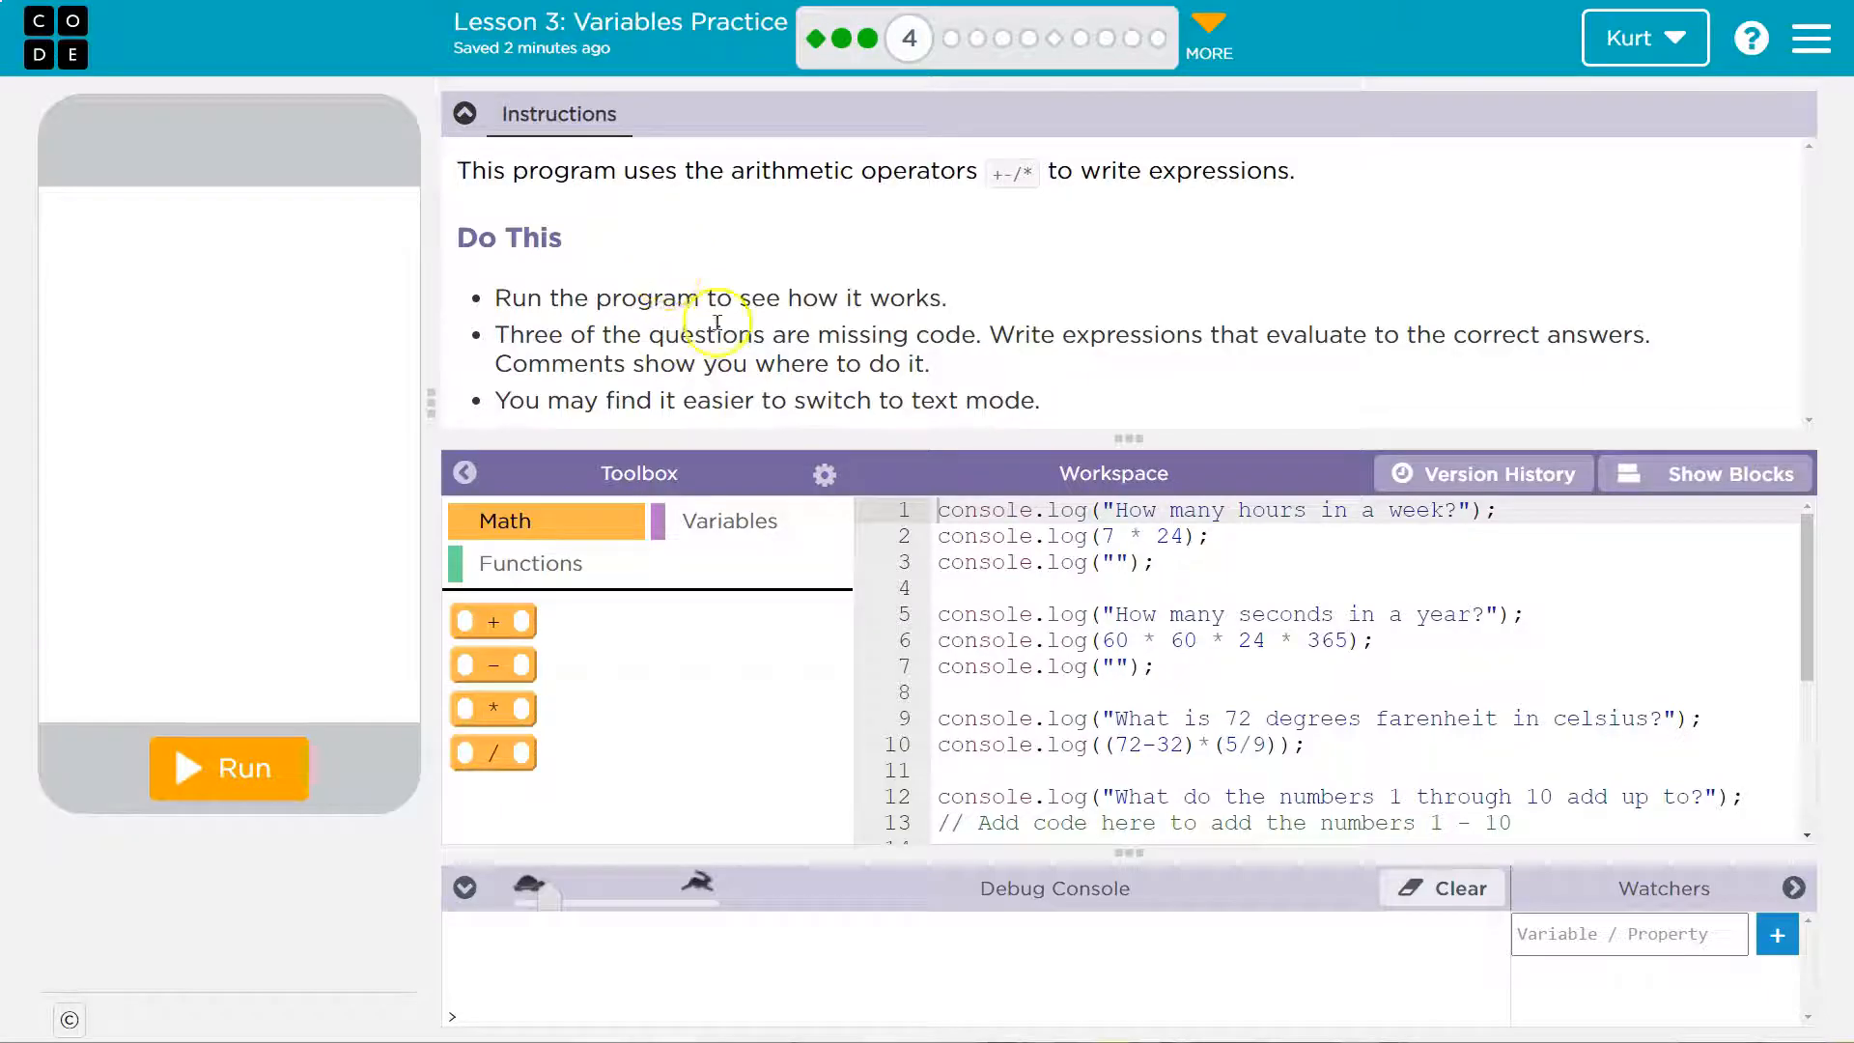
mouse_move(902, 359)
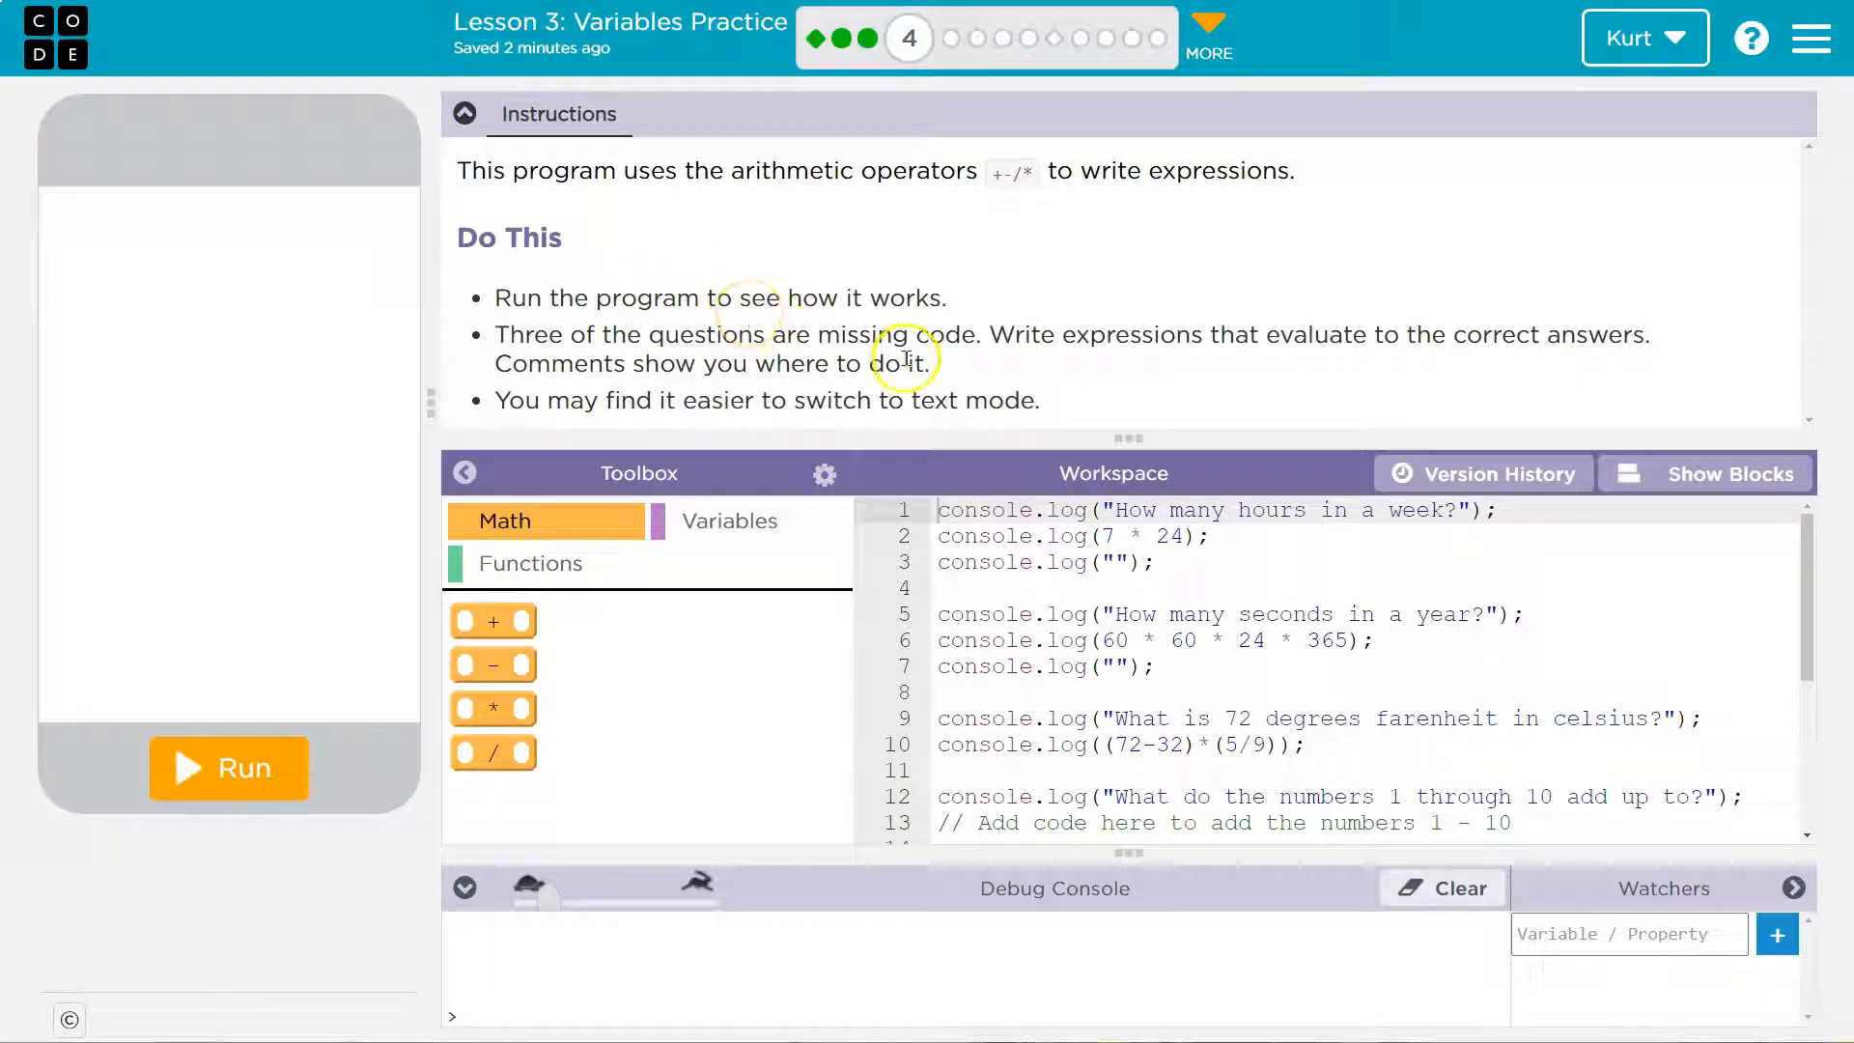
mouse_move(1105, 340)
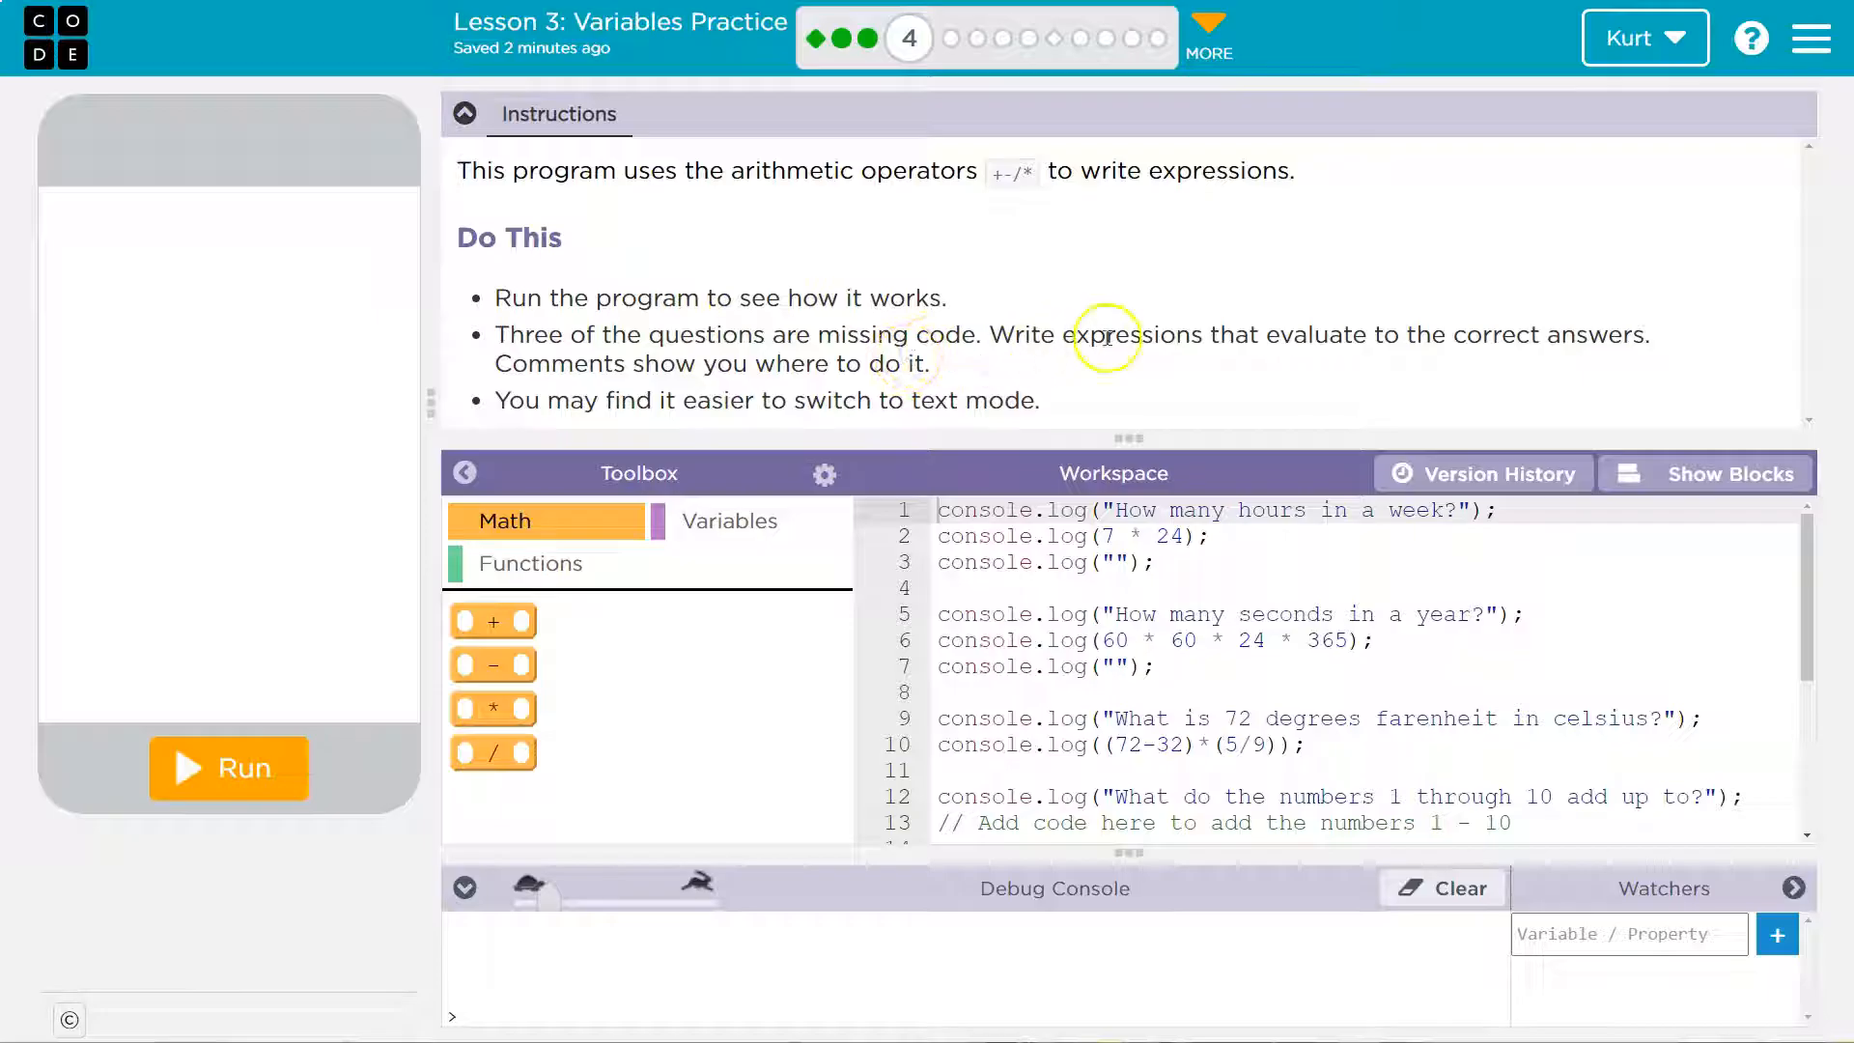
mouse_move(1408, 334)
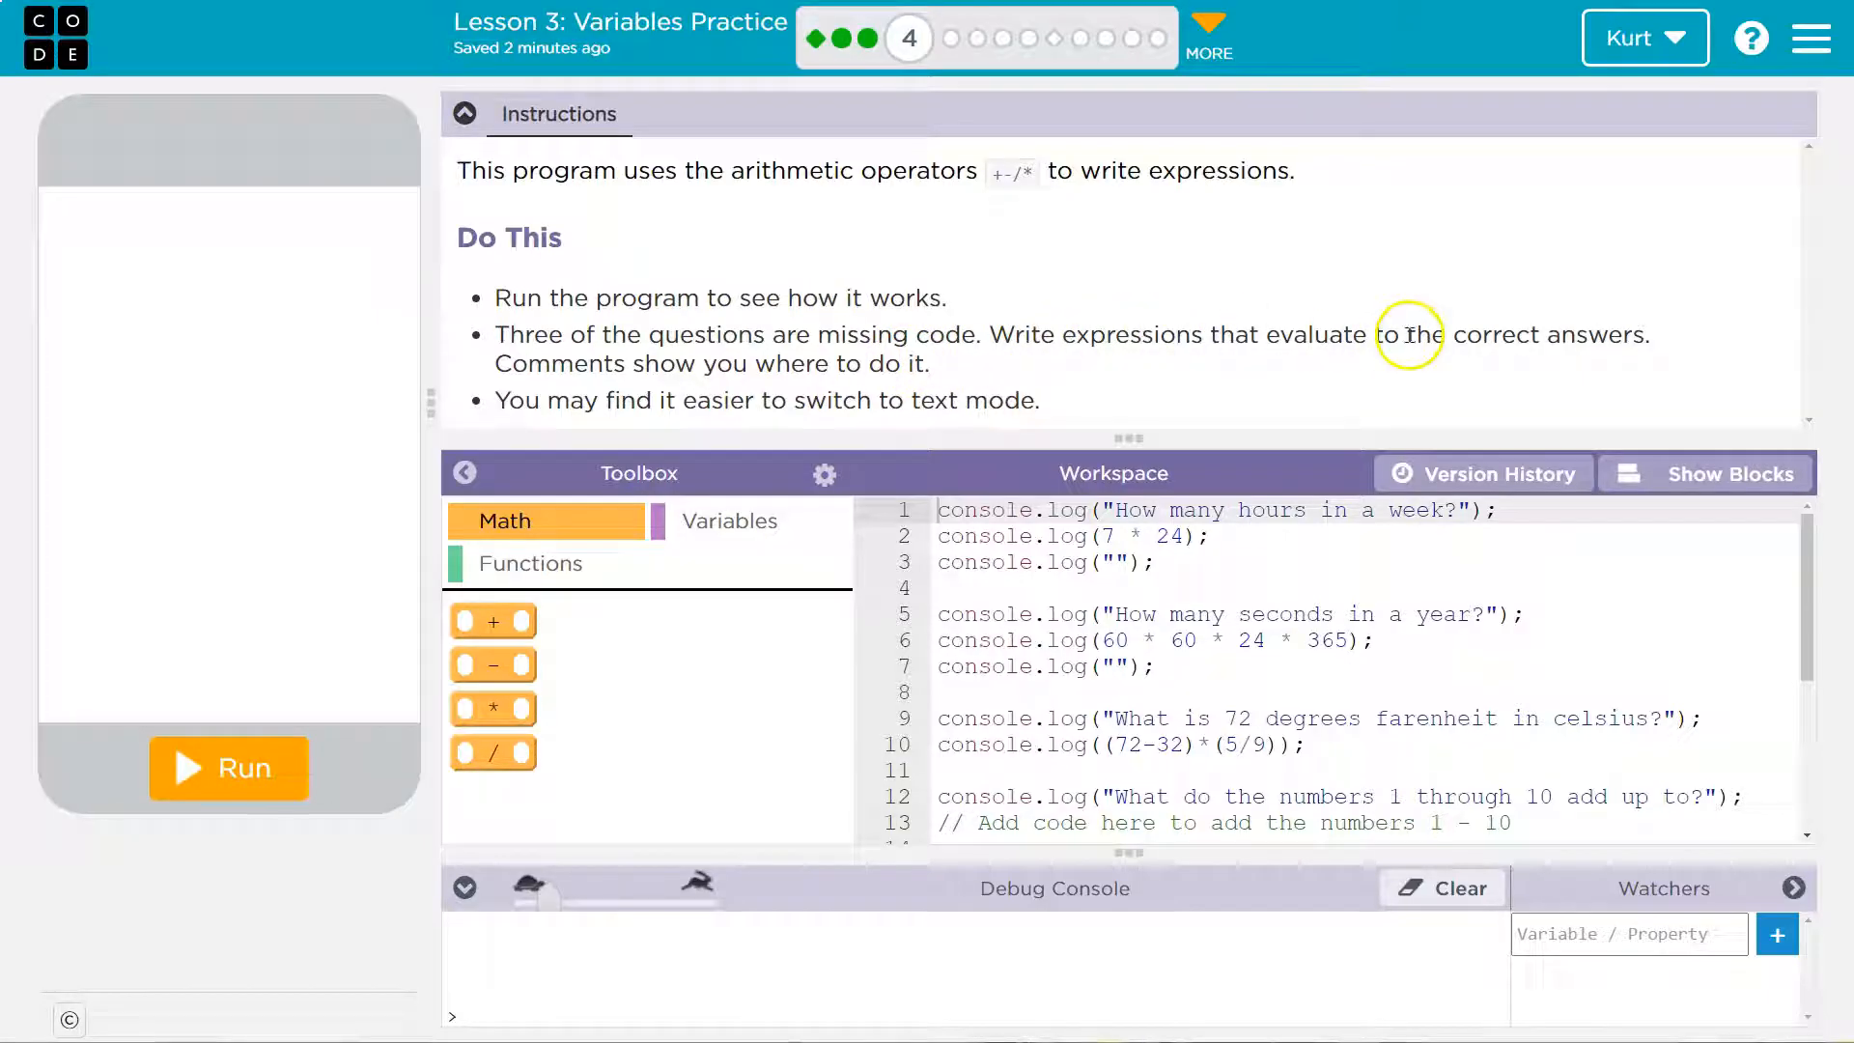
mouse_move(1489, 331)
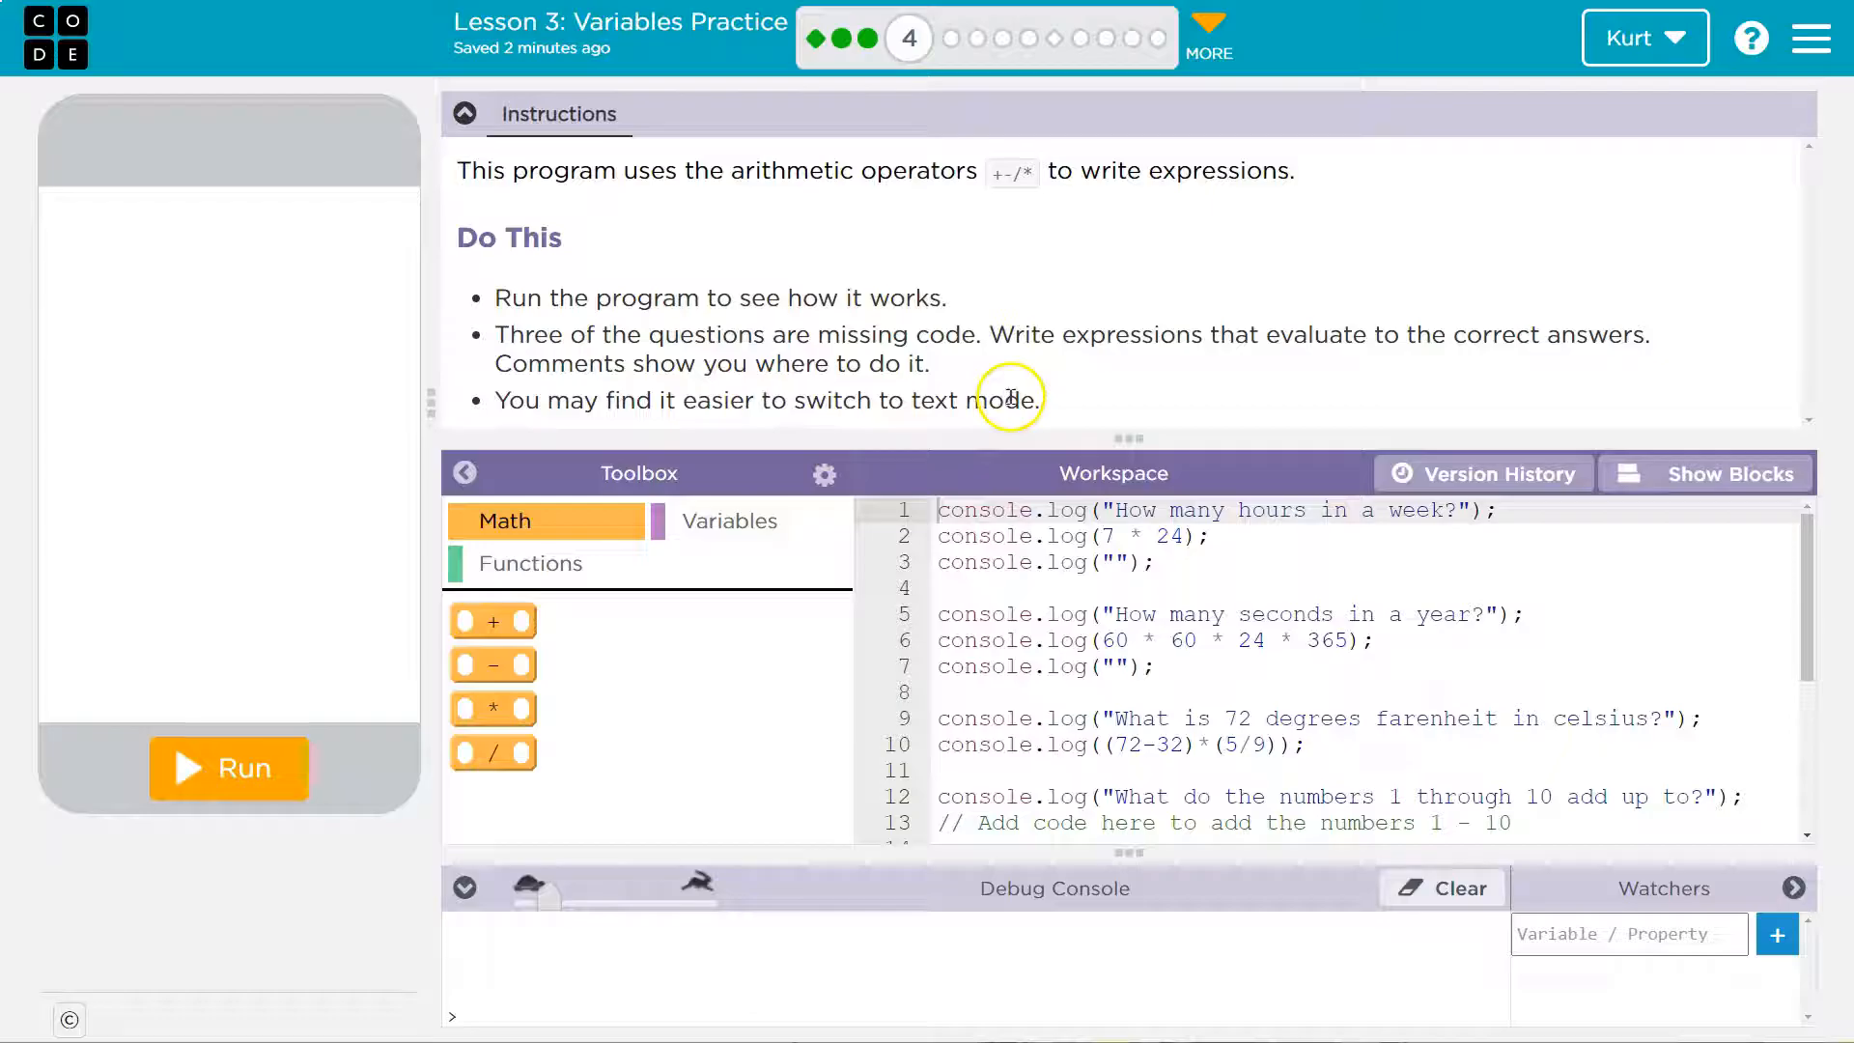
mouse_move(624, 408)
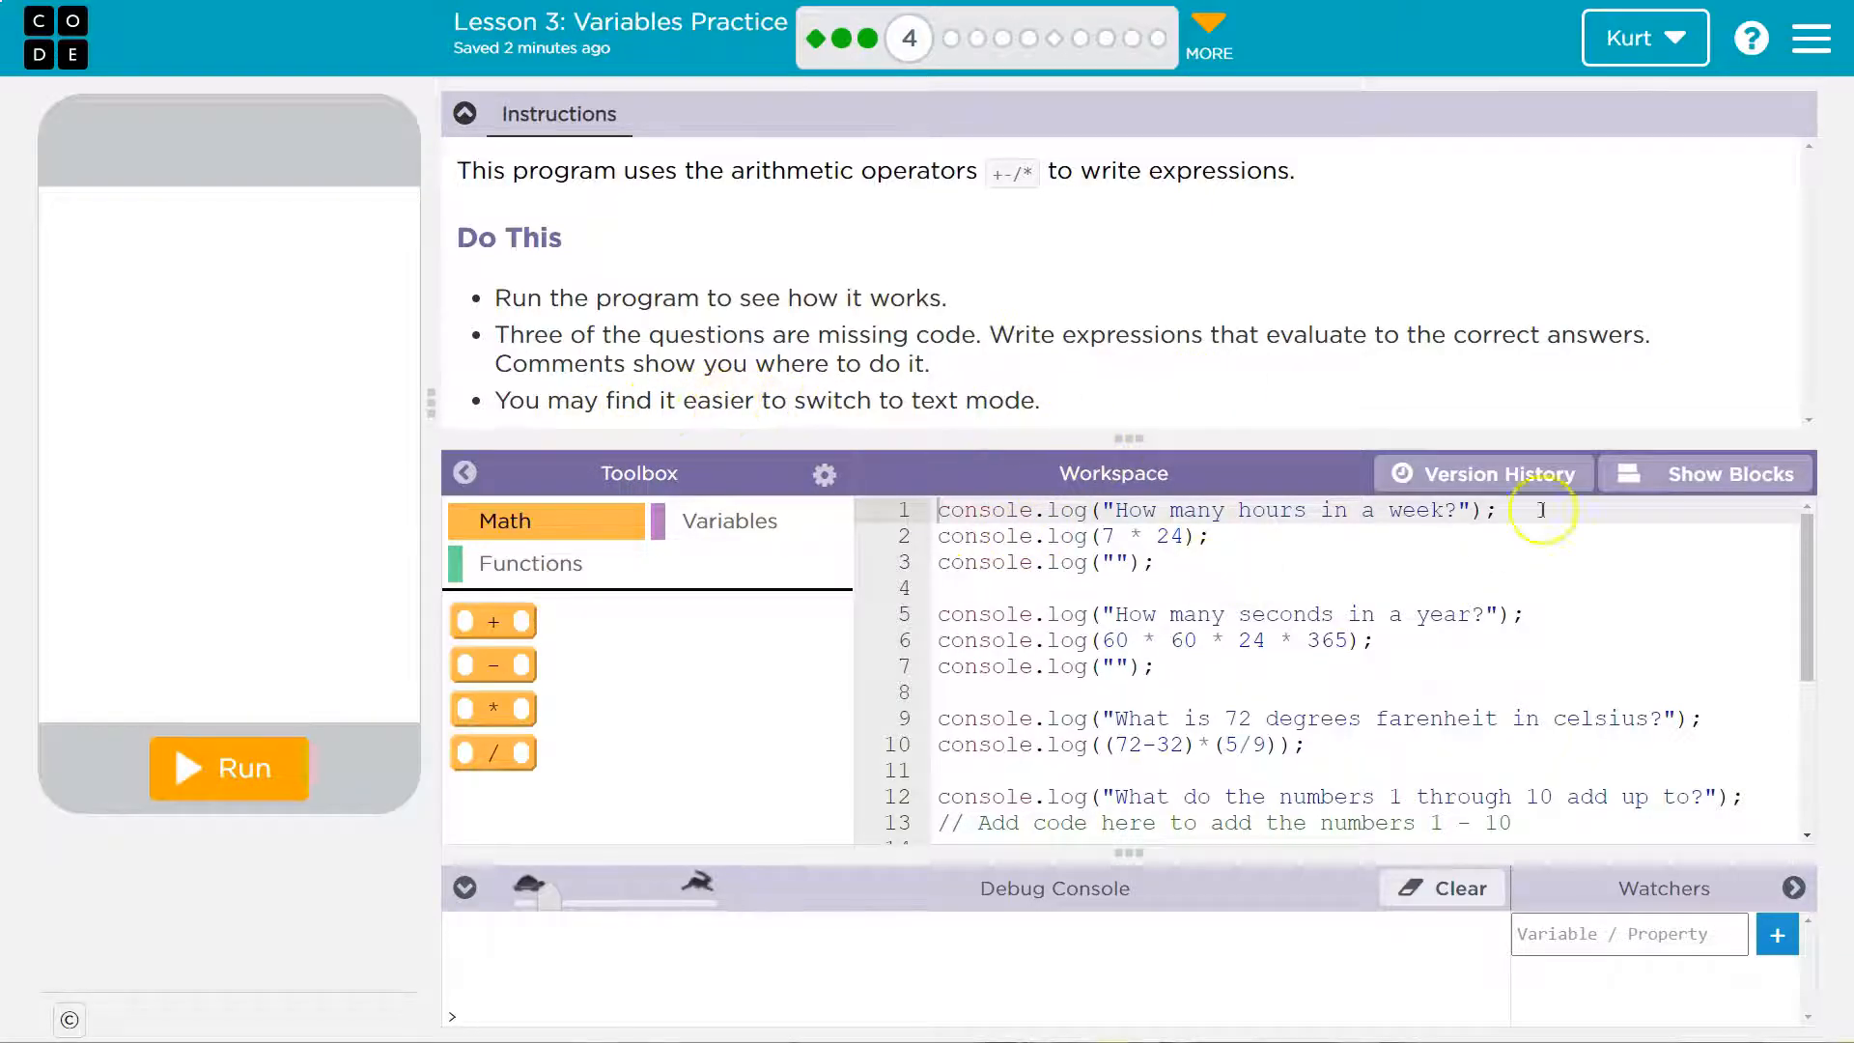
- Switch the workspace to block view and scroll down to the comment placeholders
left_click(1704, 473)
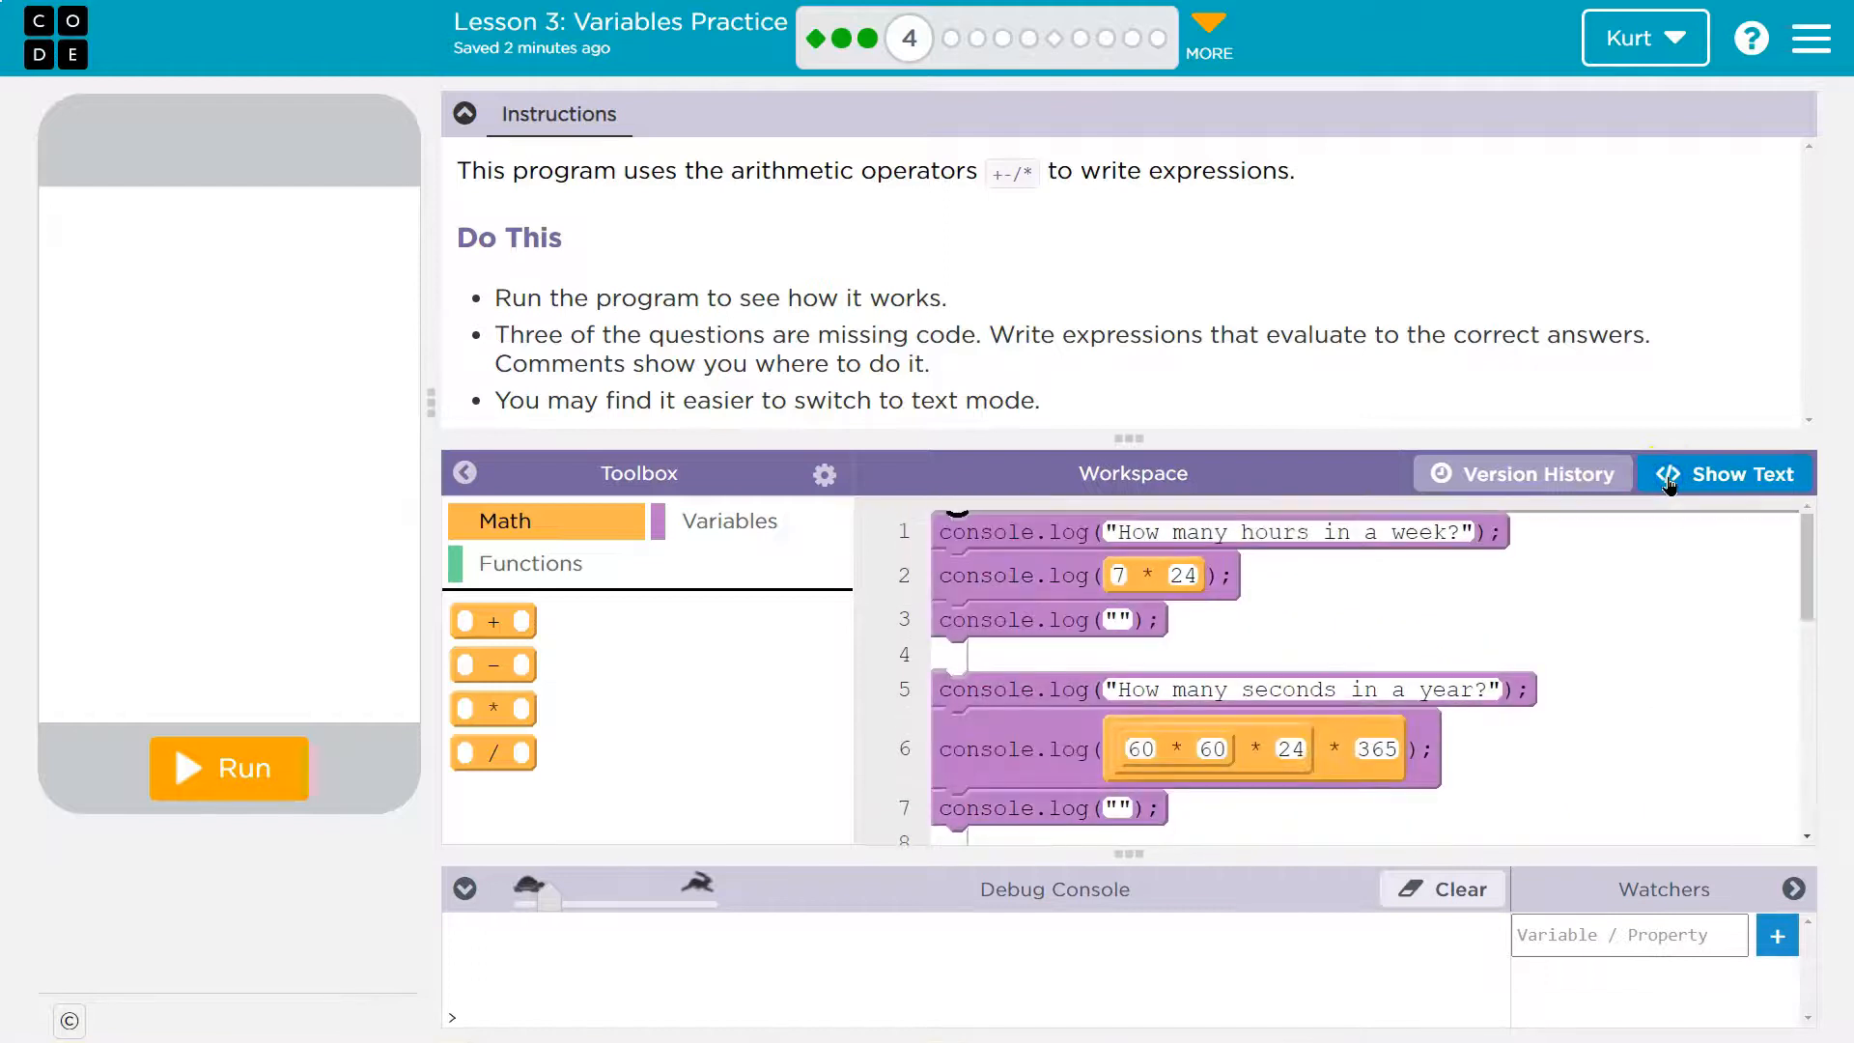
mouse_move(736, 355)
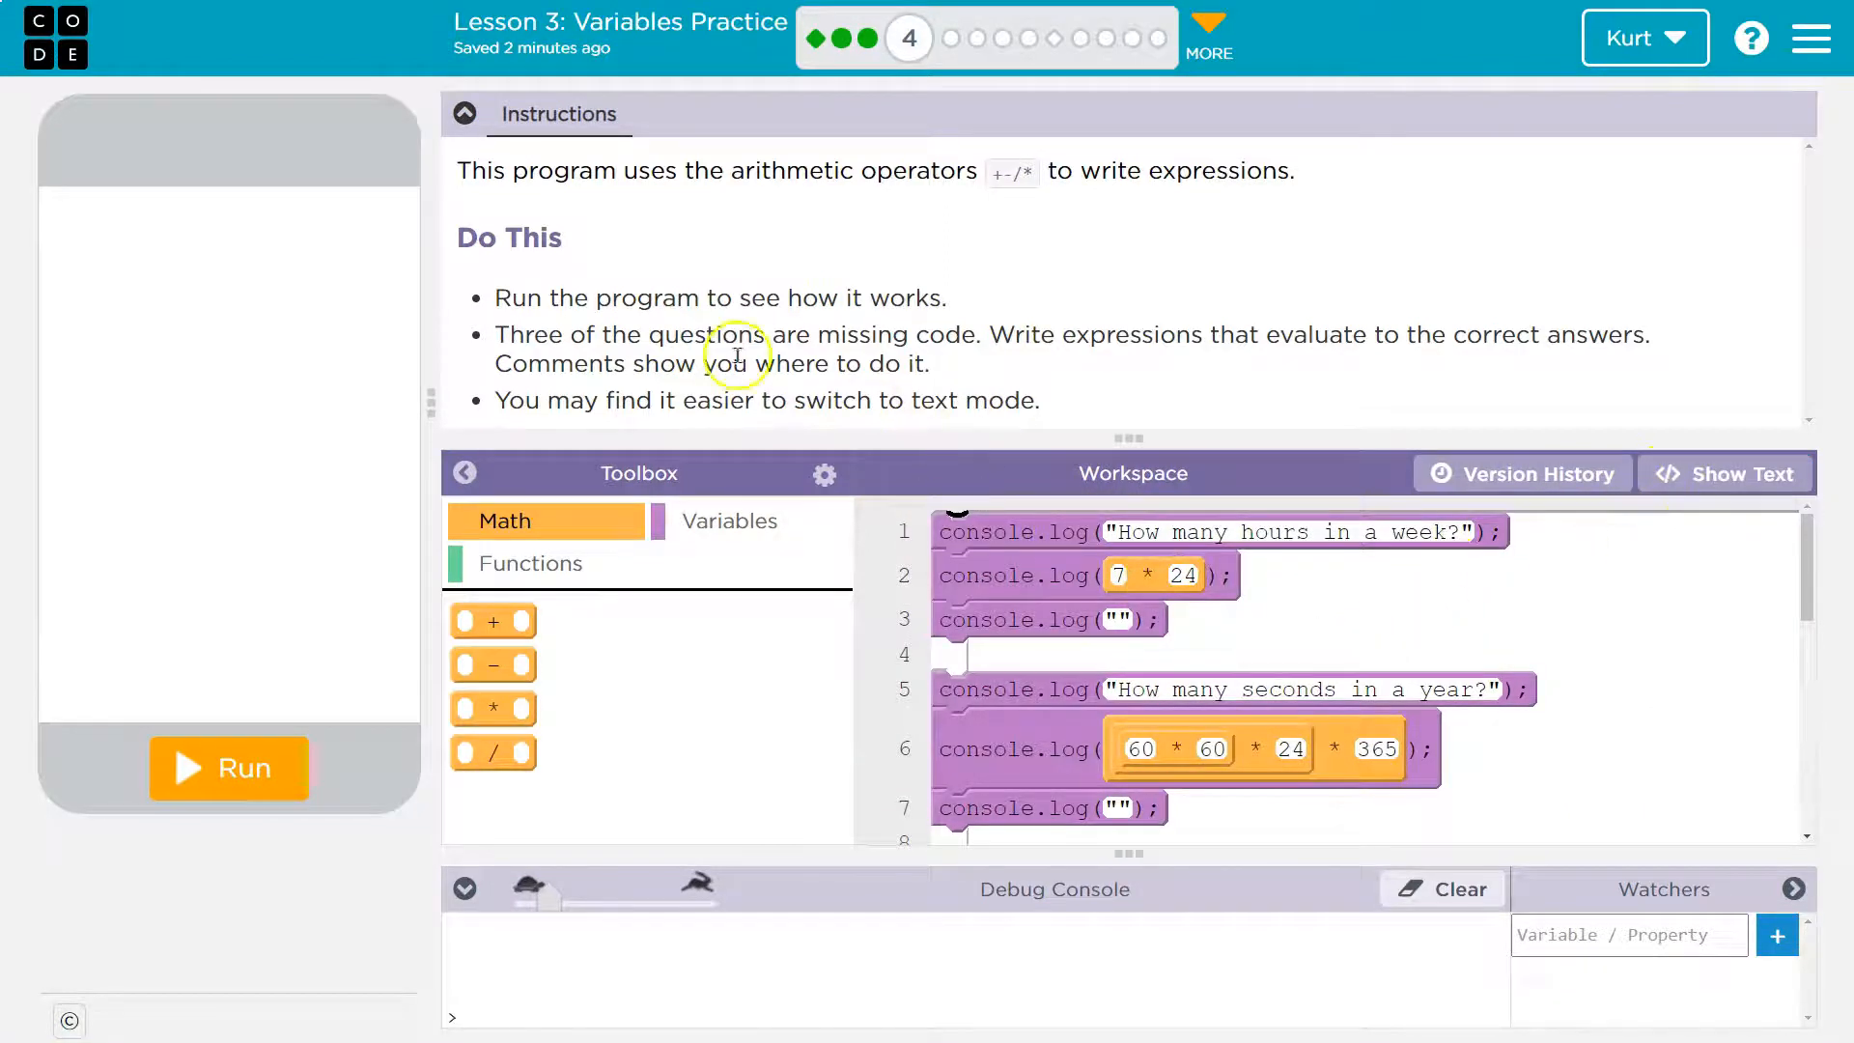
scroll("down", 3)
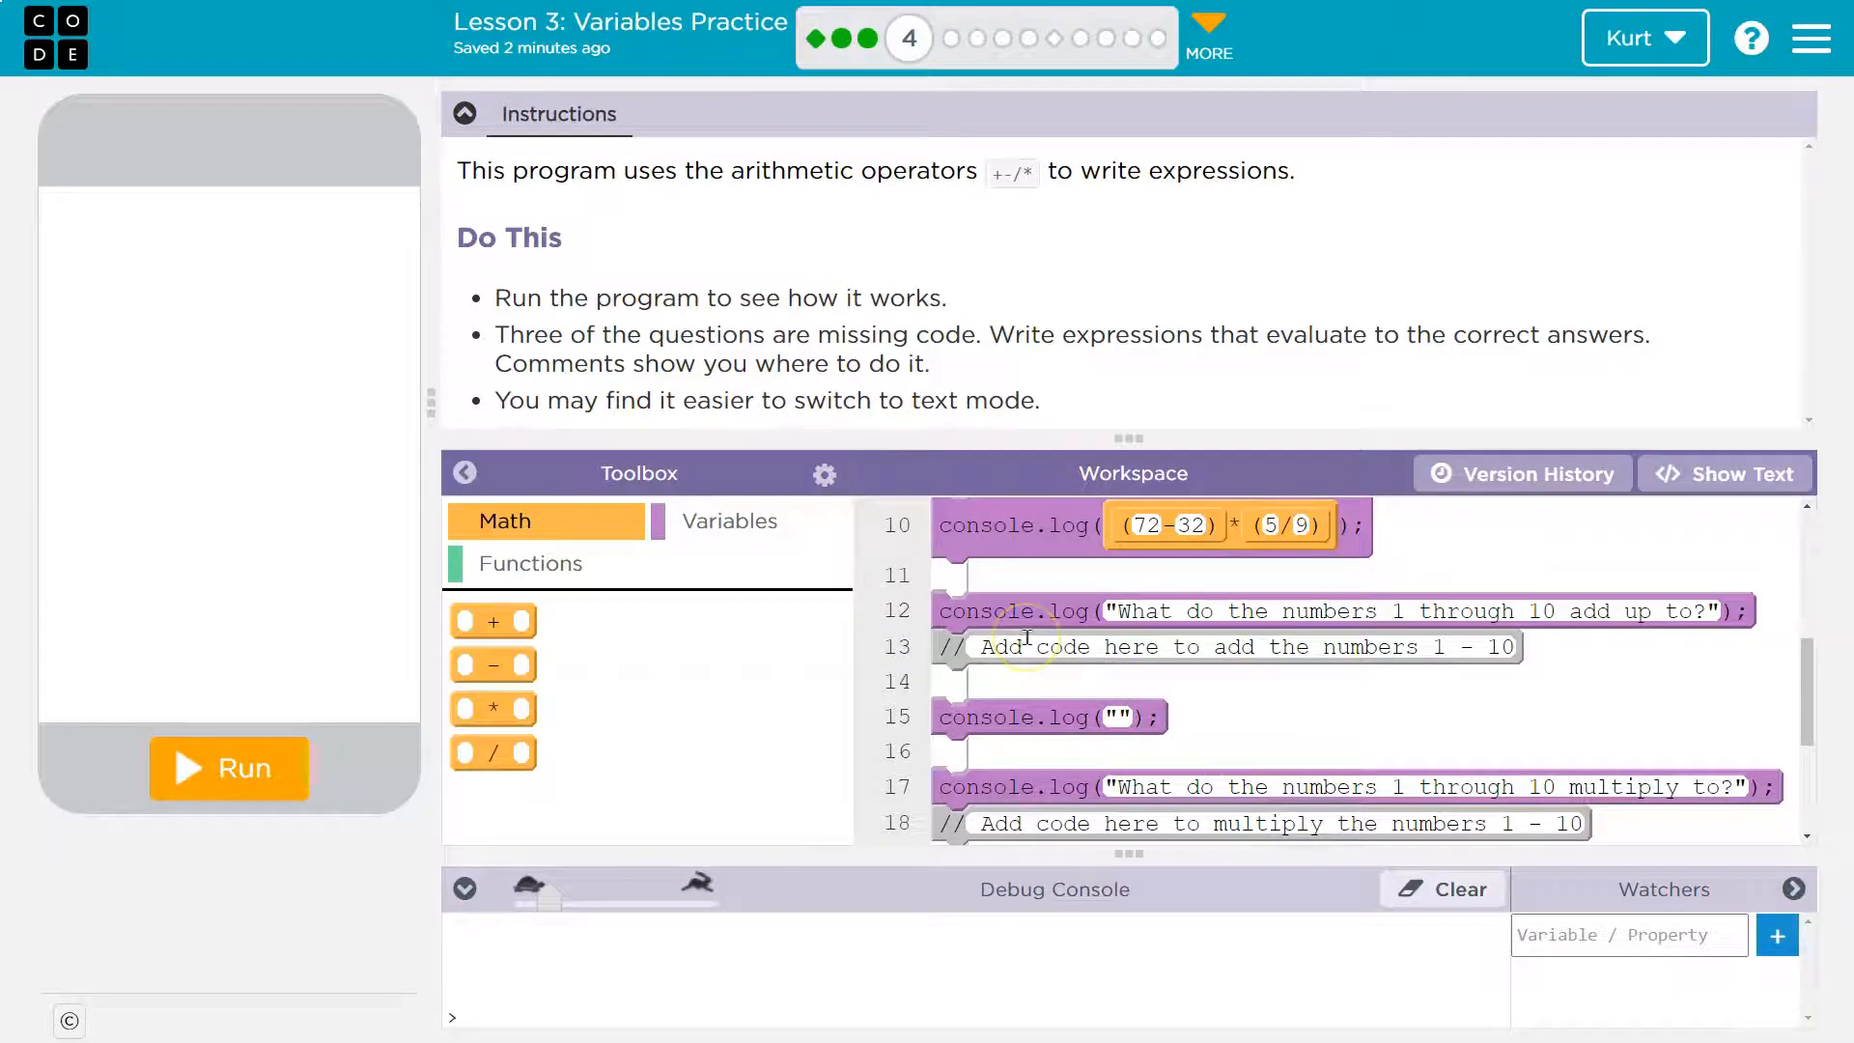
mouse_move(1532, 662)
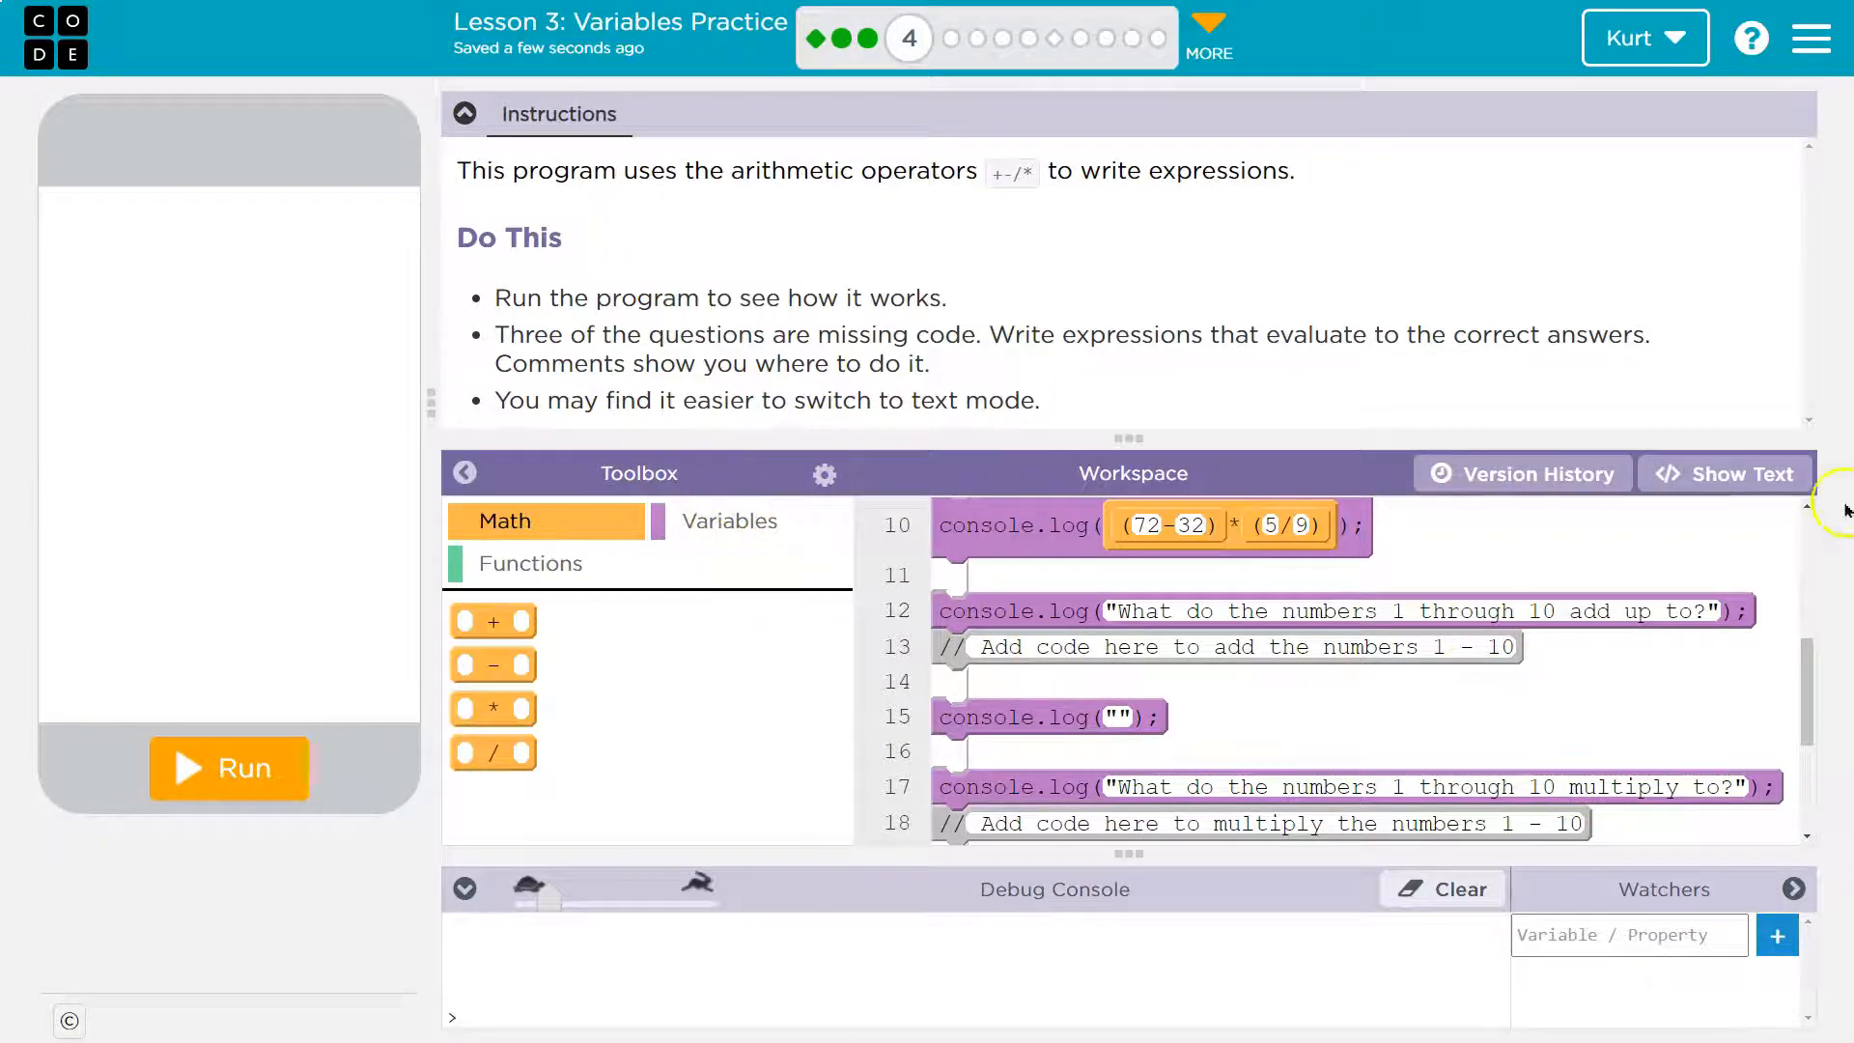
- Switch back to text view and run the program at higher speed so every question prints
left_click(1725, 475)
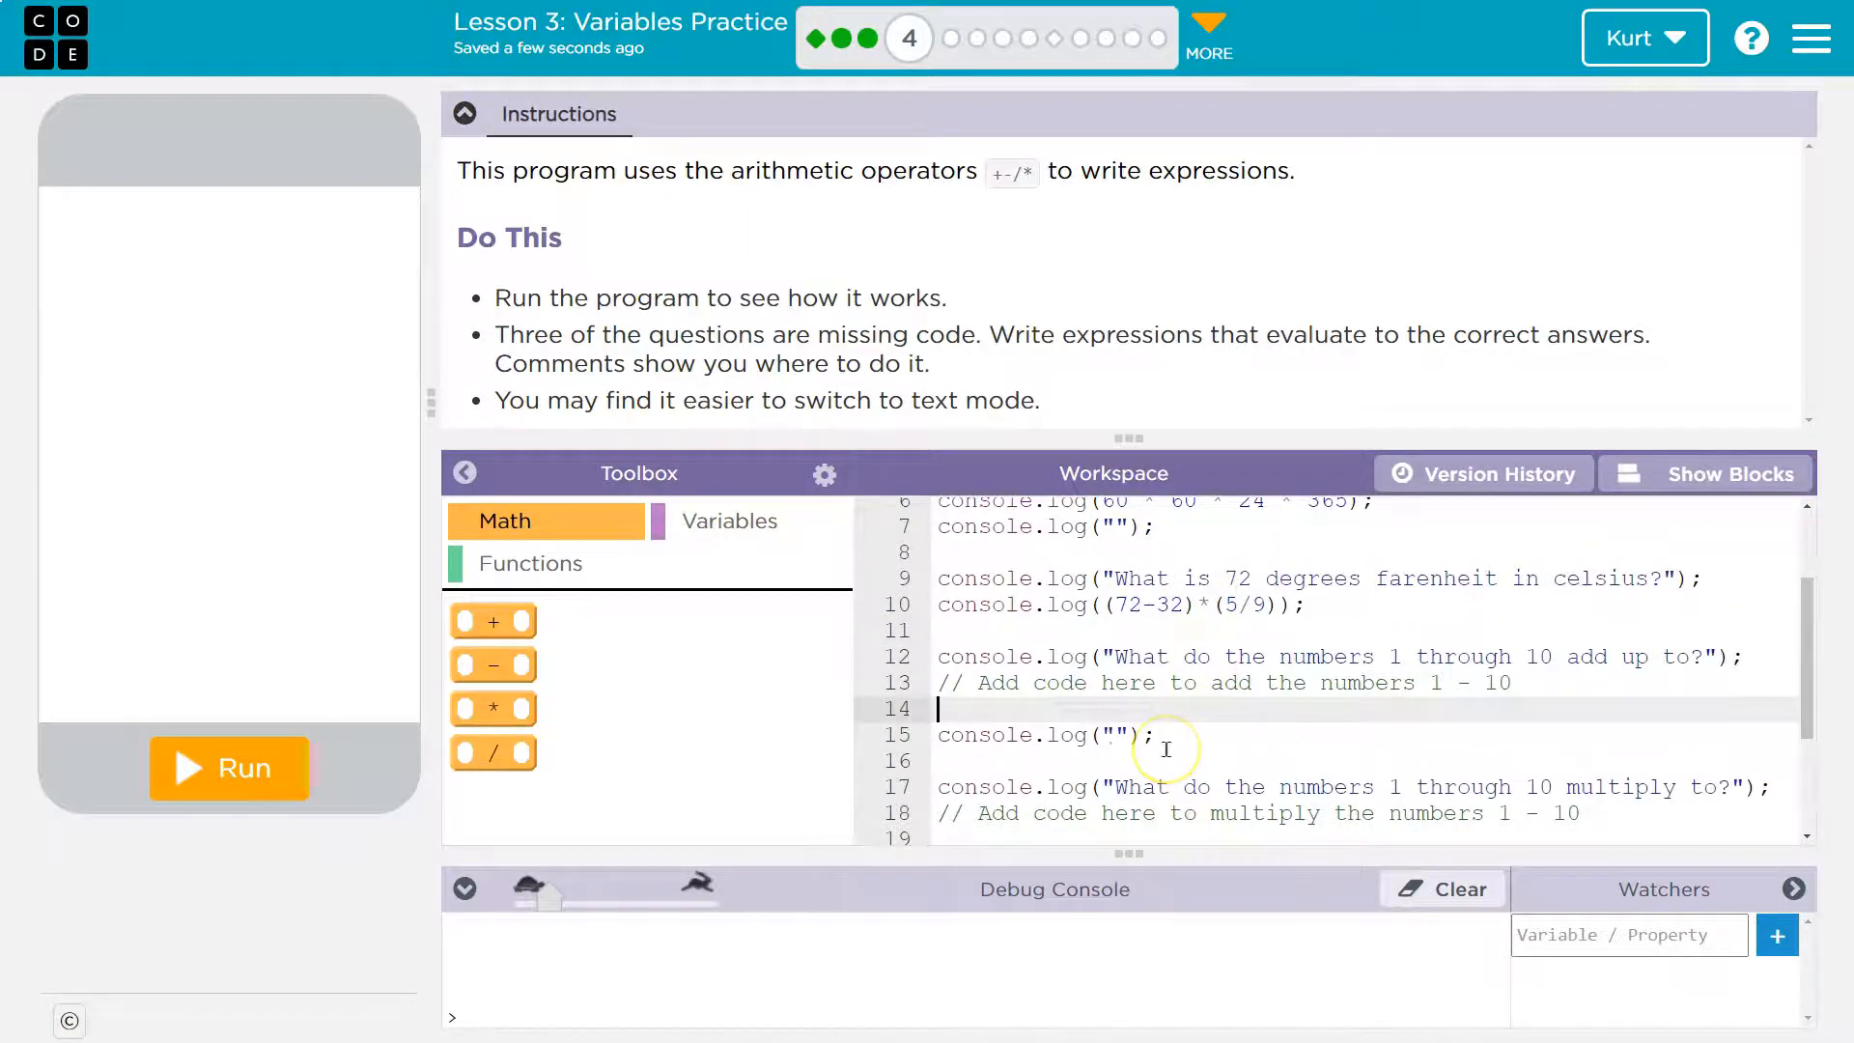
scroll("up", 3)
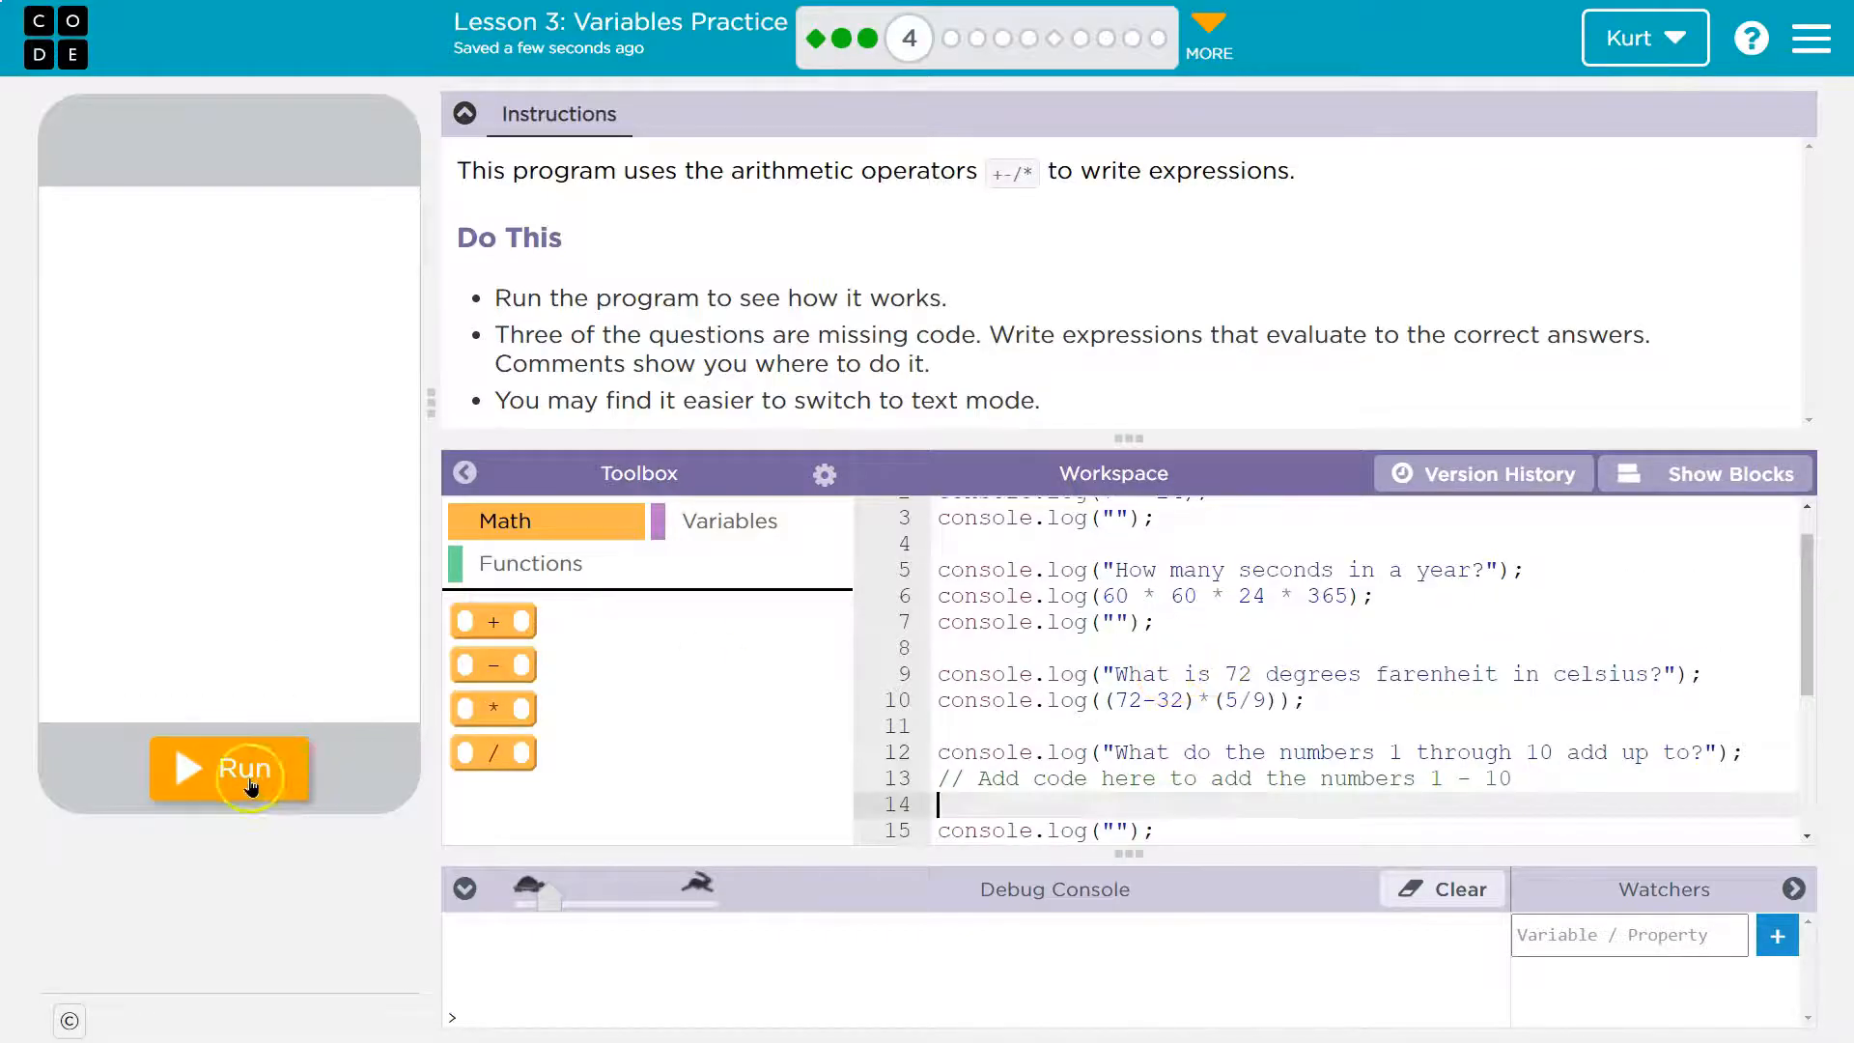
left_click(230, 771)
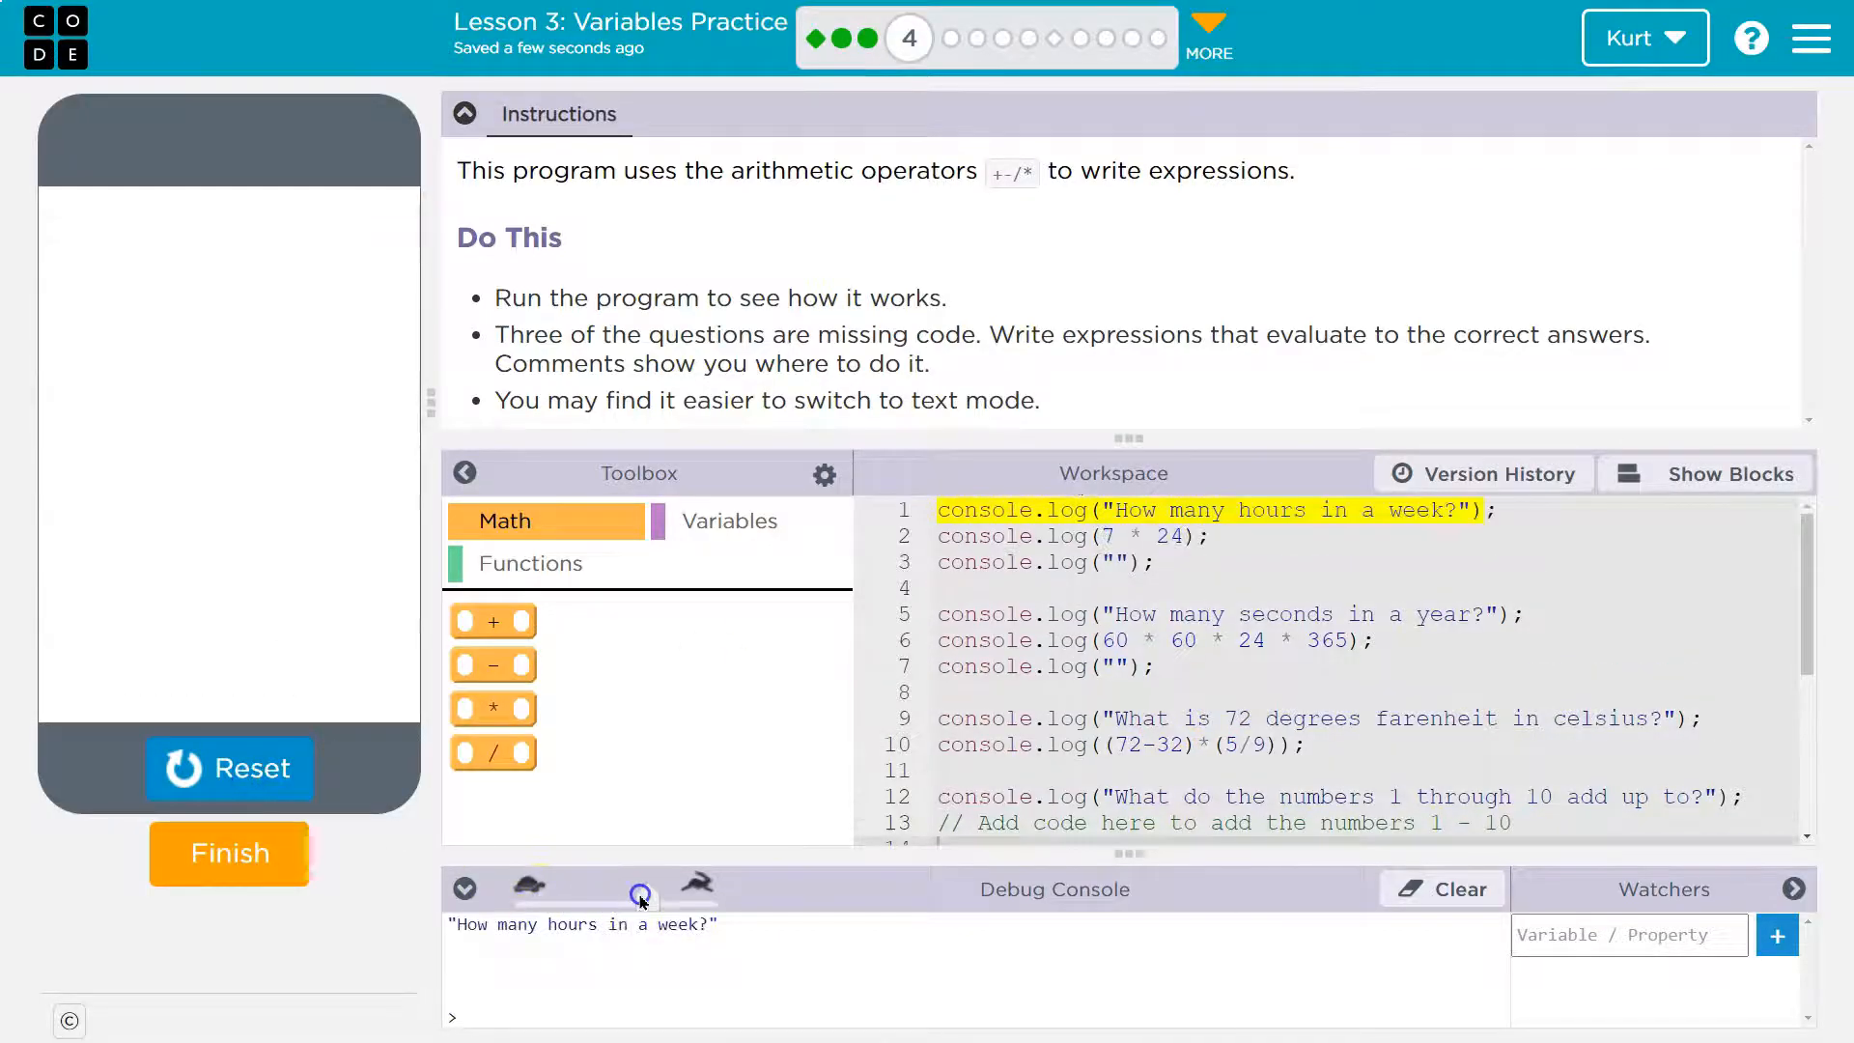
left_click(641, 888)
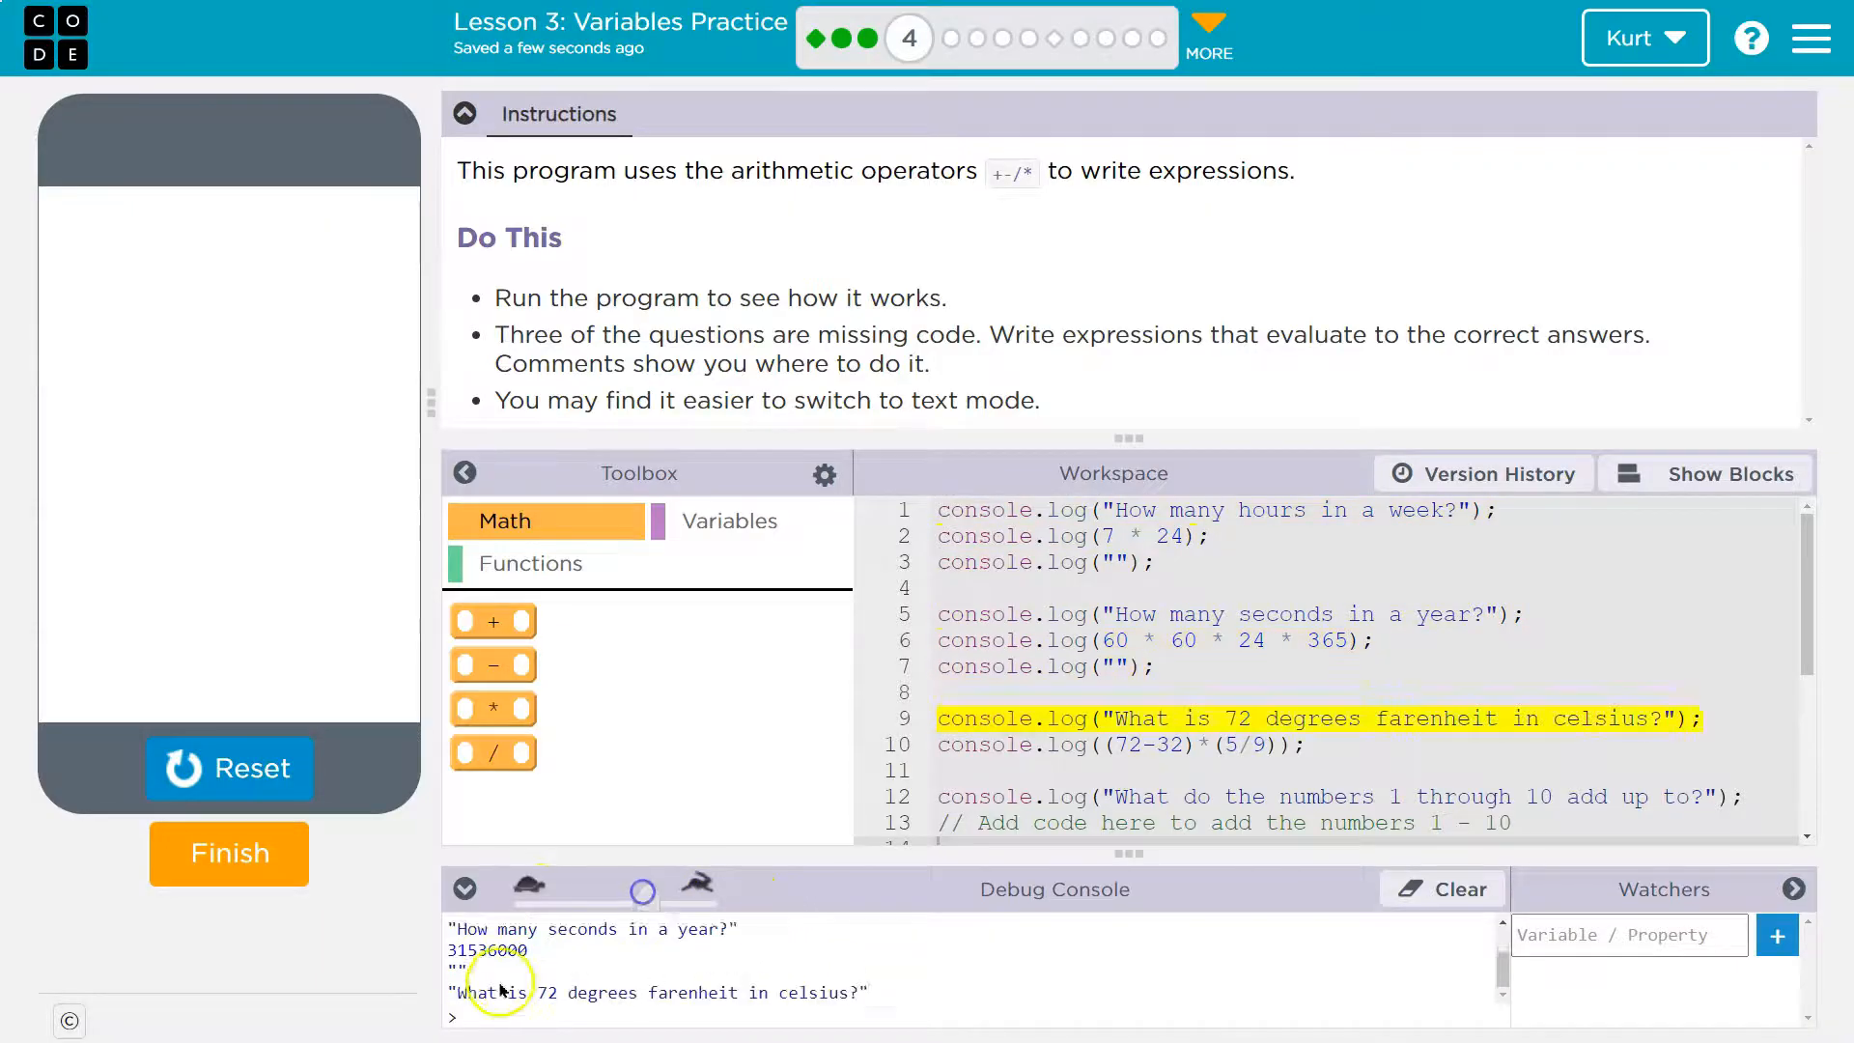
scroll("down", 3)
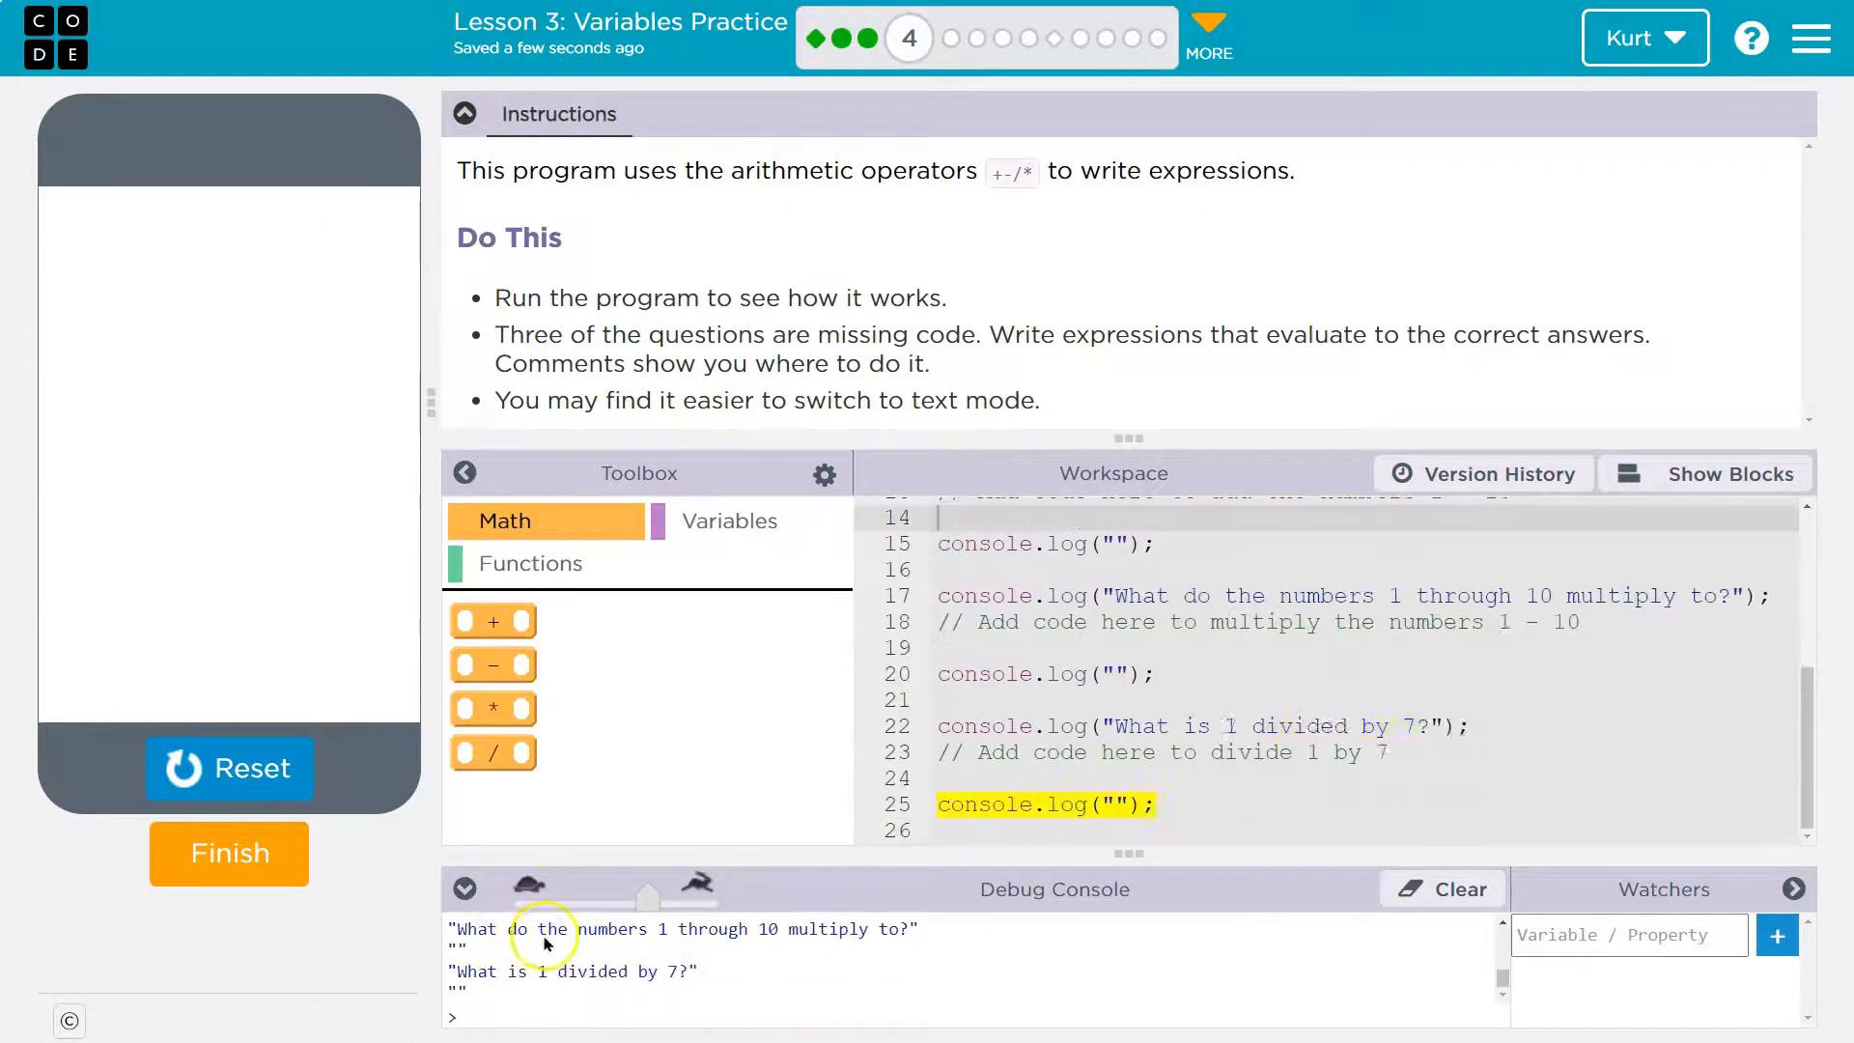
left_click(230, 768)
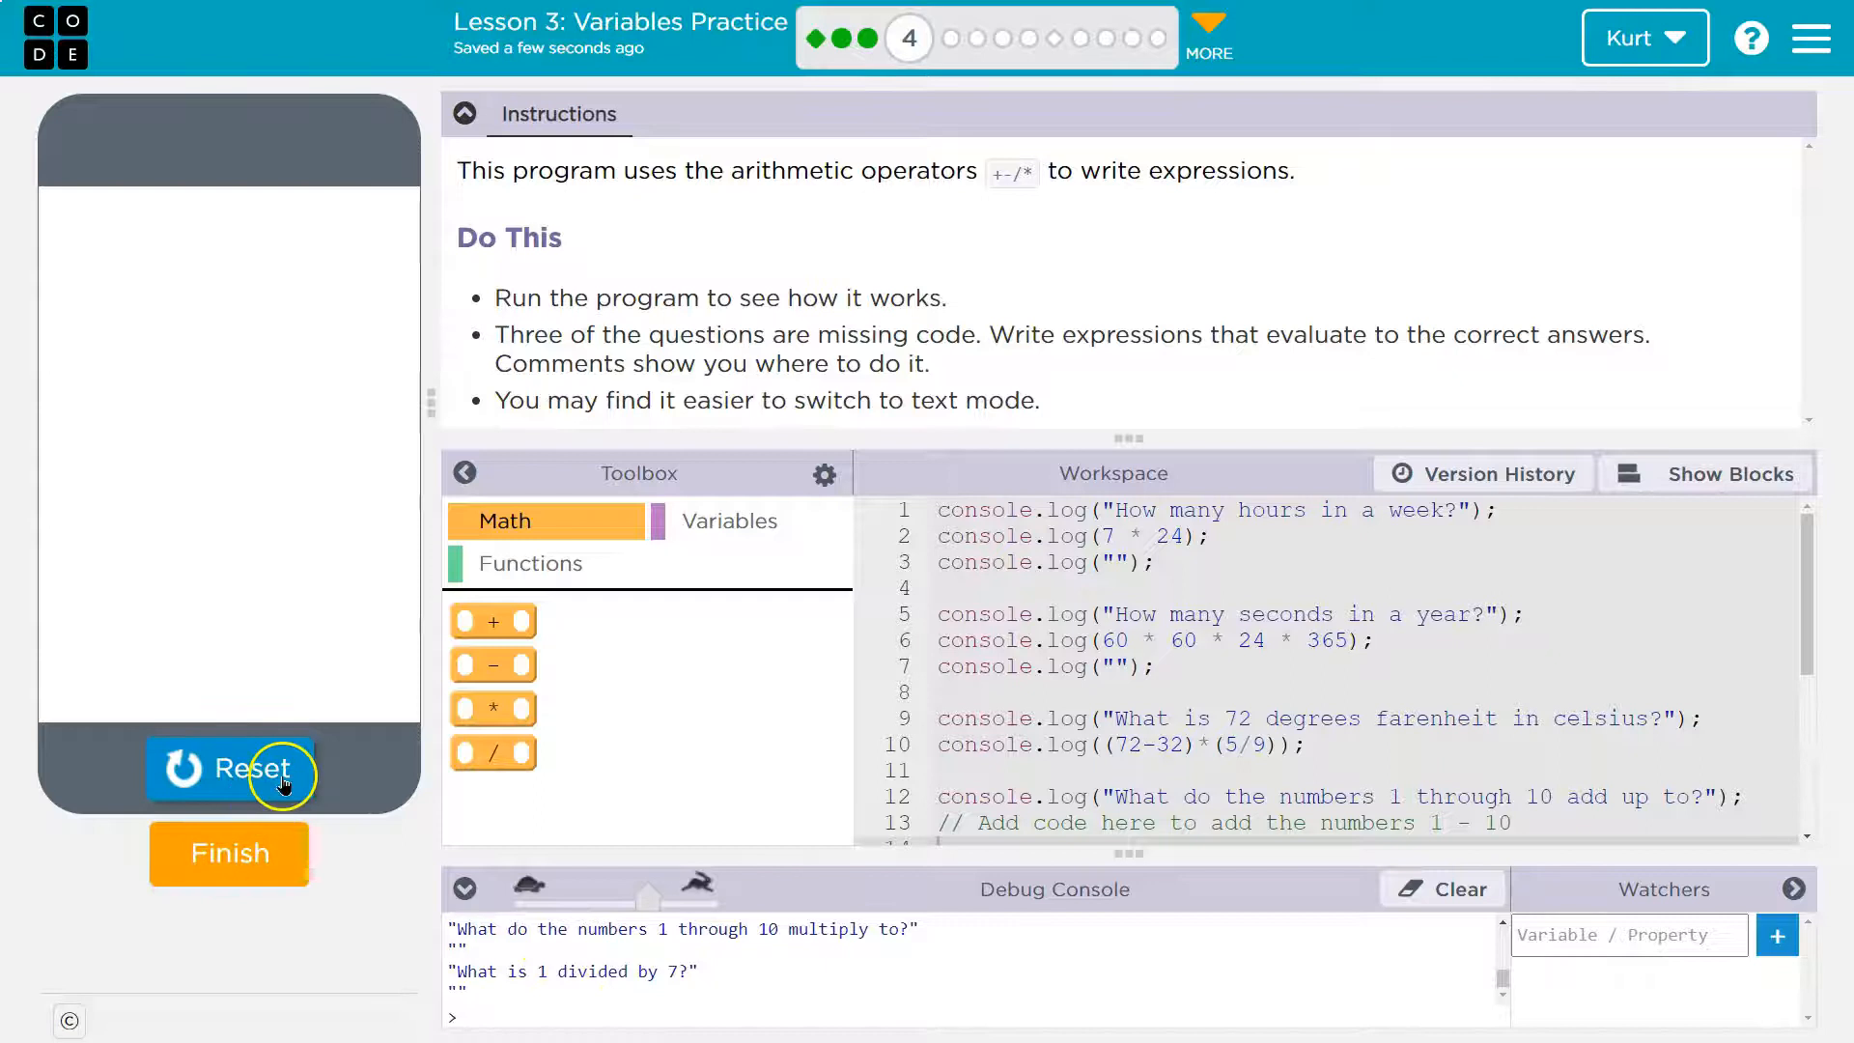
- Reset the program and write console.log(1+2+3+4+5+6+7+8+9+10); on line 14 under the add-up question
left_click(230, 769)
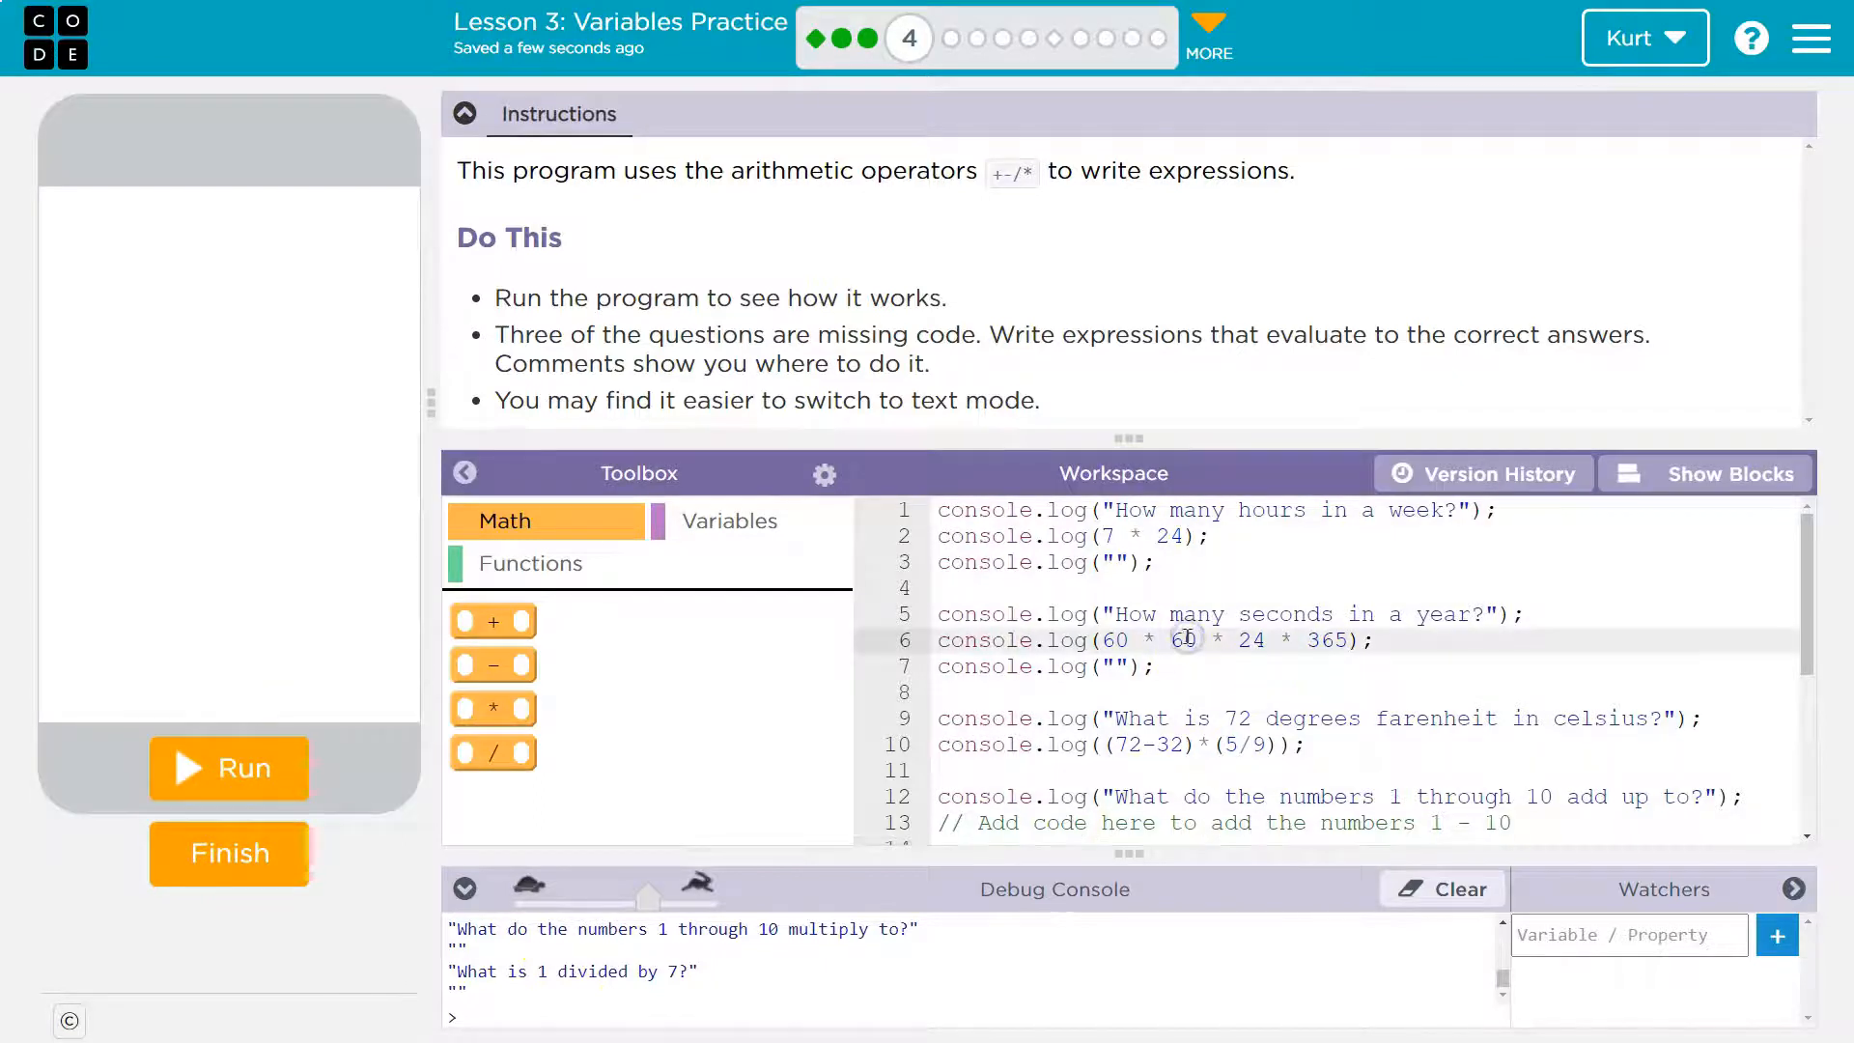
scroll("down", 3)
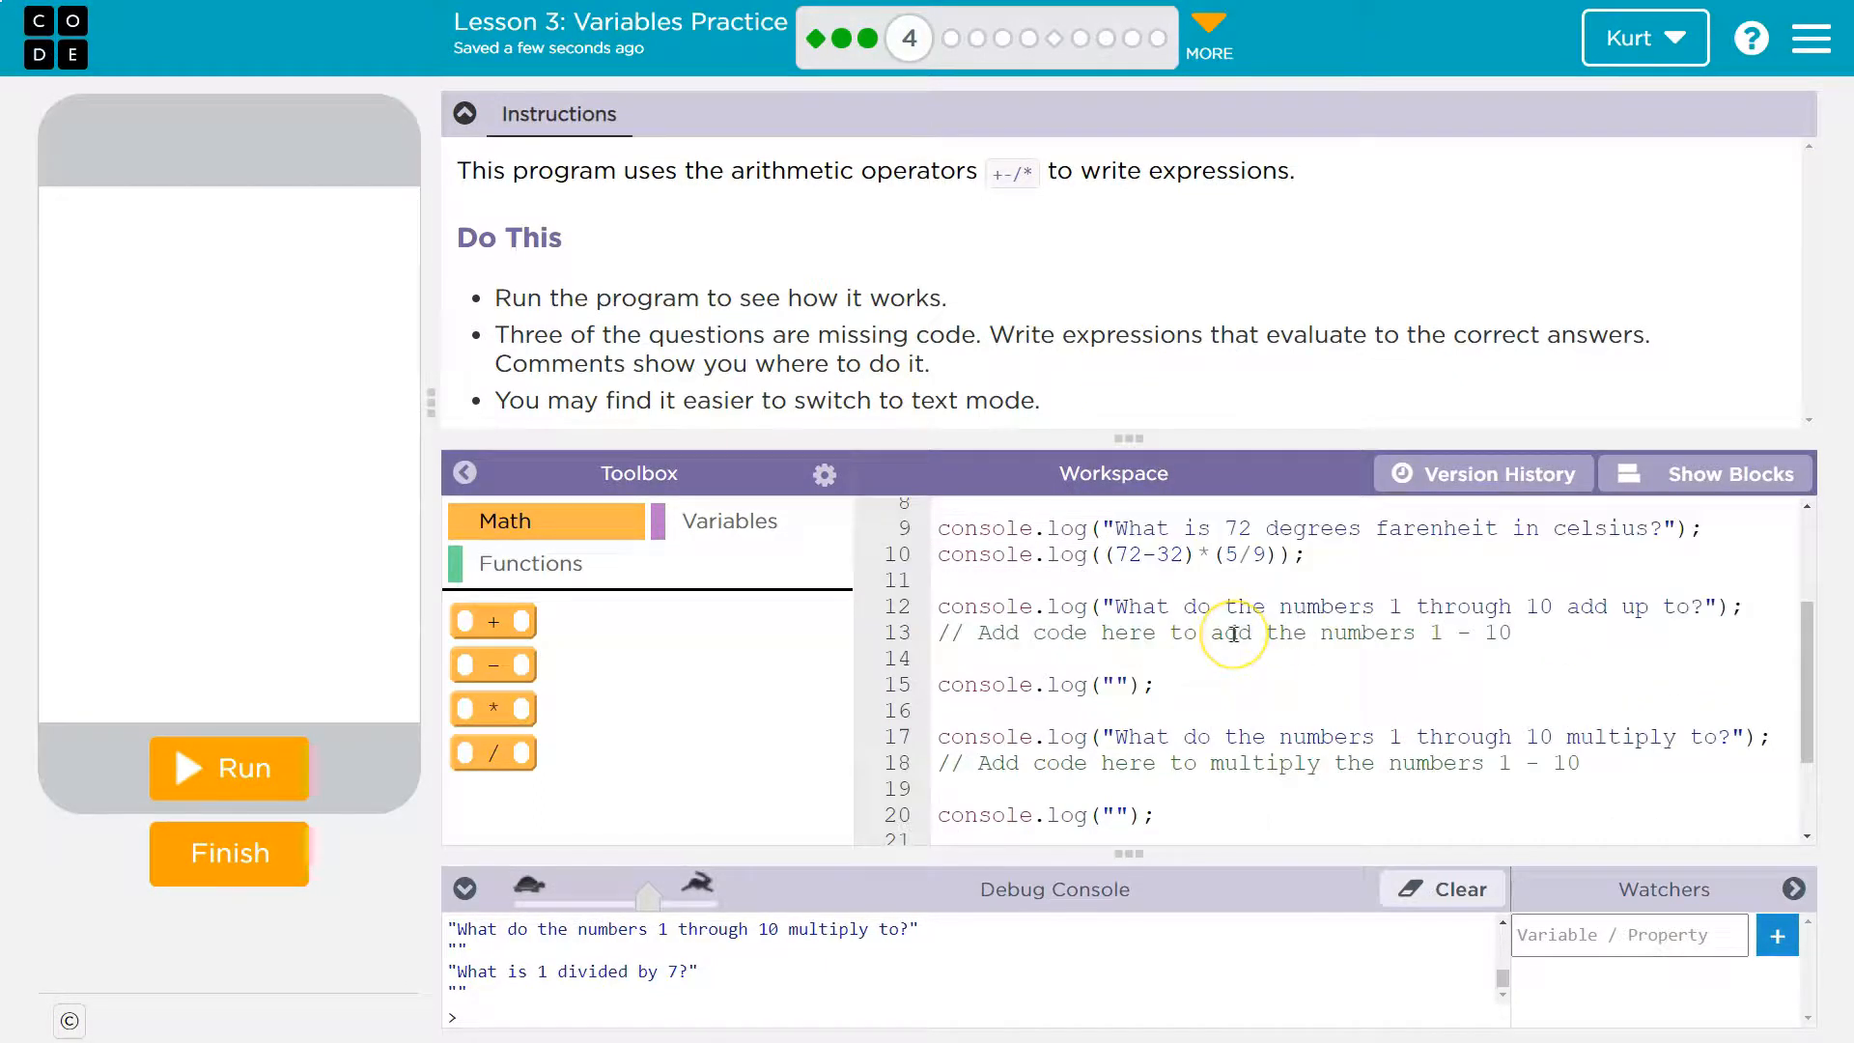
left_click(985, 656)
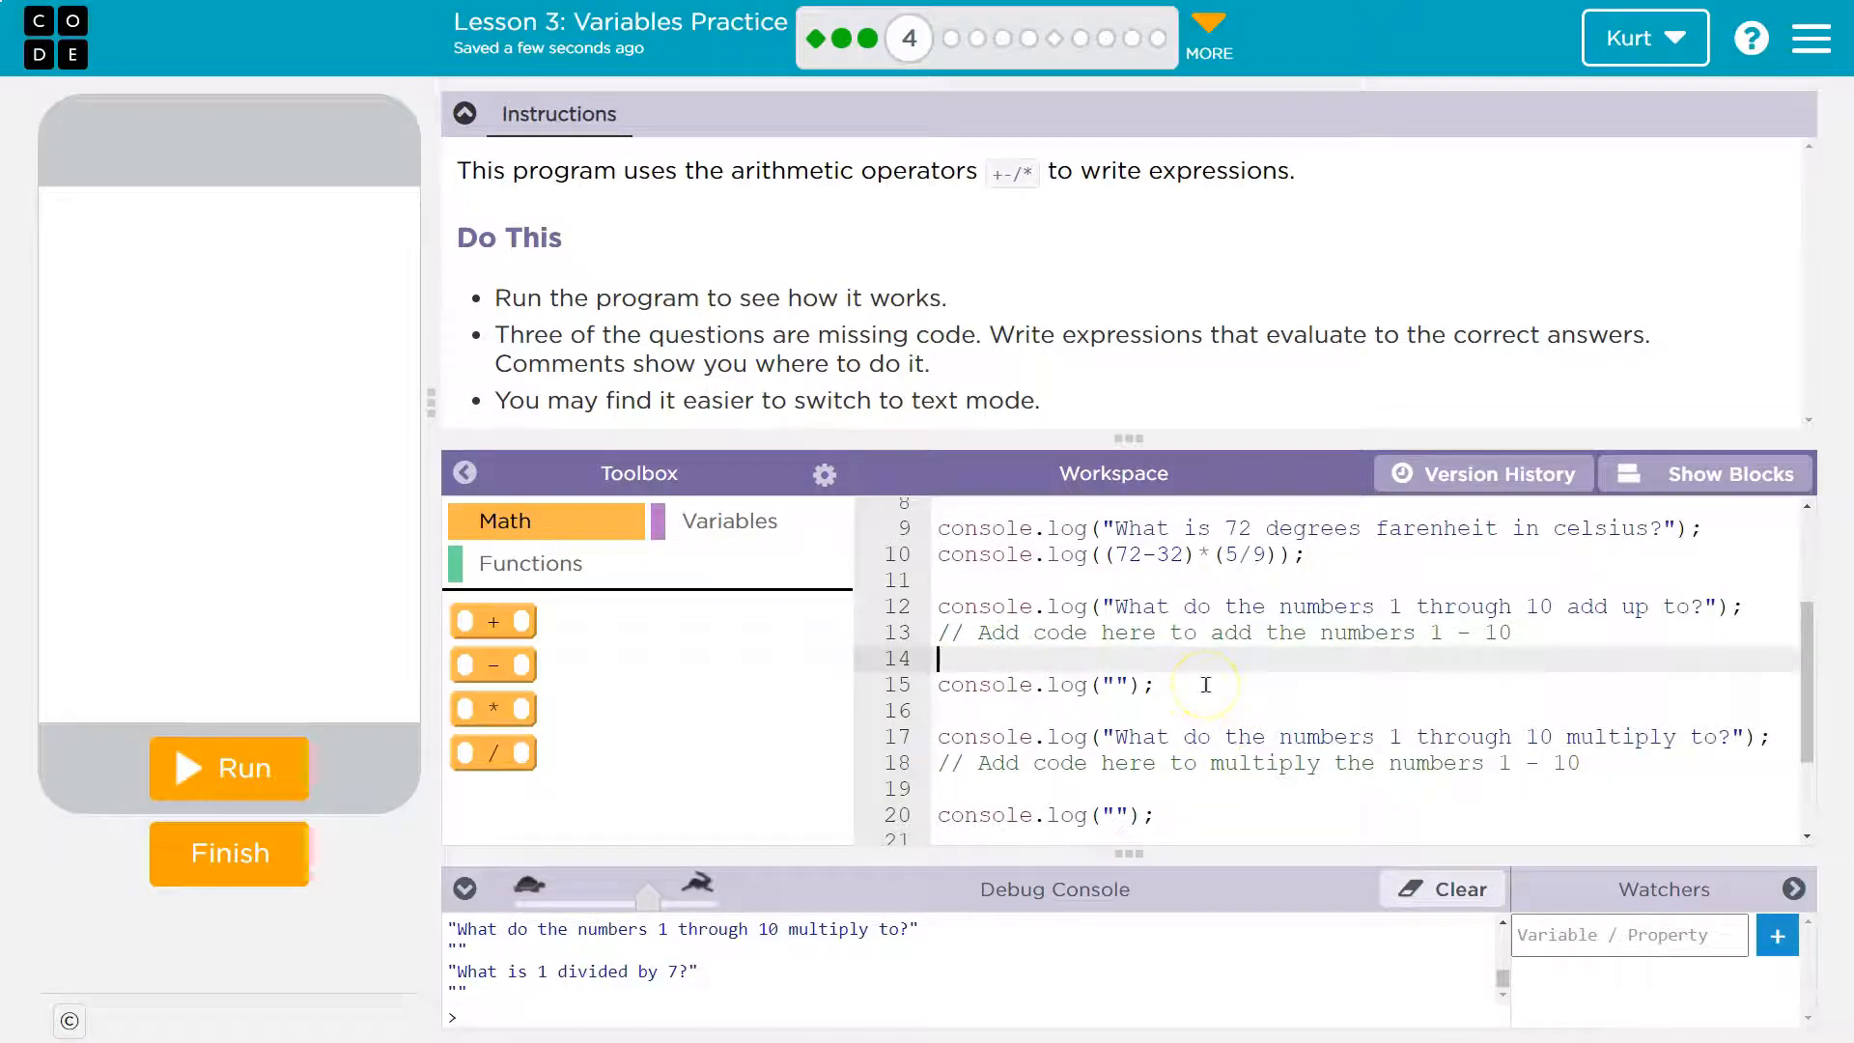
type("console.log(")
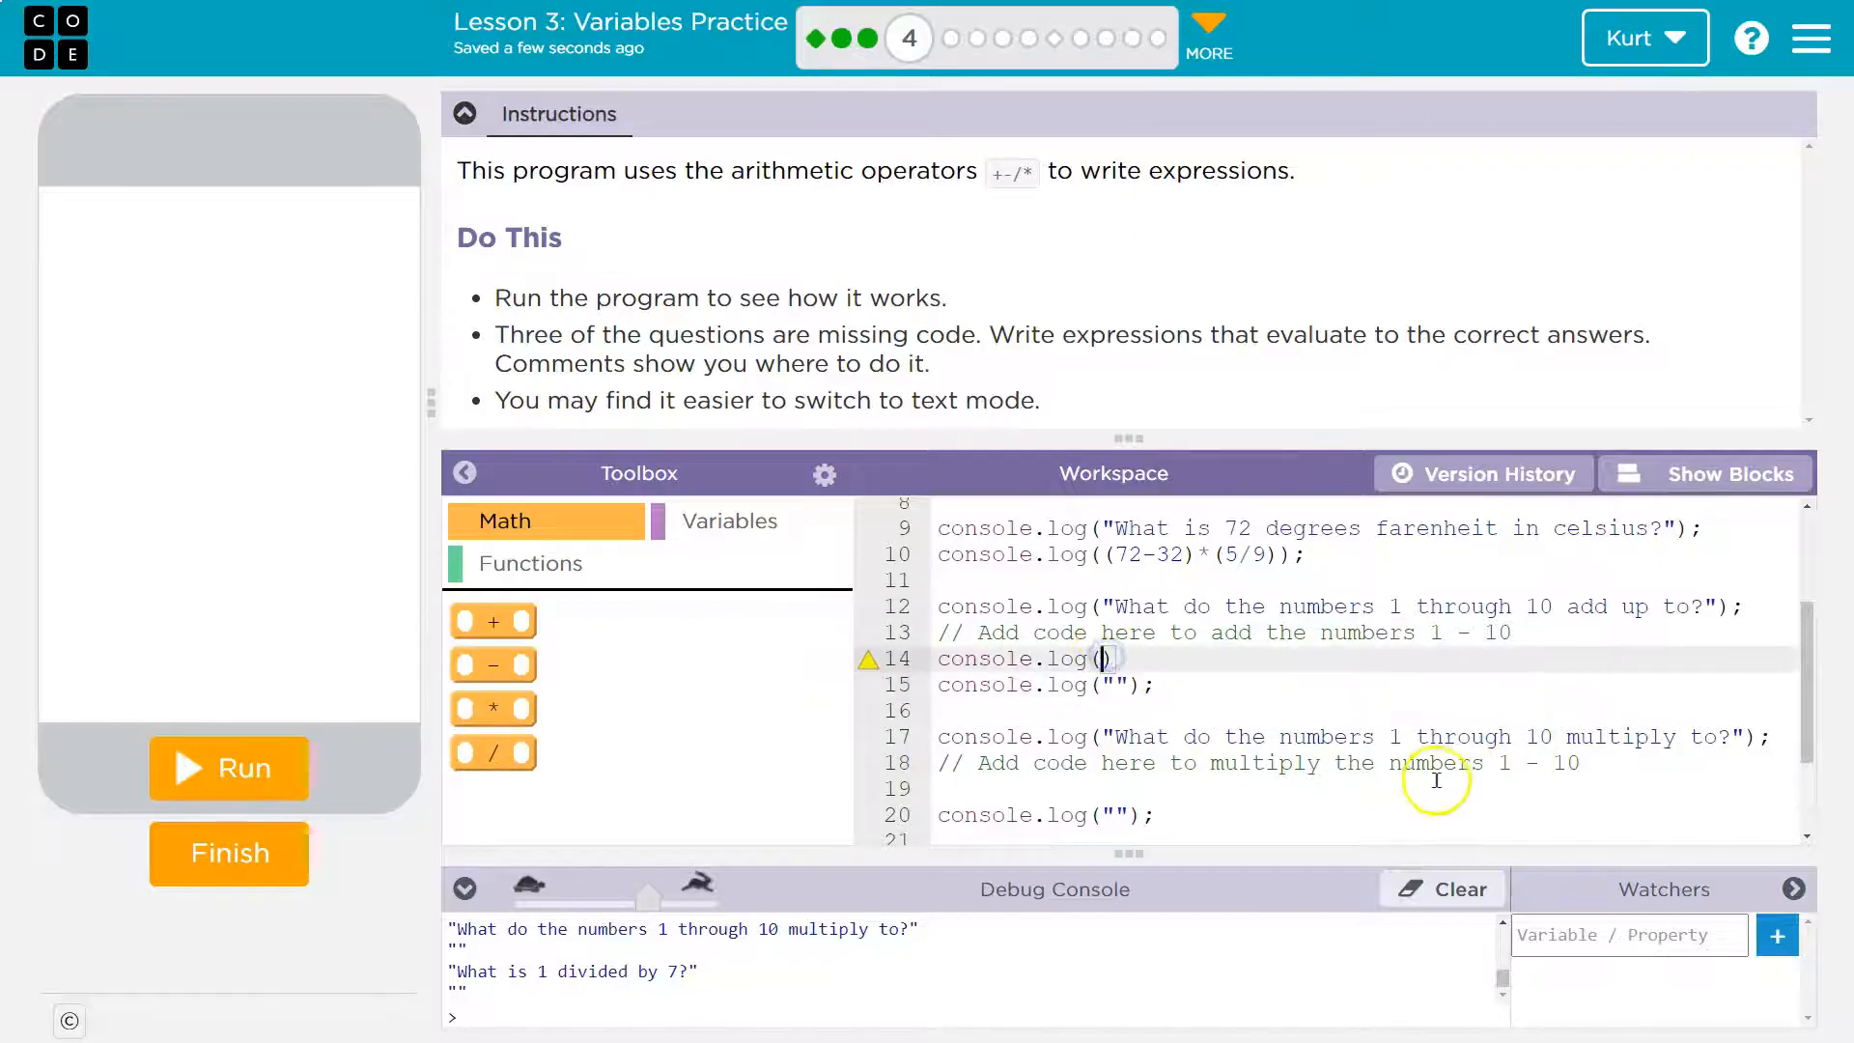
type("1")
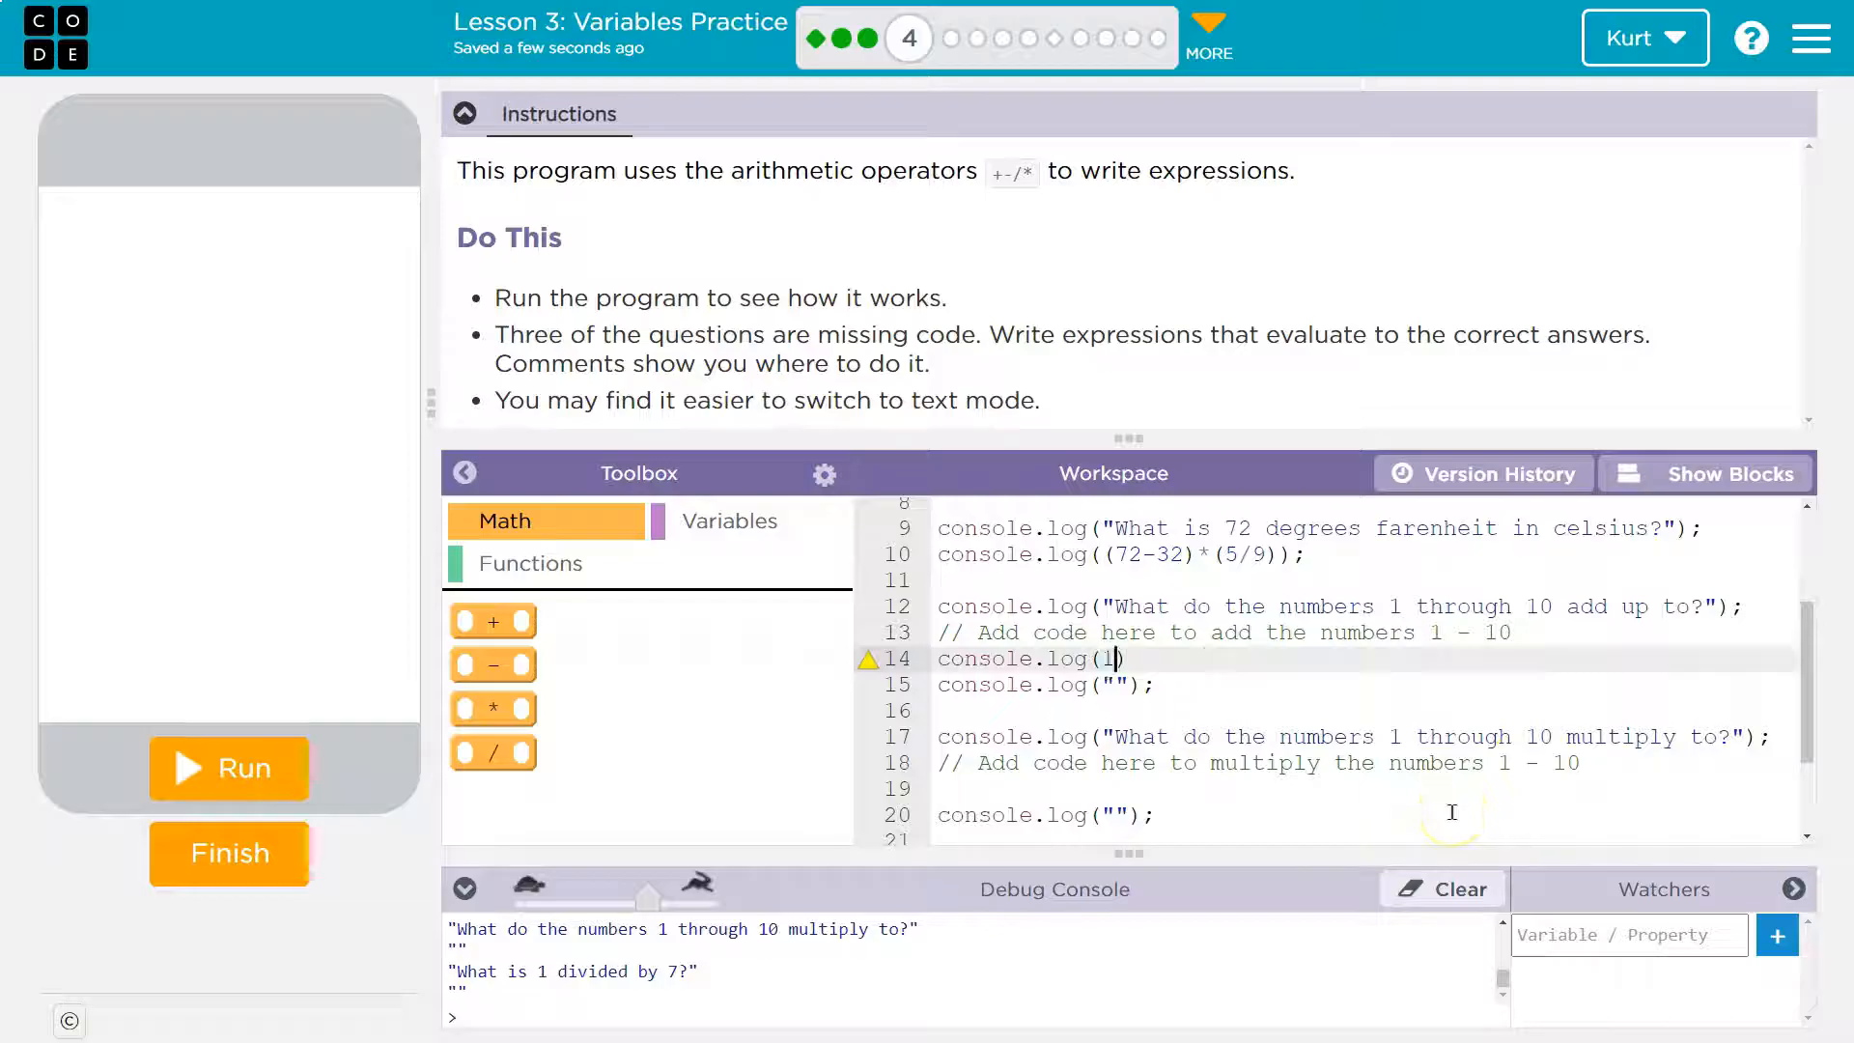
type("+2+3+4+")
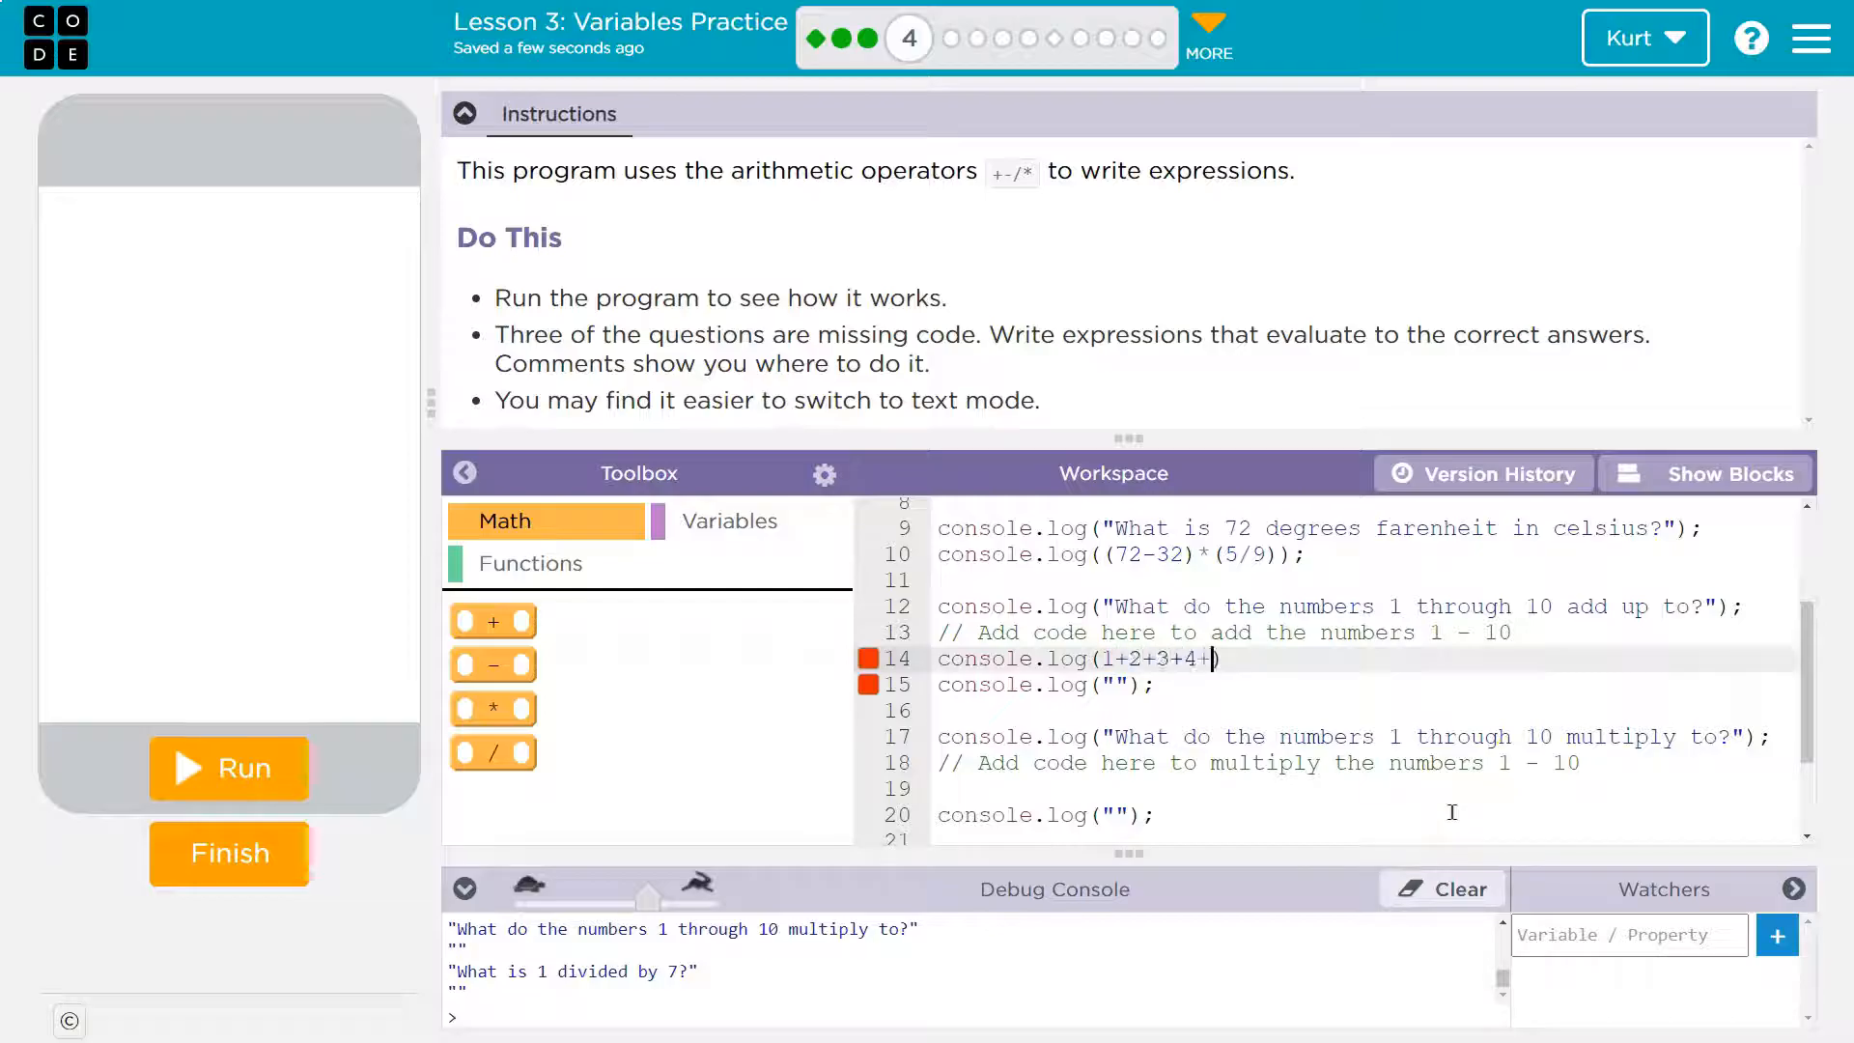
type("5+6+7+8")
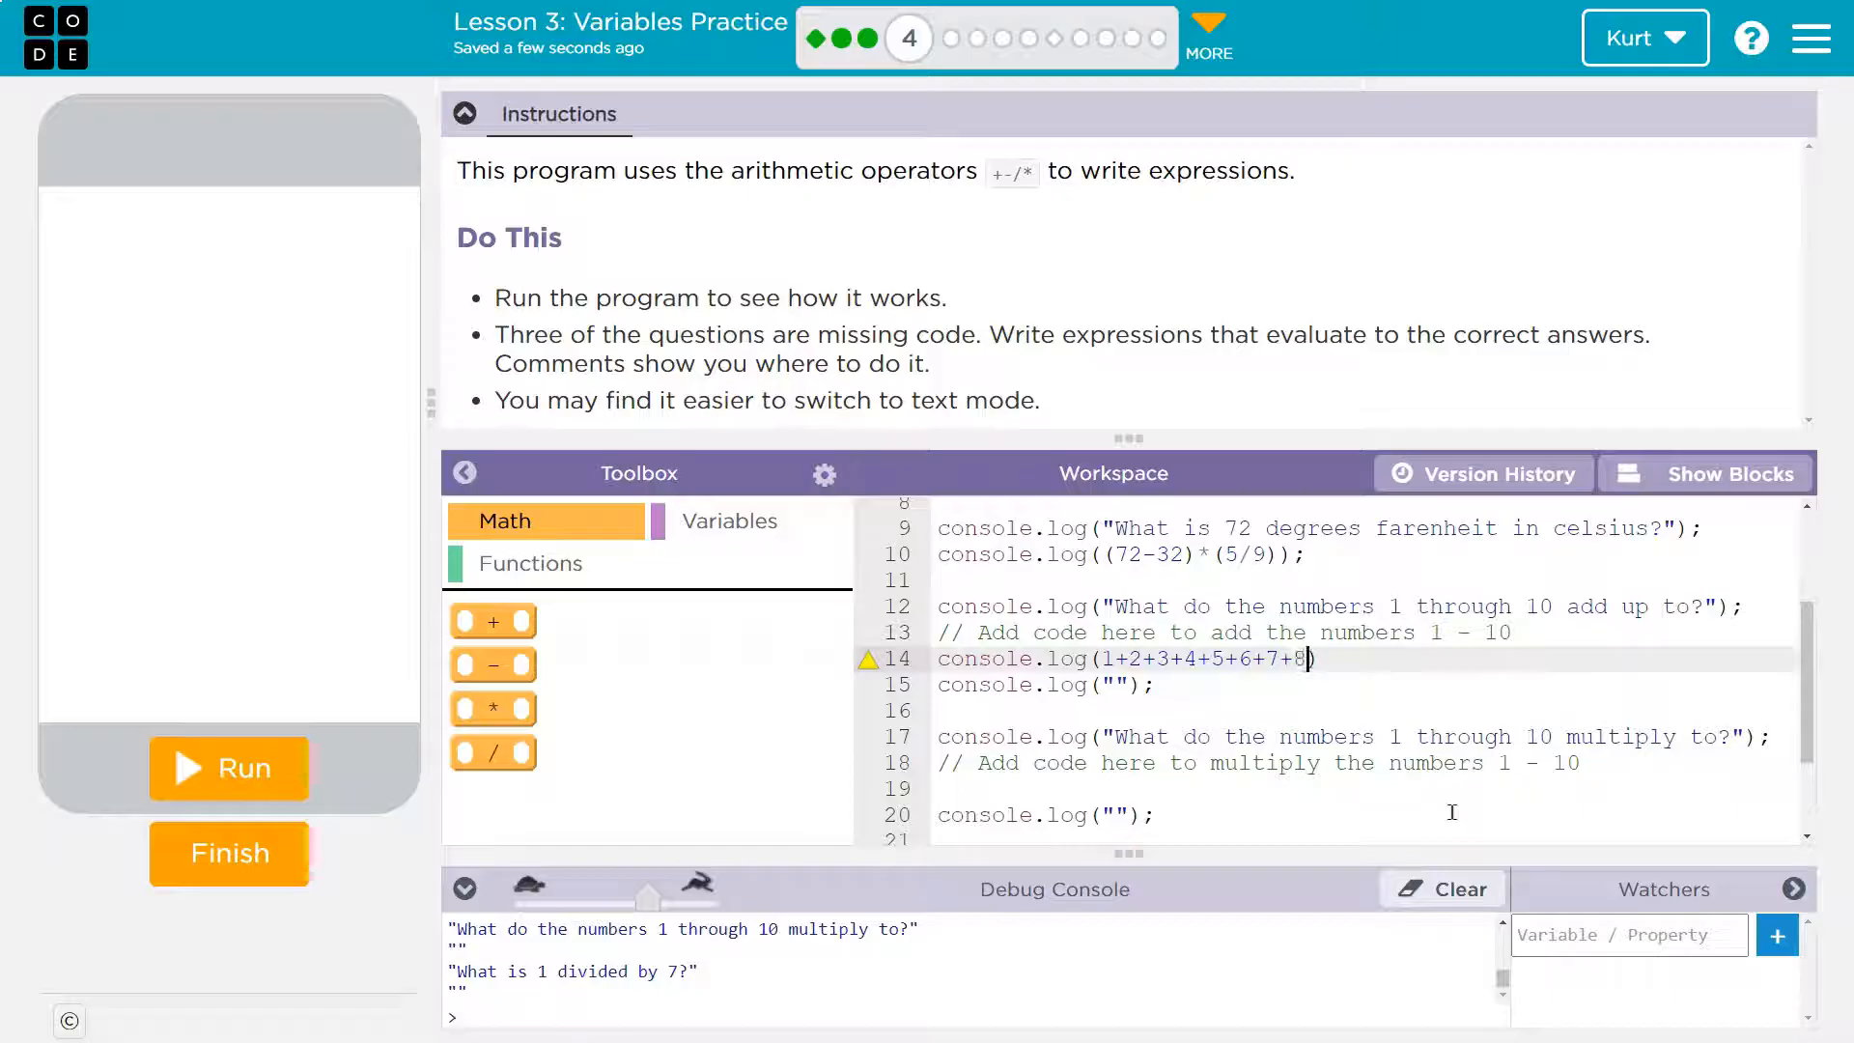
type("+9")
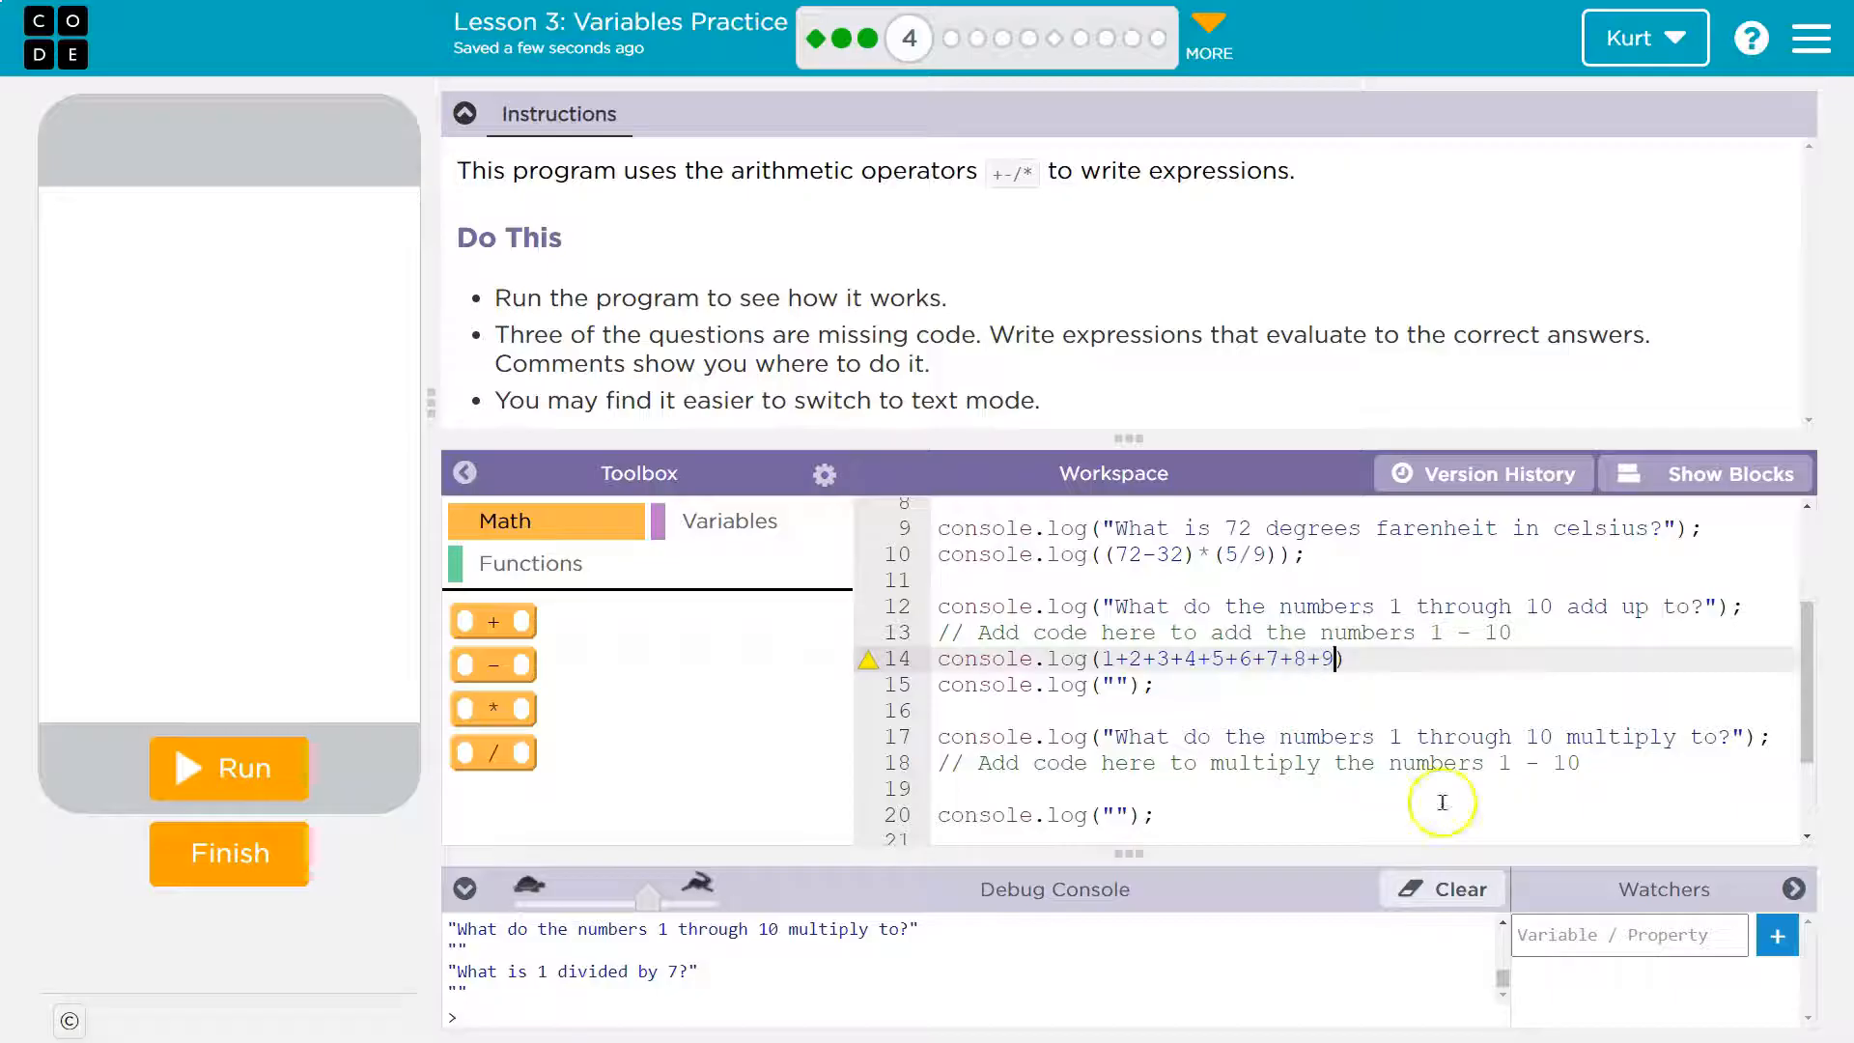
type("+10")
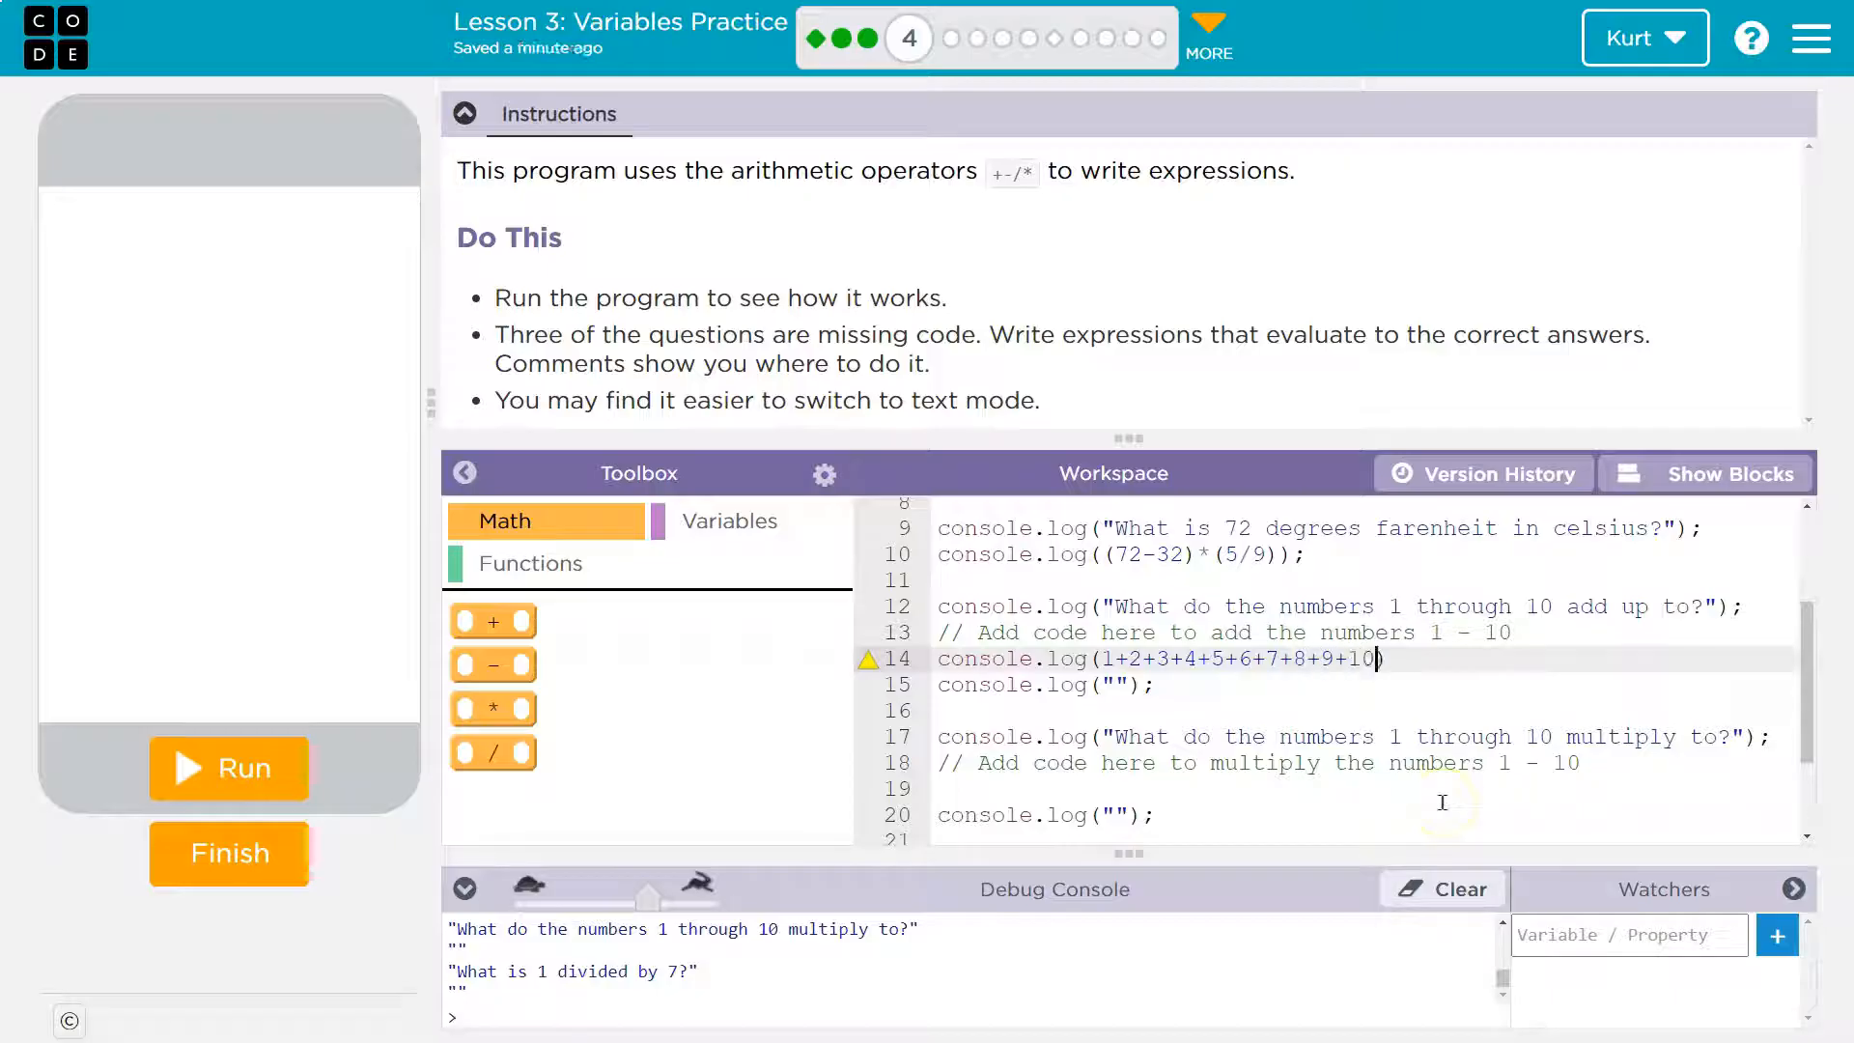
mouse_move(1453, 633)
type(";")
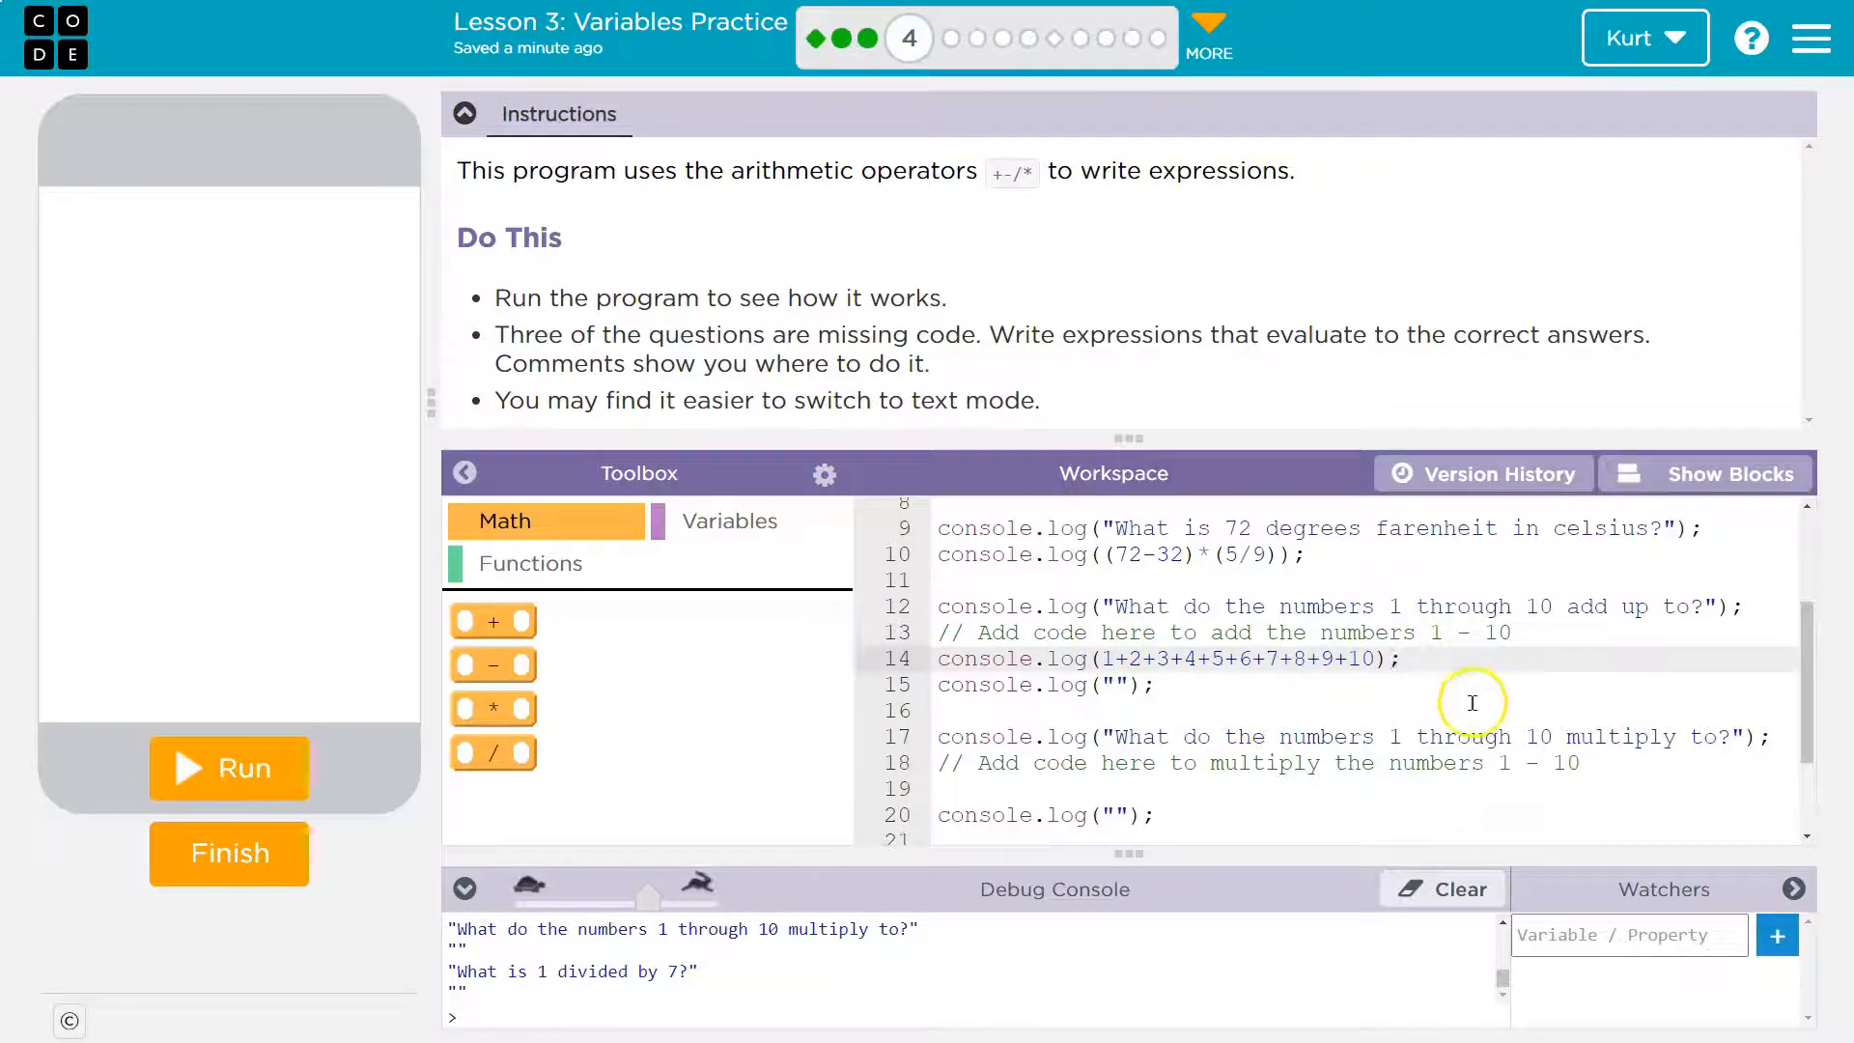
- Write console.log(1*2*3*4*5*6*7*8*9*10); on line 19 under the multiply question
scroll("down", 3)
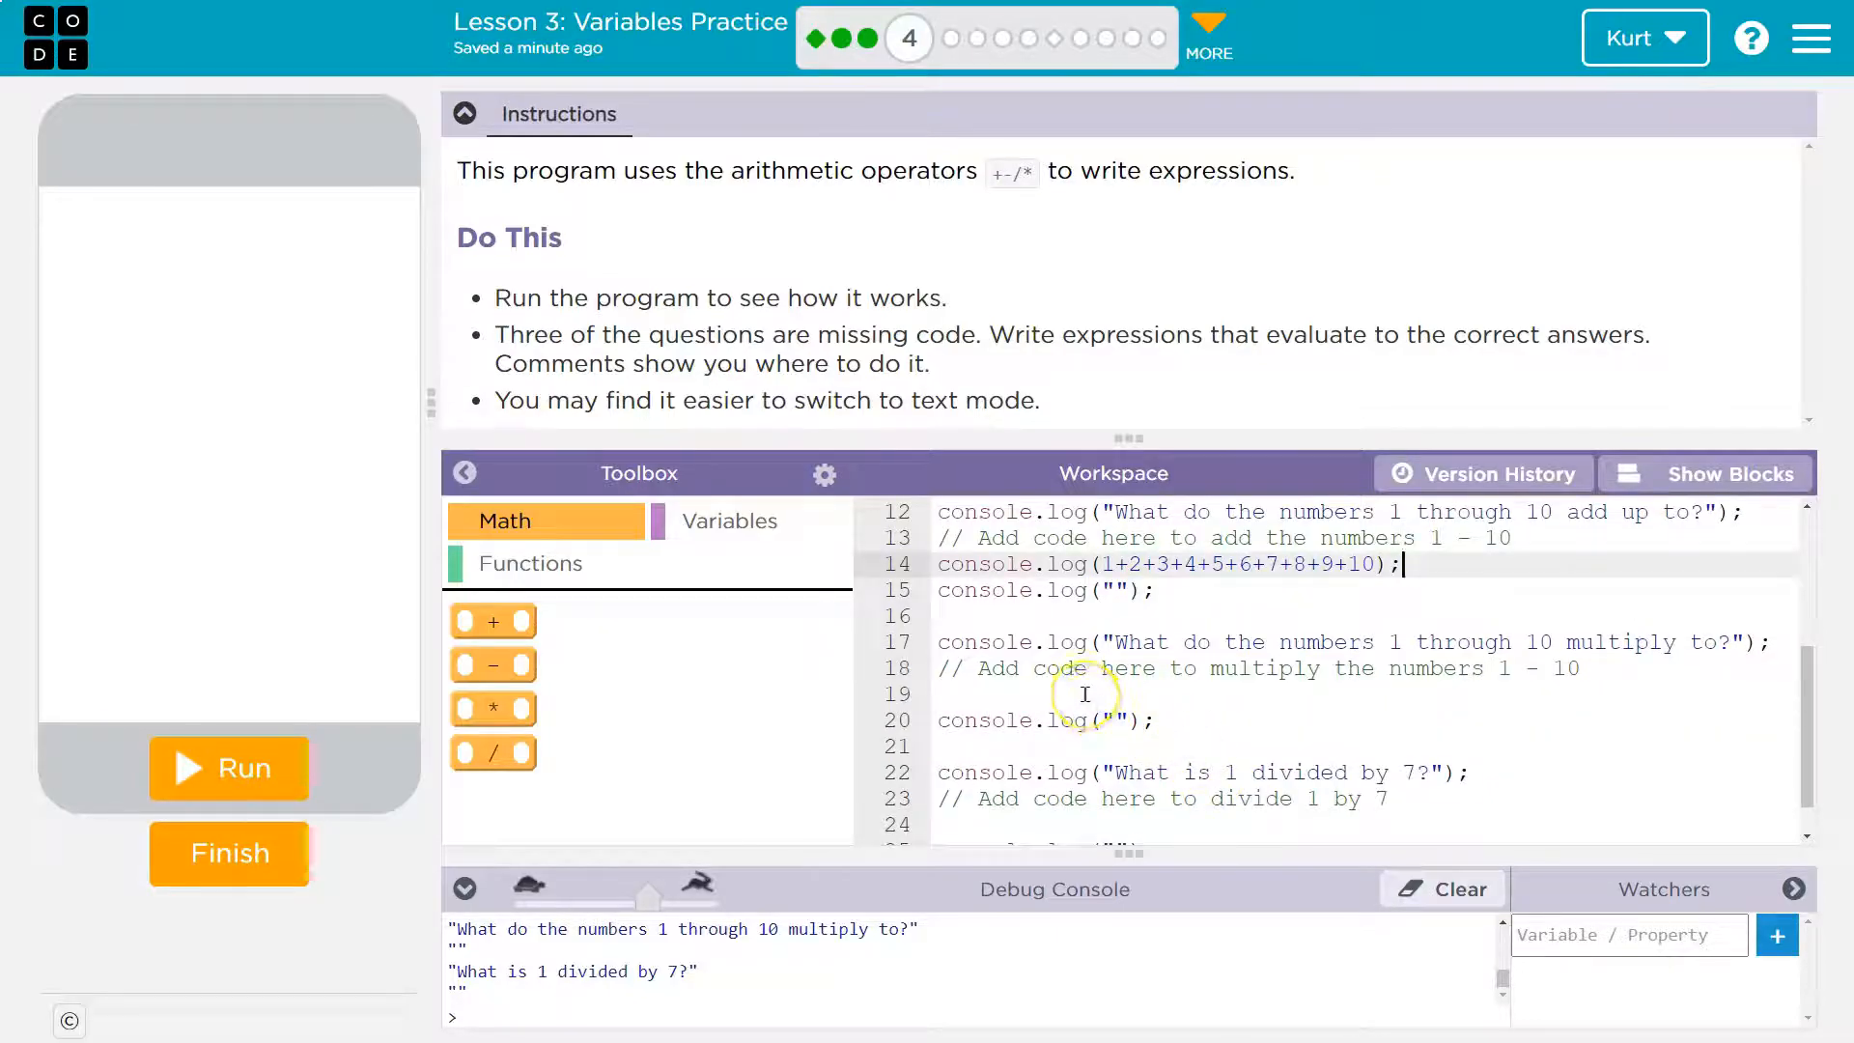
mouse_move(1399, 564)
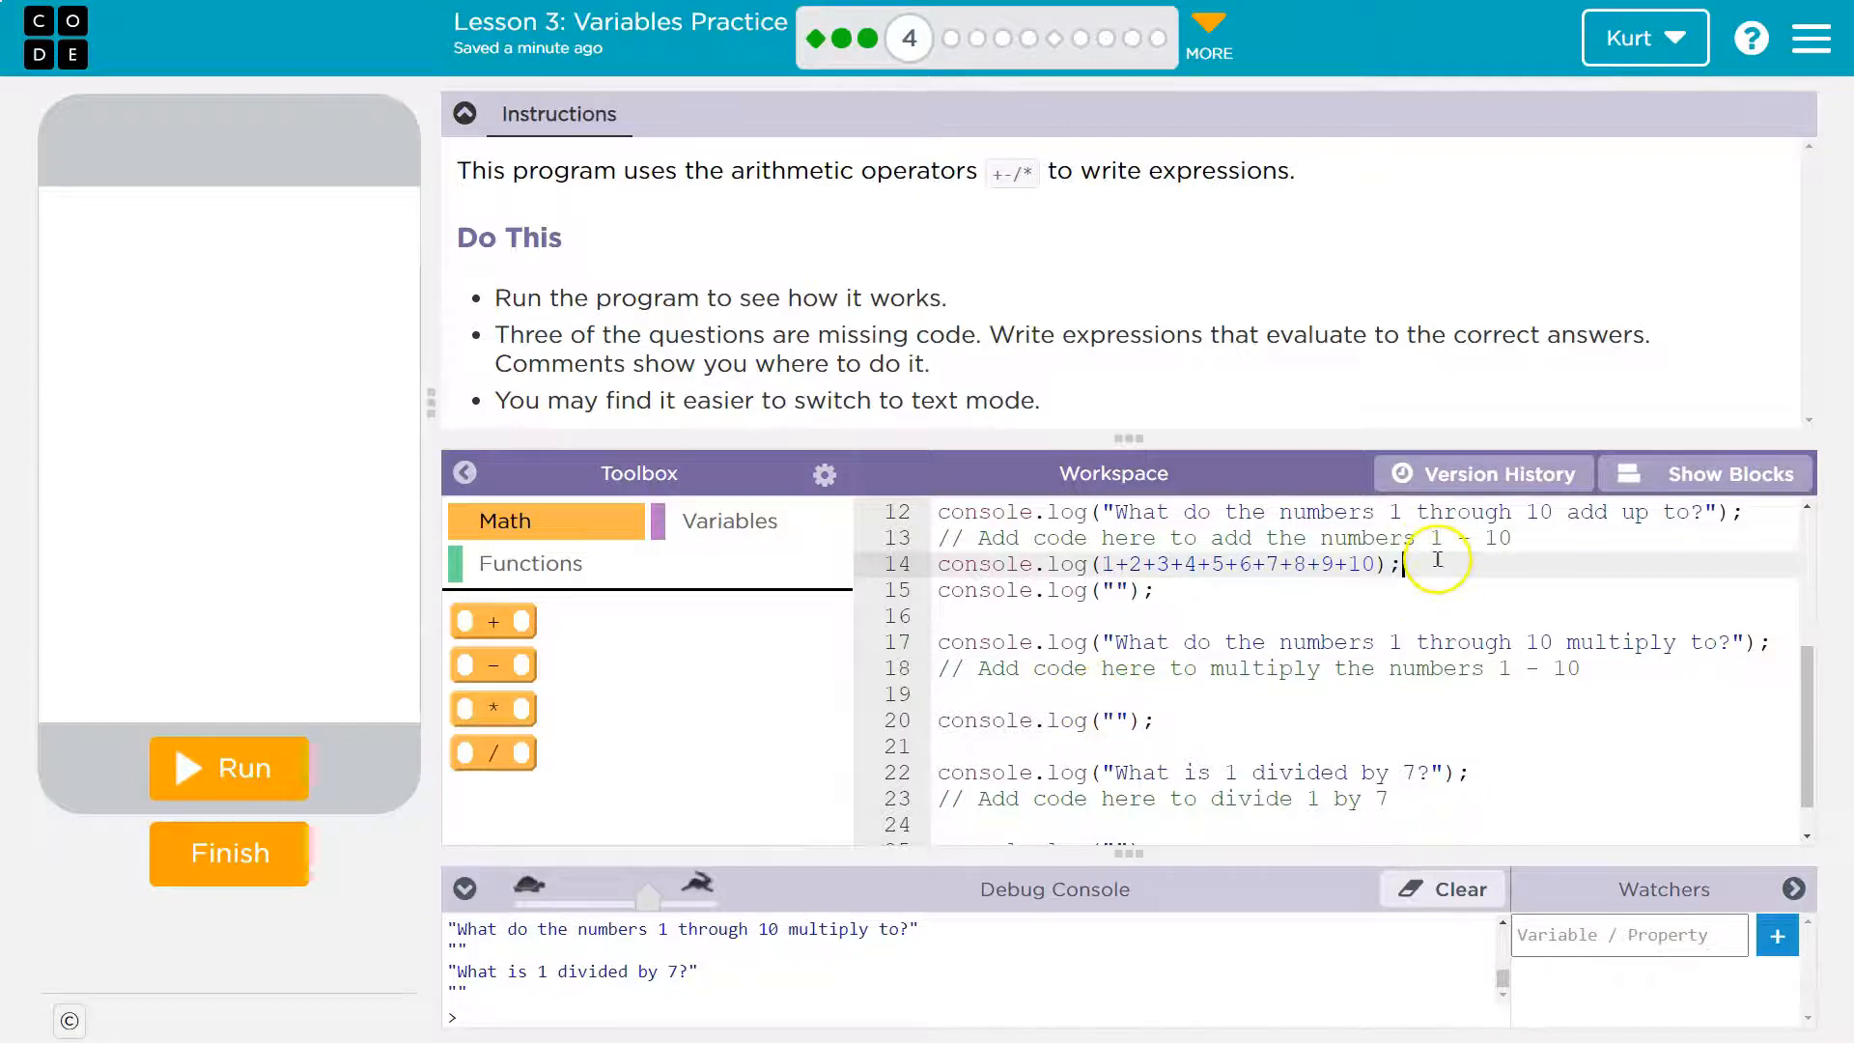
type("c")
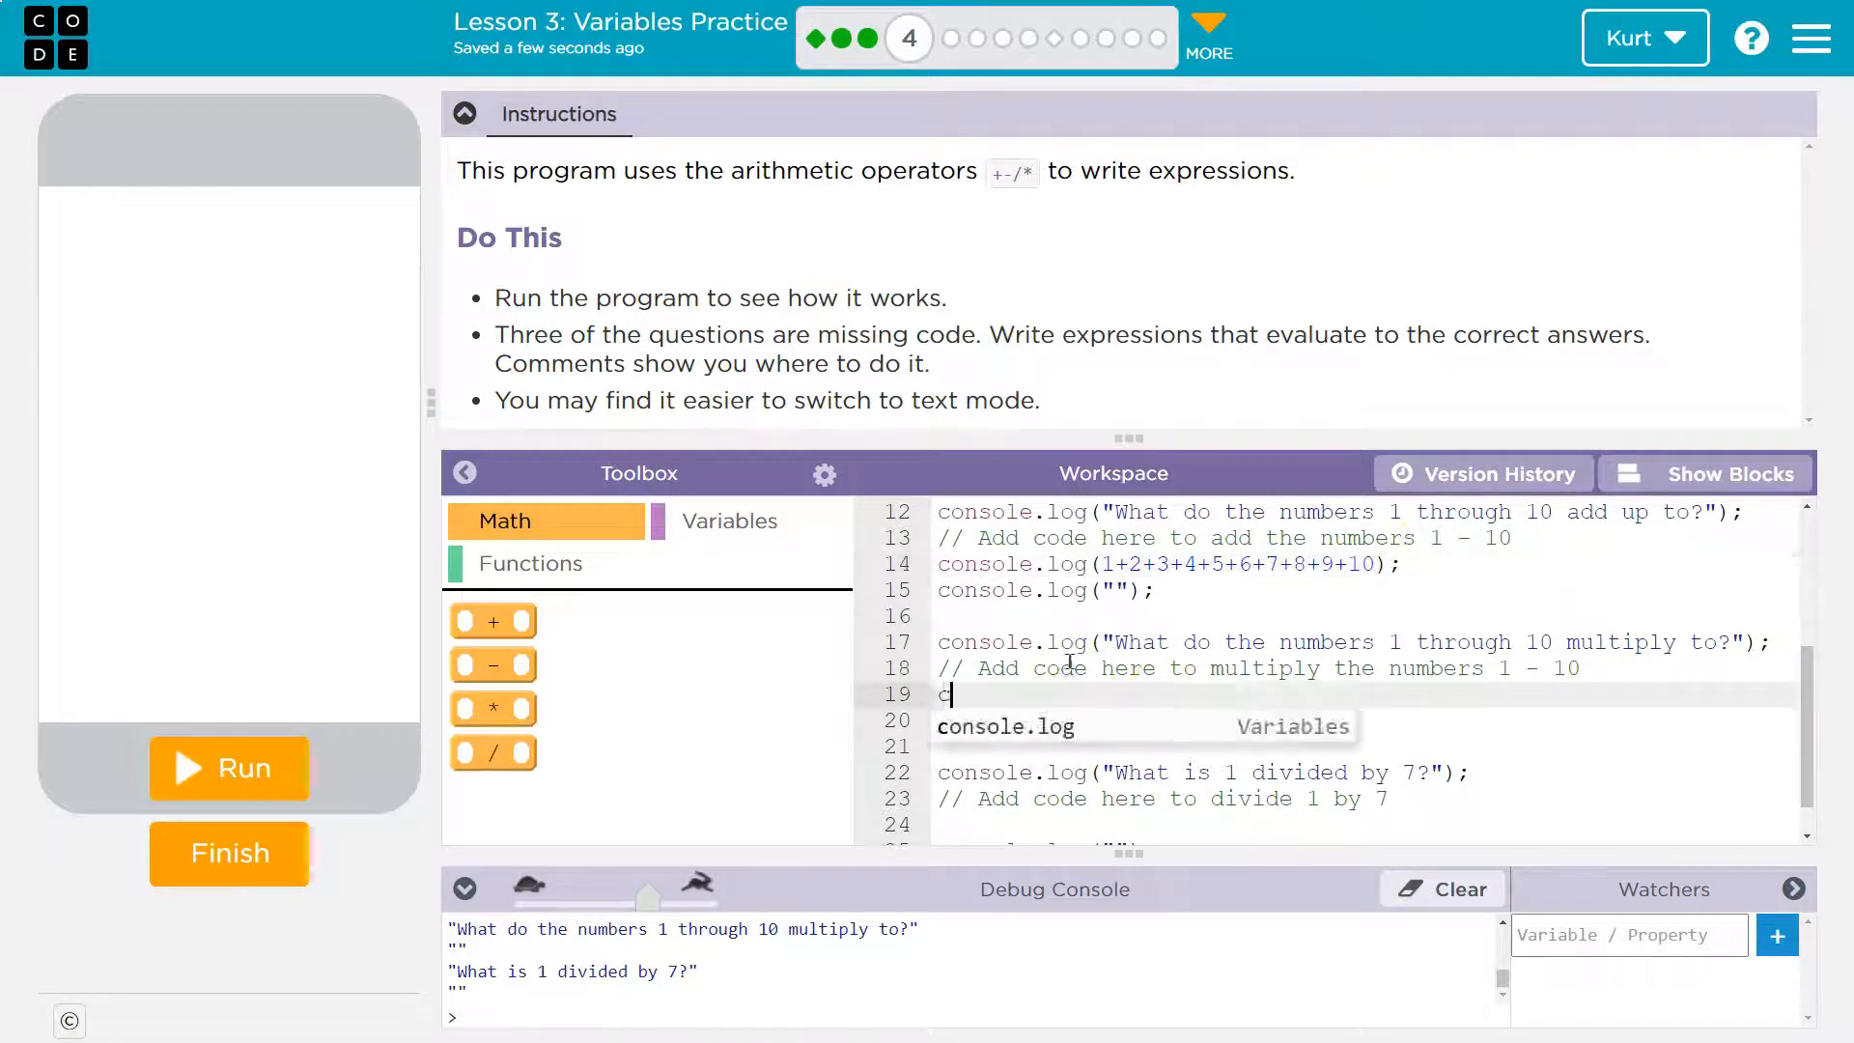
type("onsole.log(1*2*")
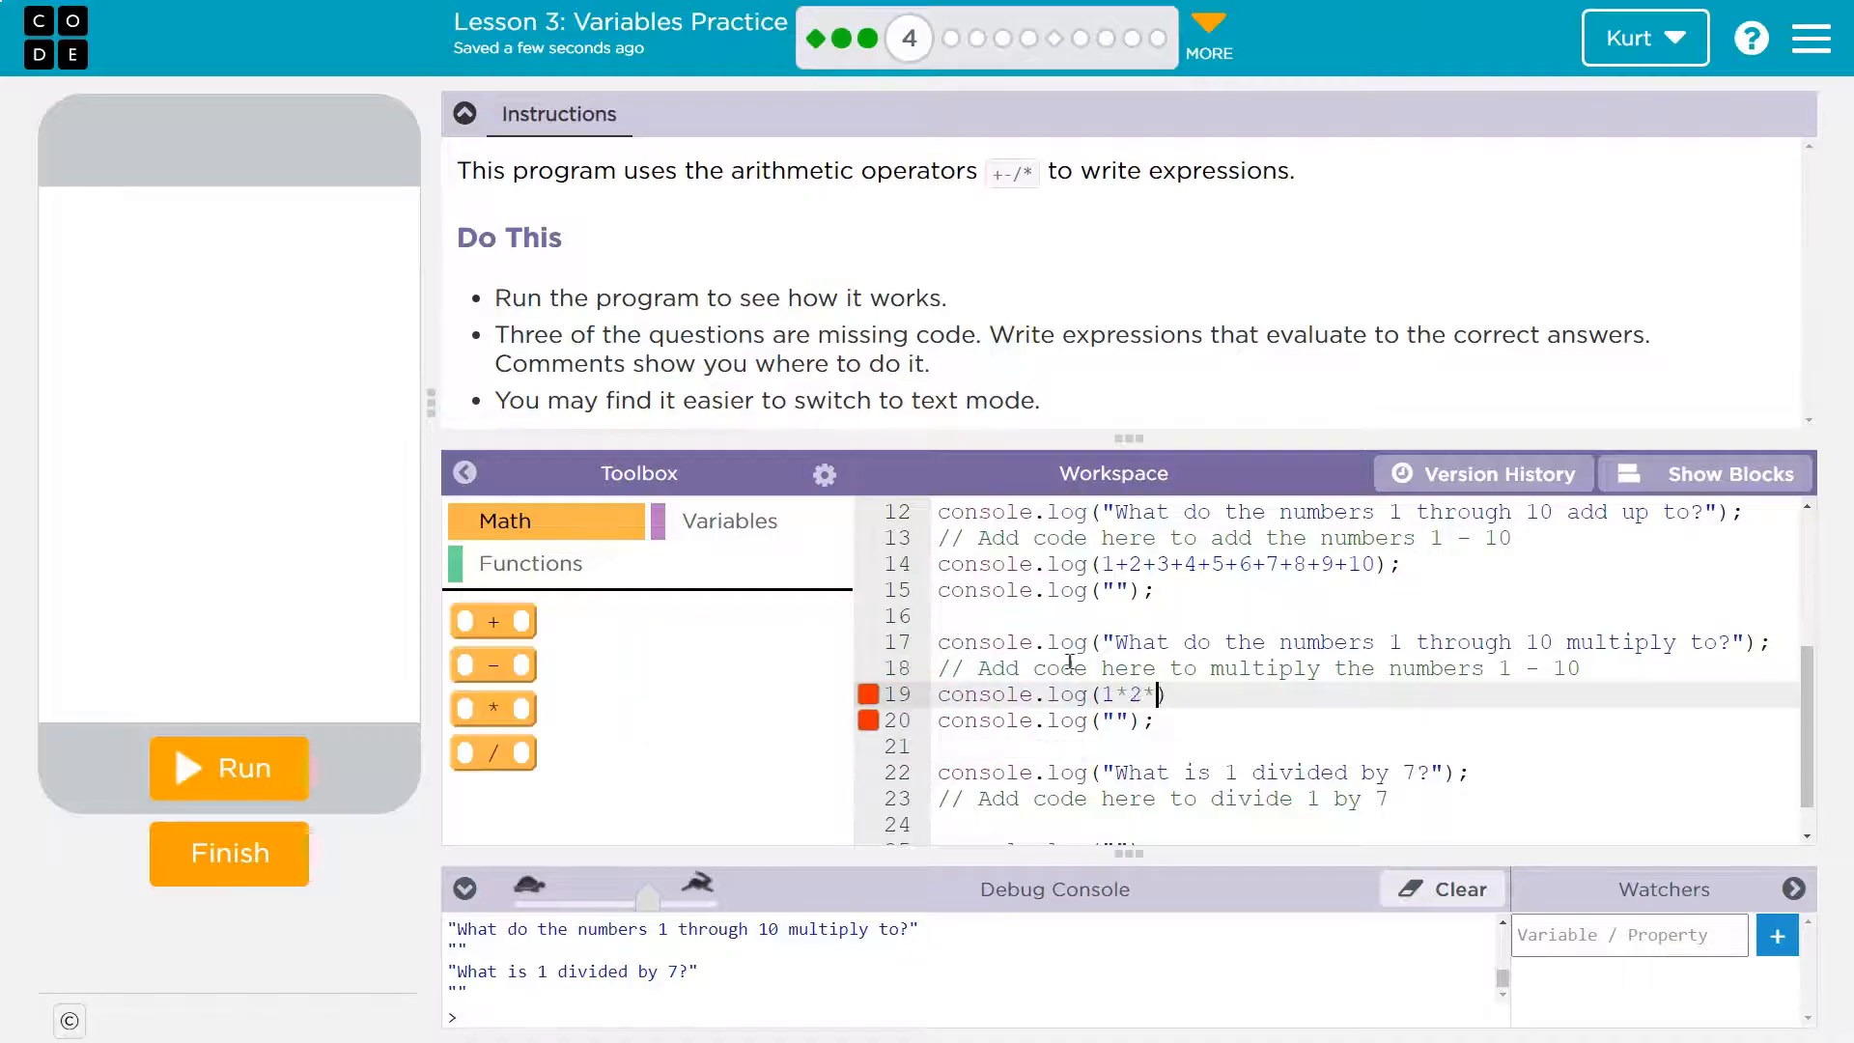
type("3*4*5*")
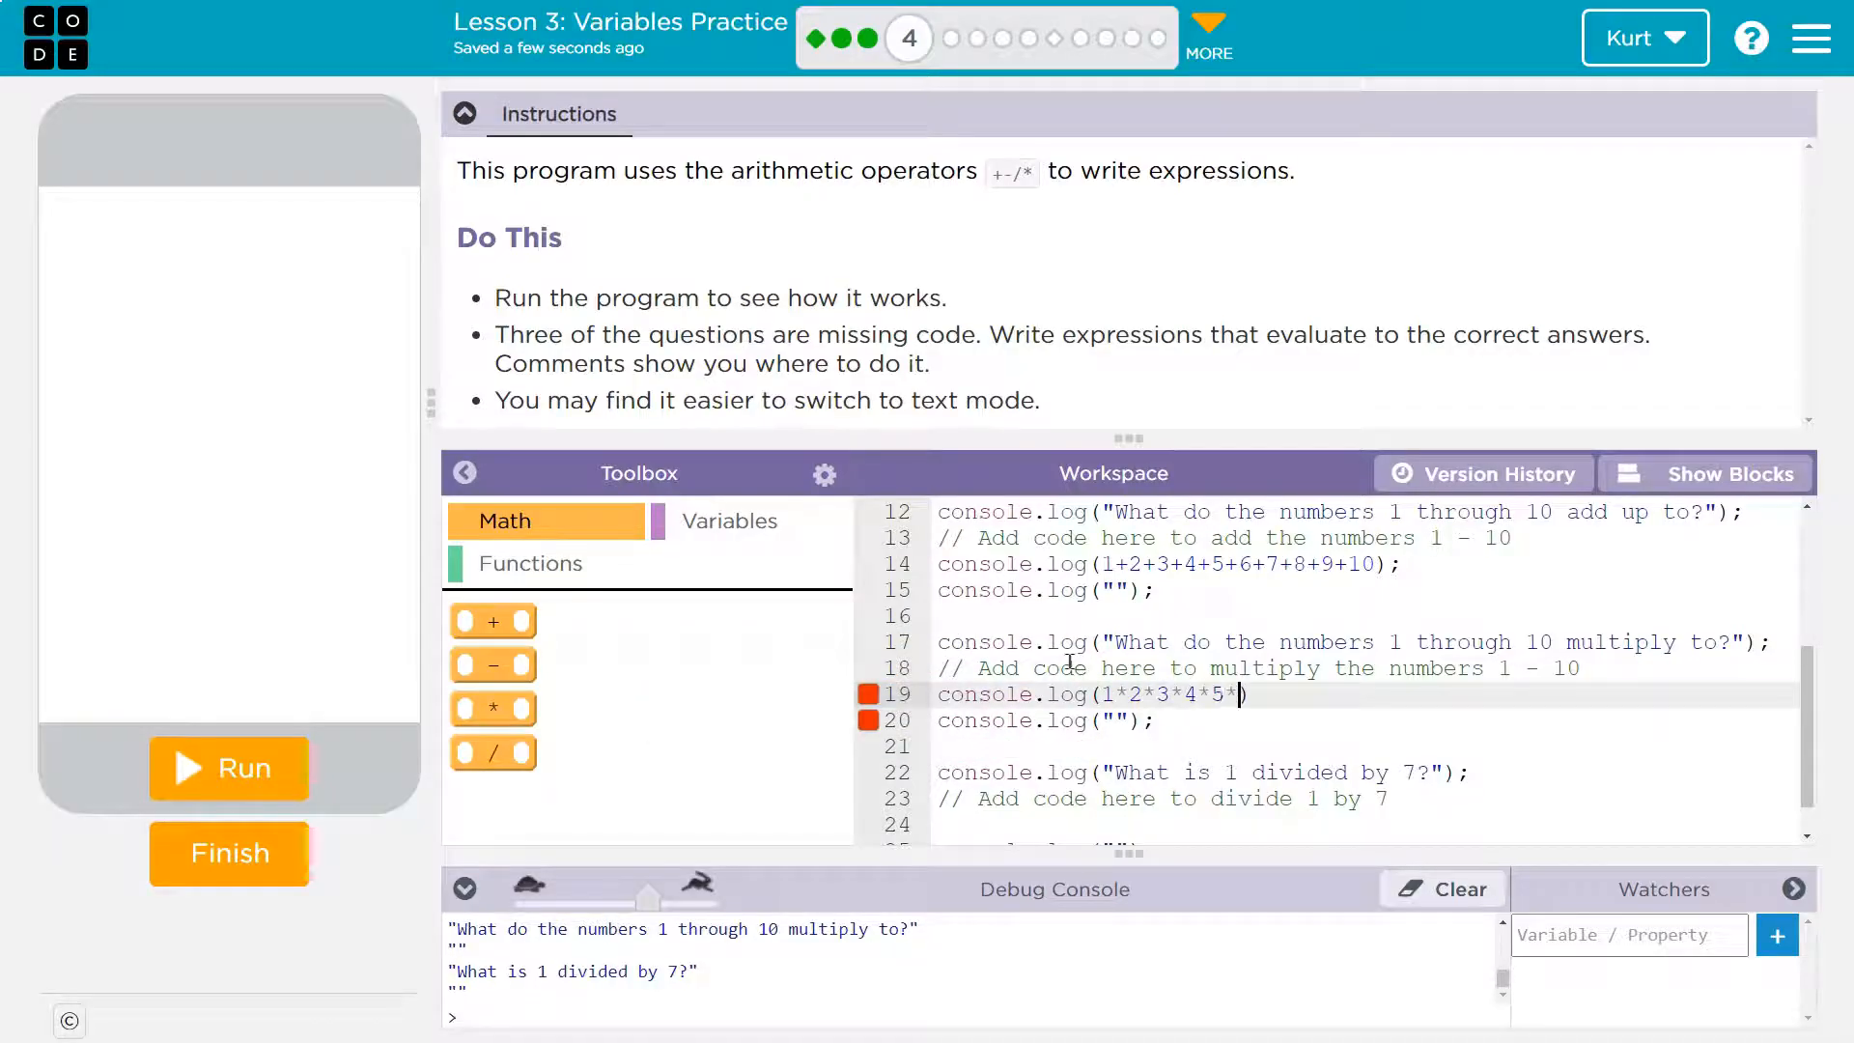
type("6*7*8*9*10")
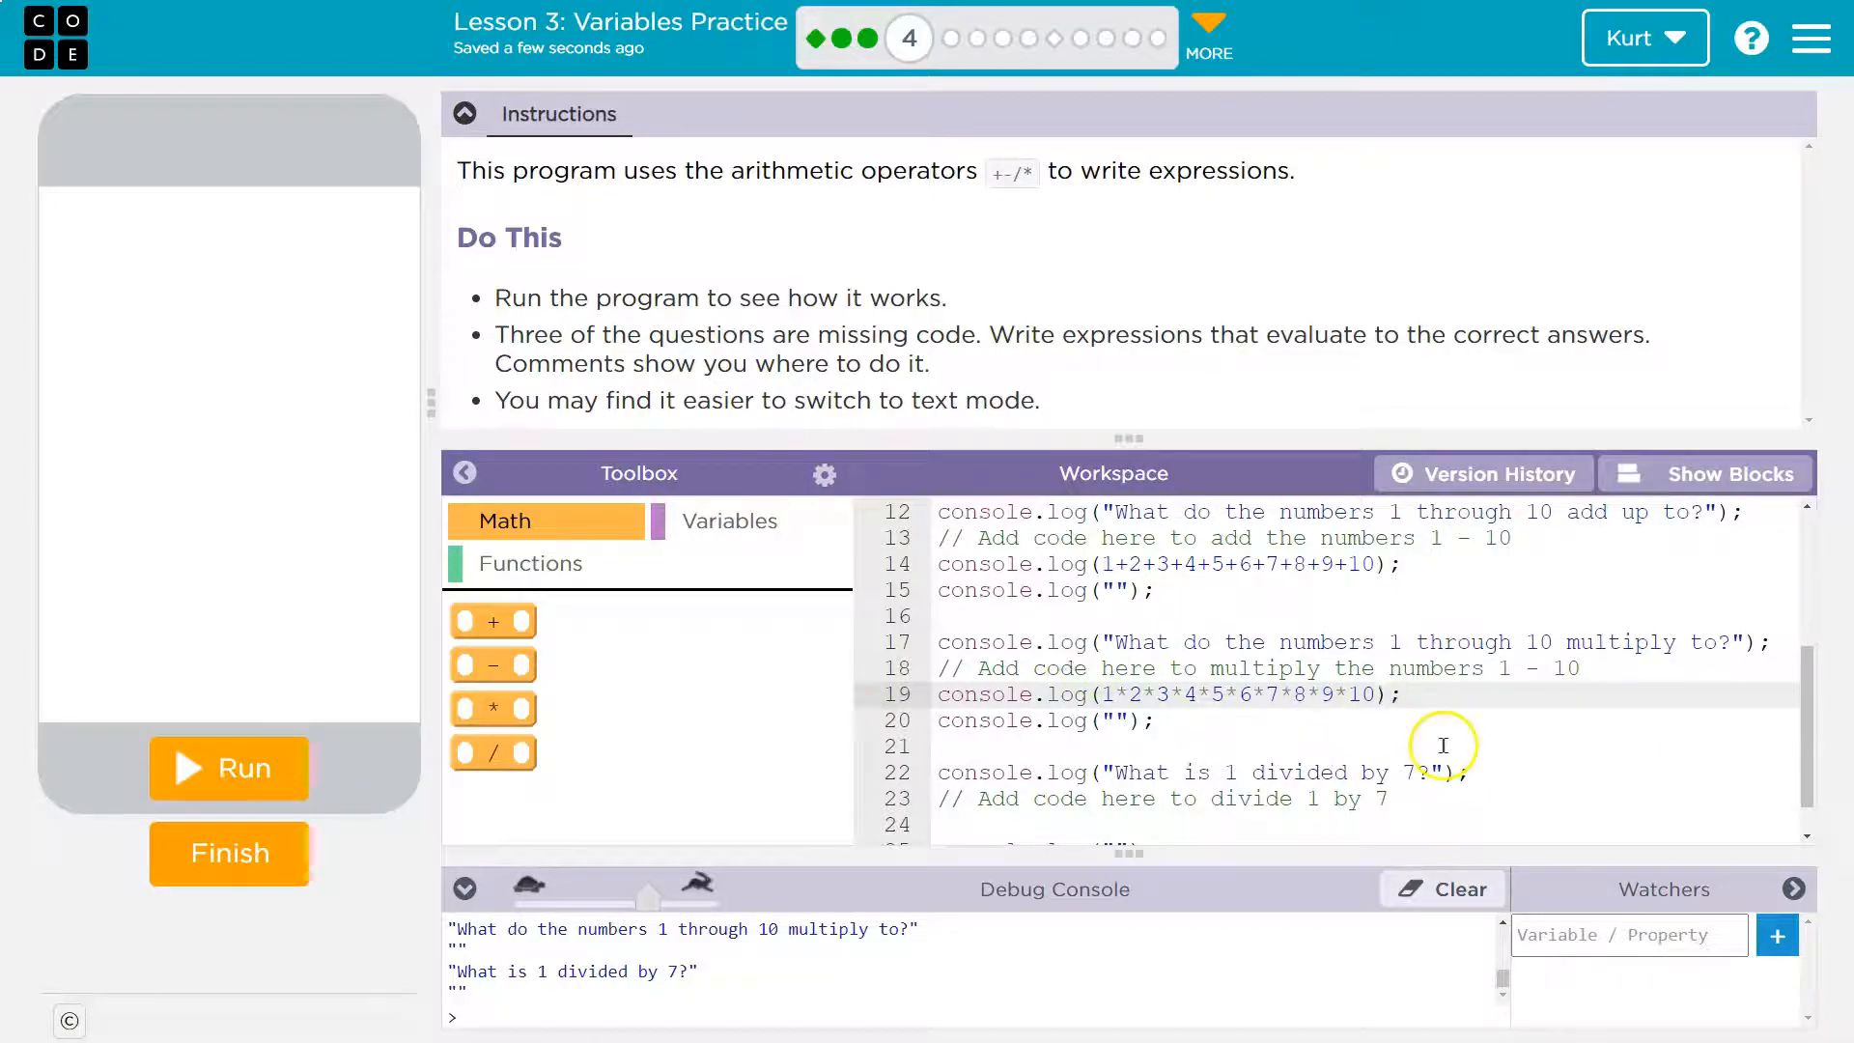
scroll("down", 3)
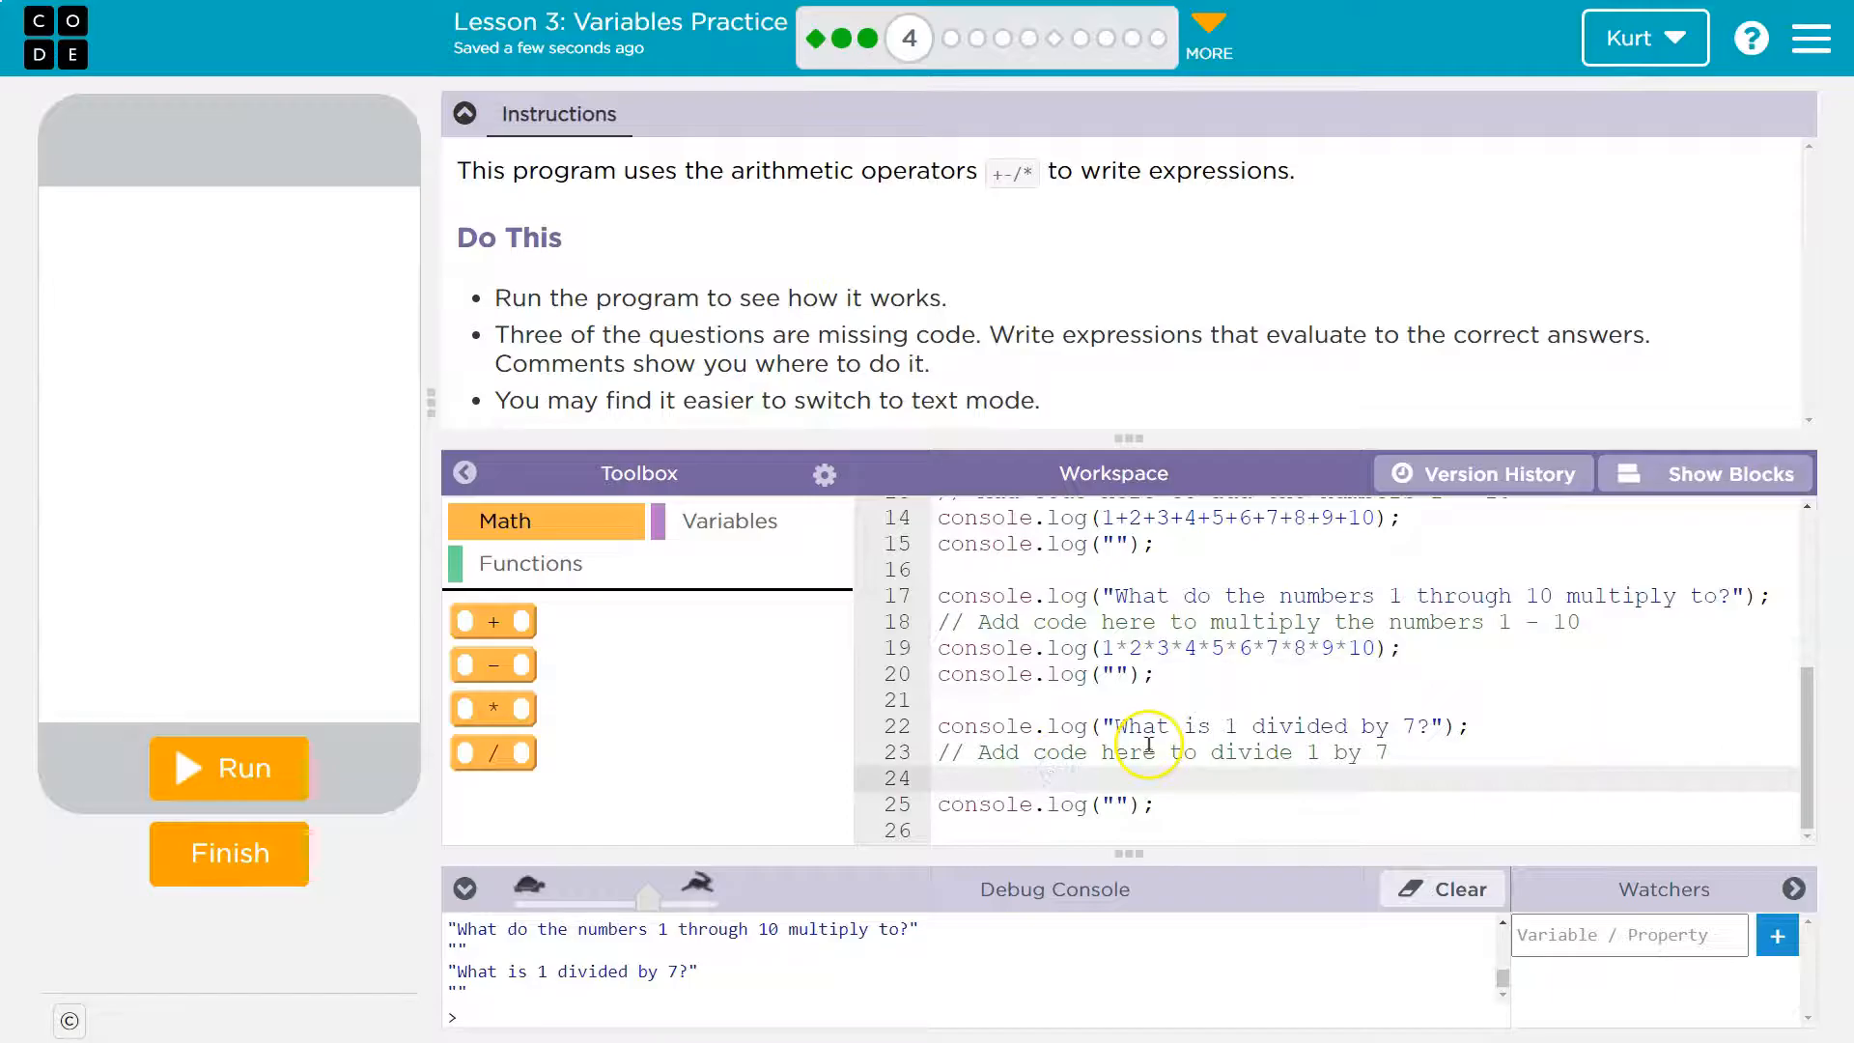
- Write console.log(1/7); on line 24 under the divide question and review the code
type("console.log")
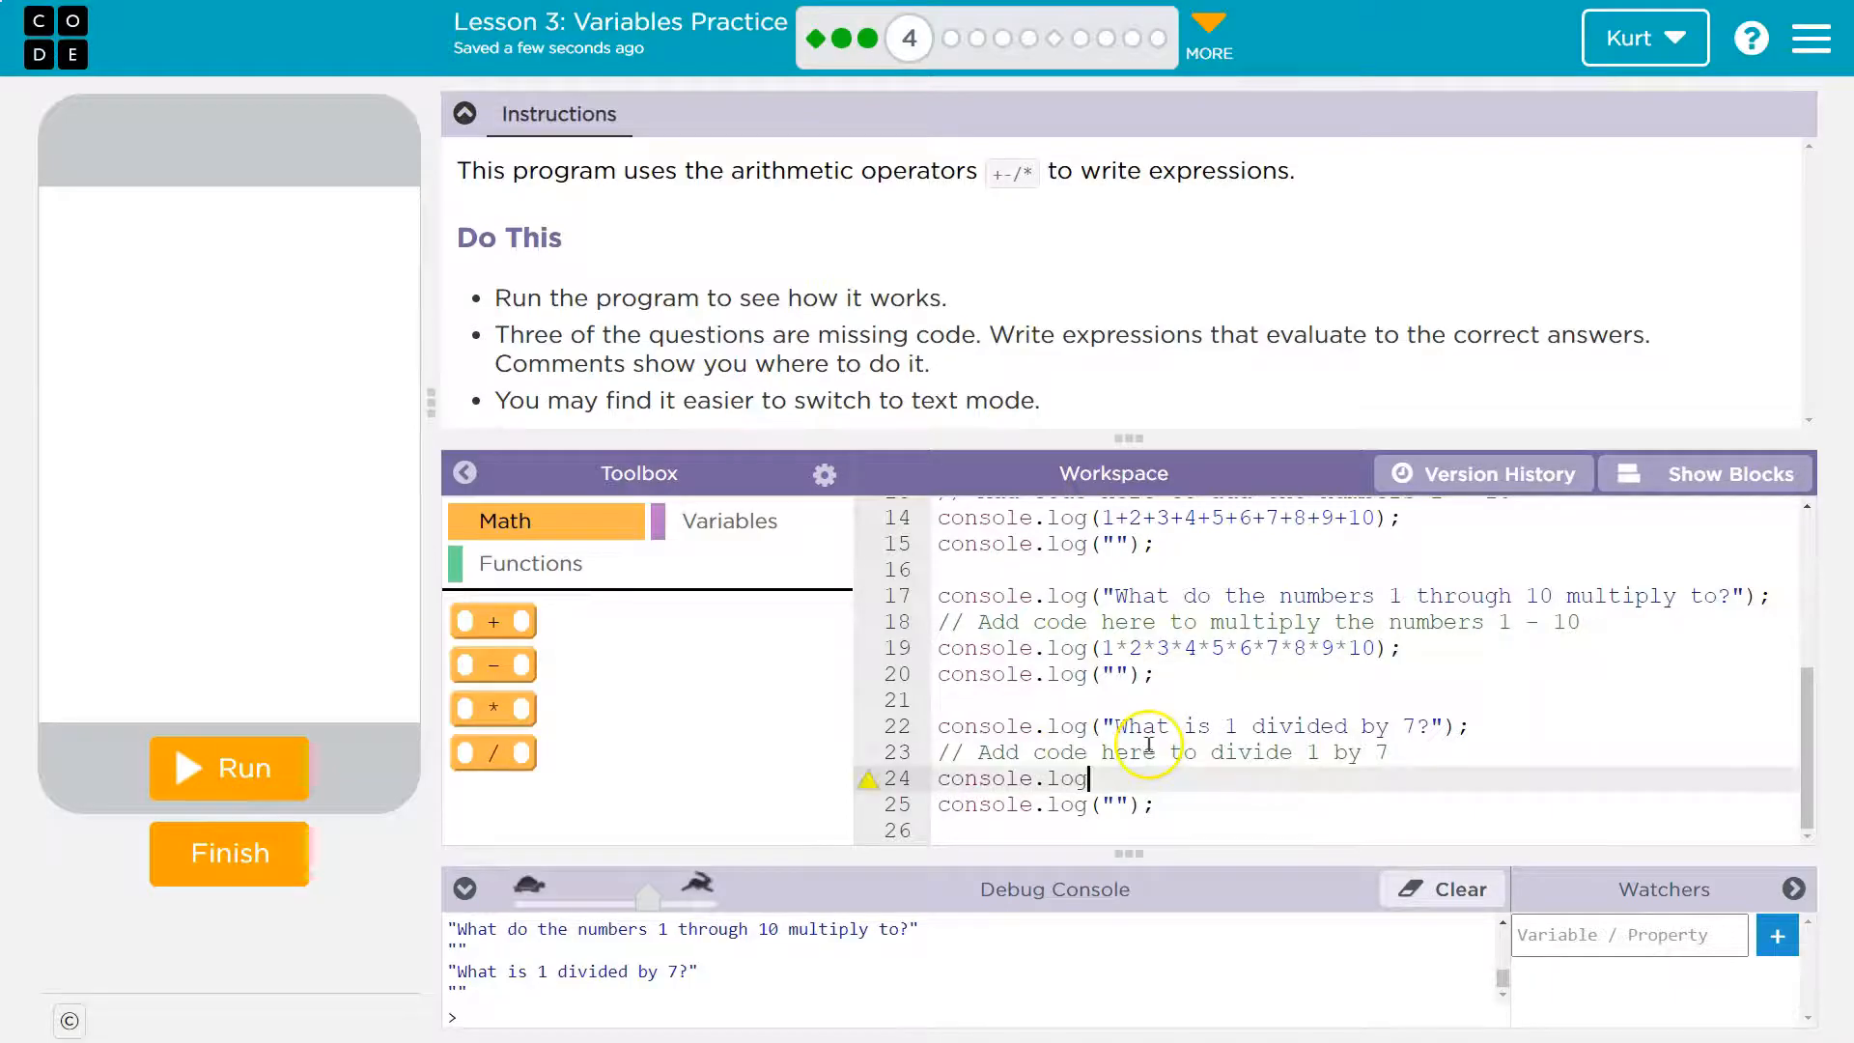
left_click(1087, 778)
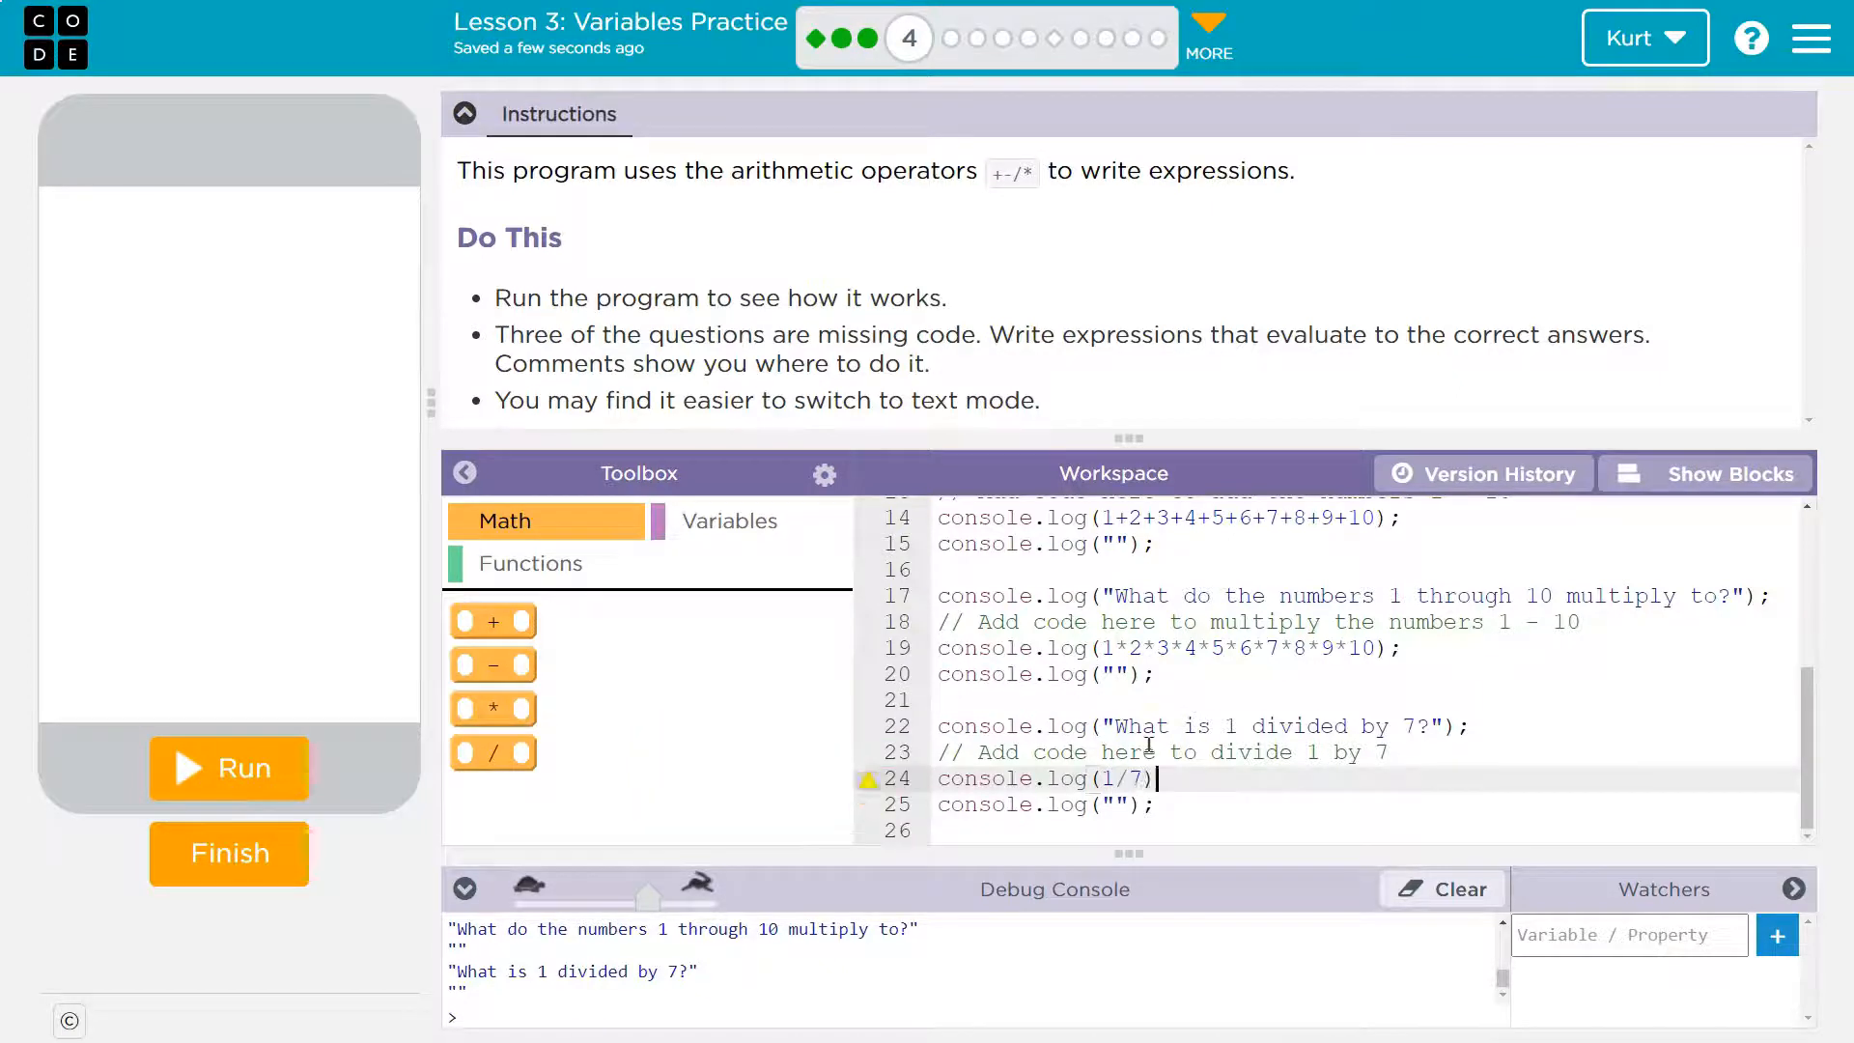
scroll("up", 3)
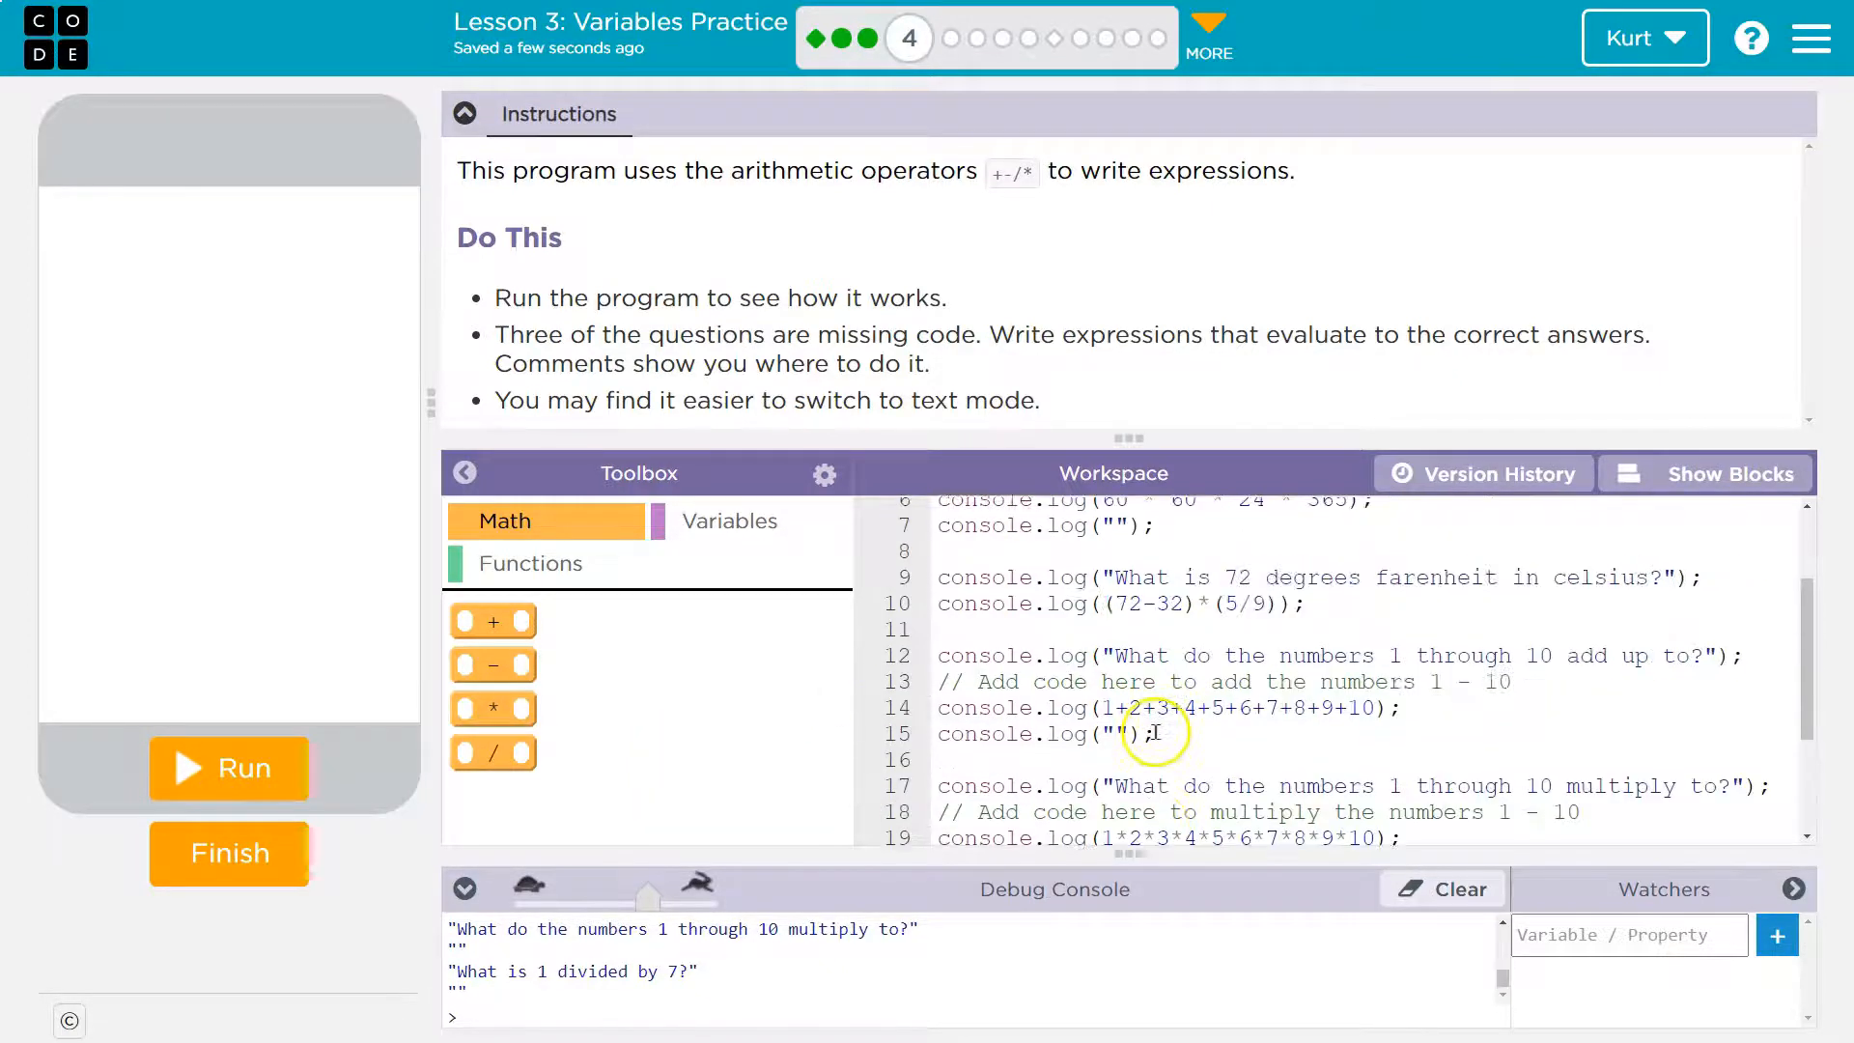
scroll("up", 3)
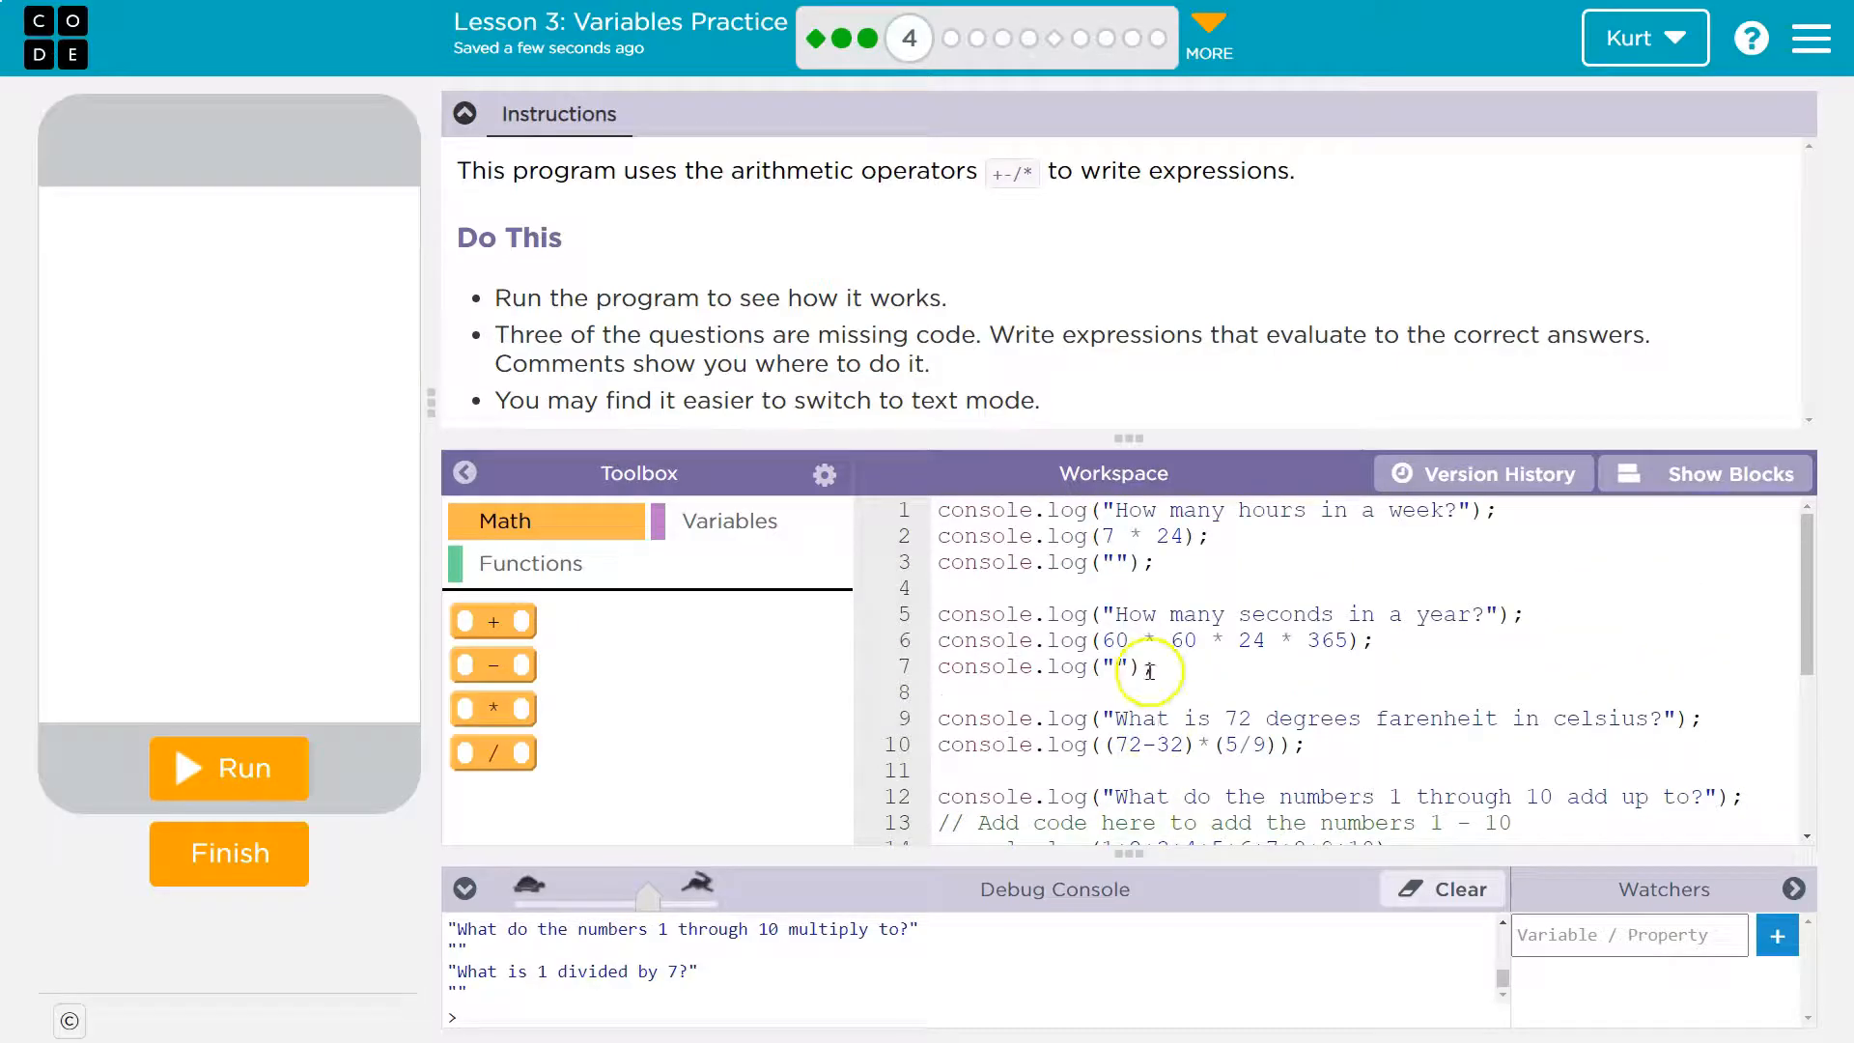
scroll("down", 3)
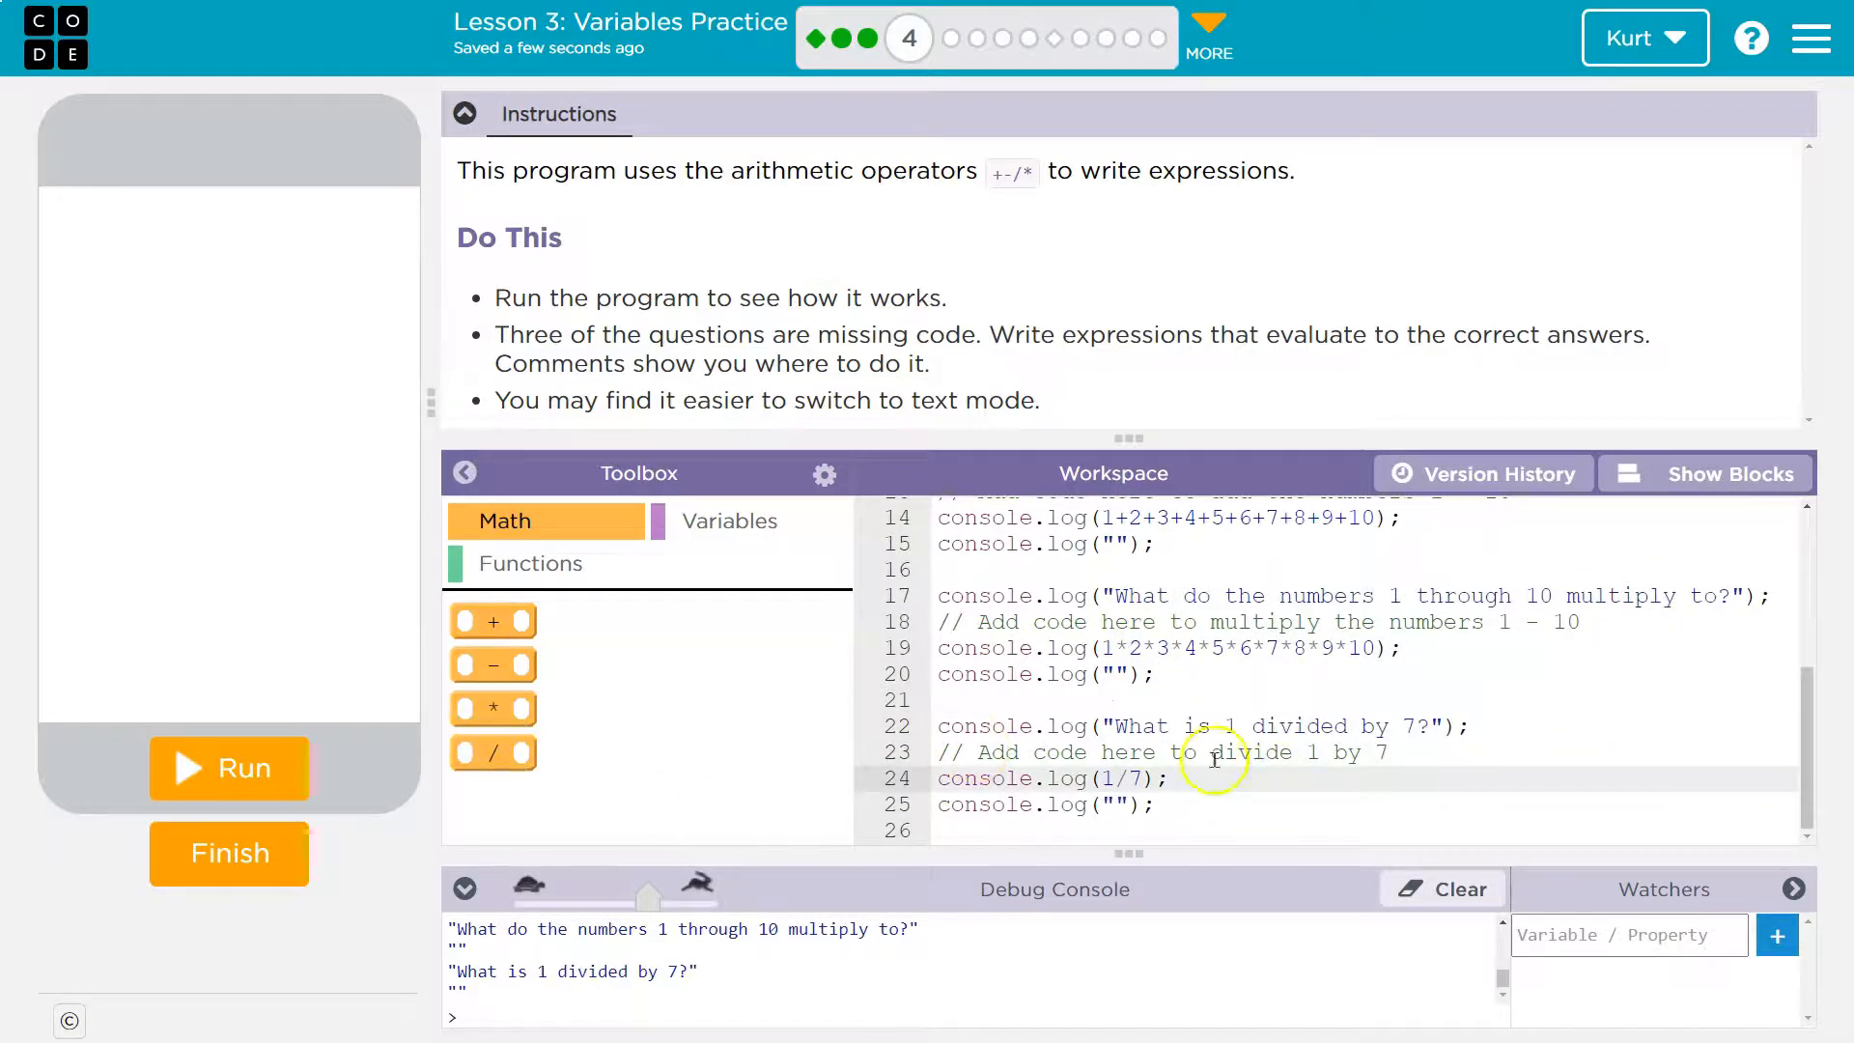
- Run the program so the console shows 55, 3628800 and 0.14285714285714285
left_click(228, 768)
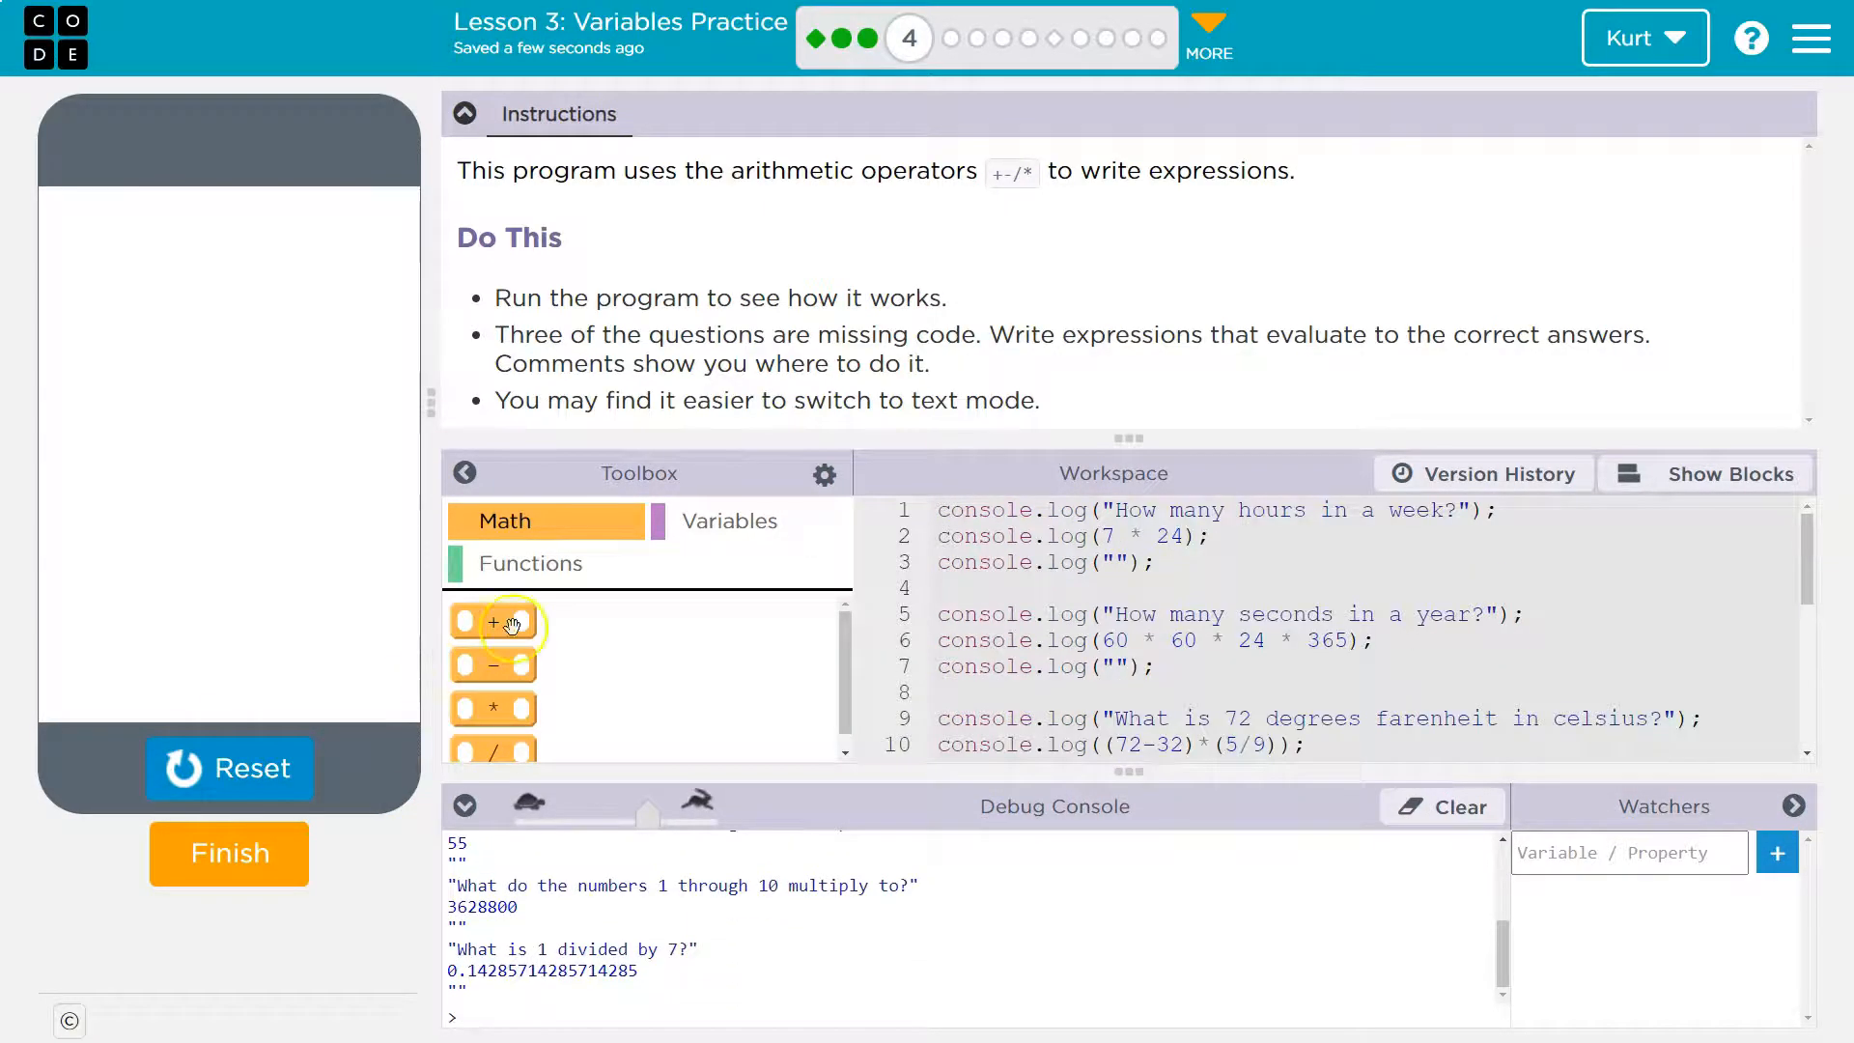
mouse_move(1226, 591)
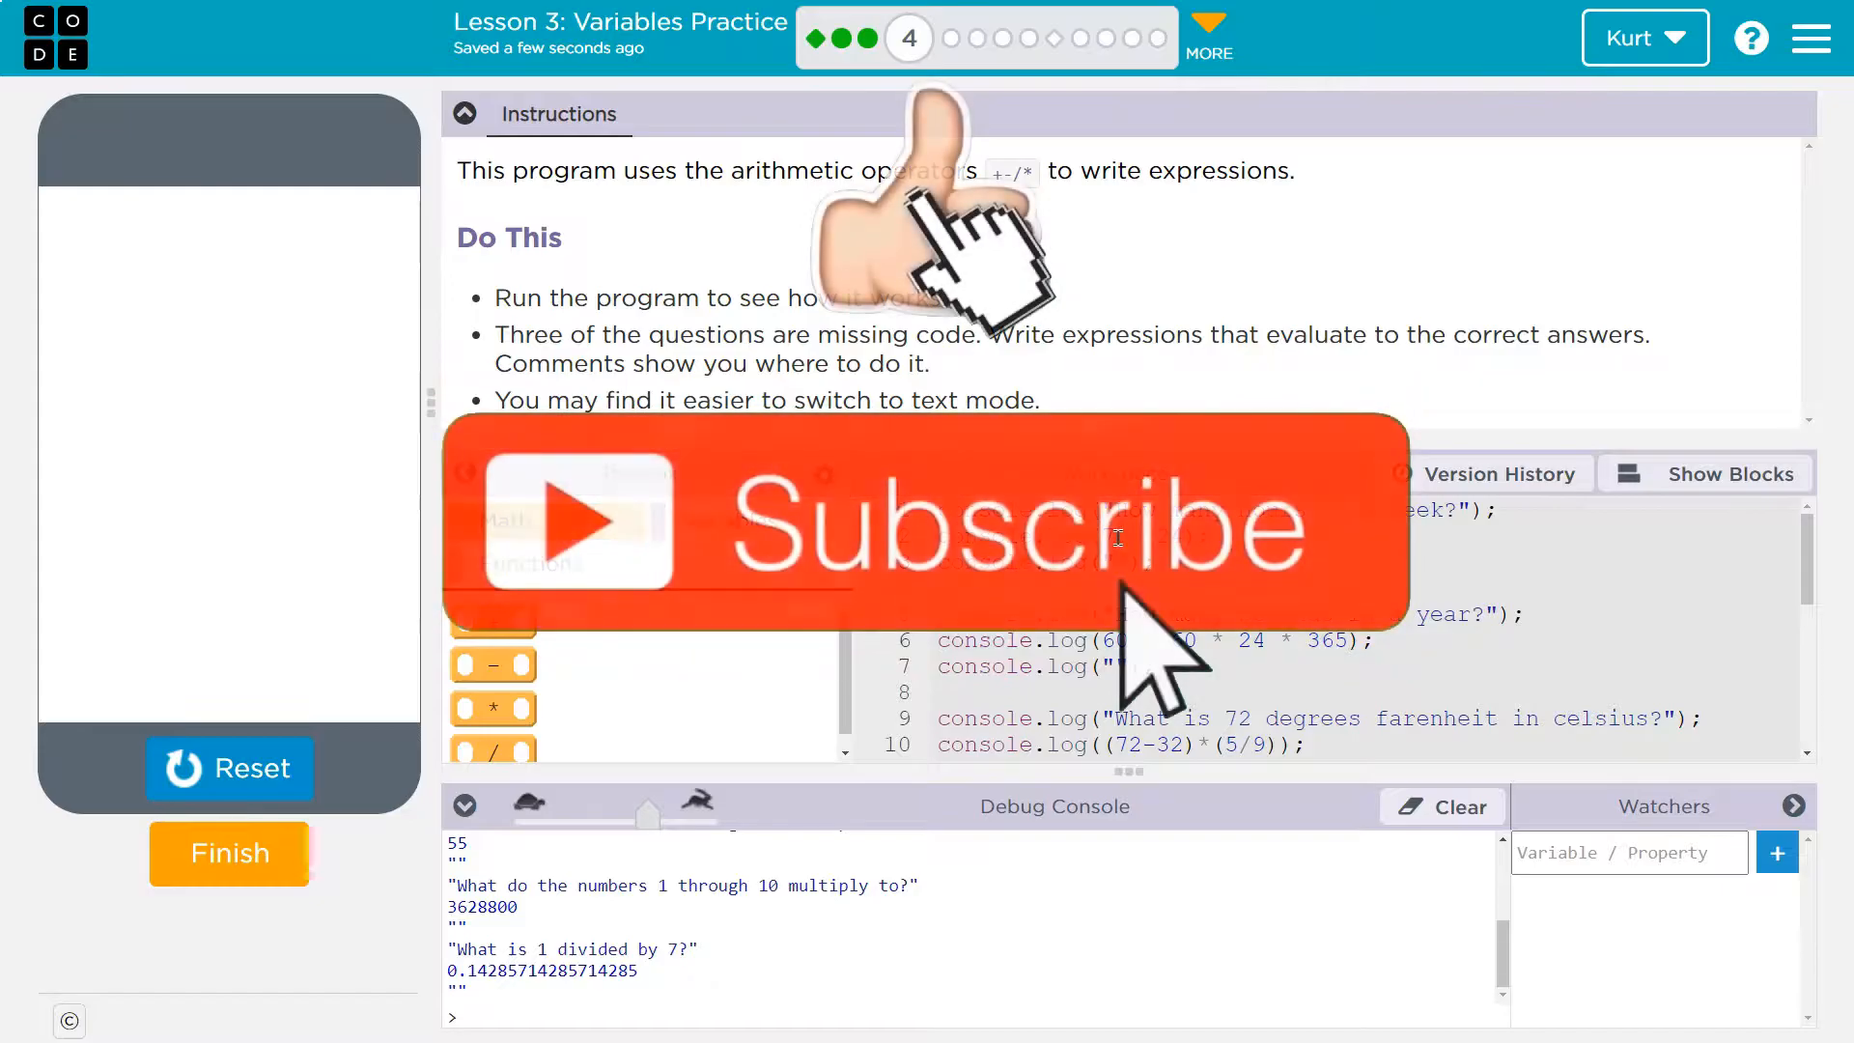
mouse_move(1251, 493)
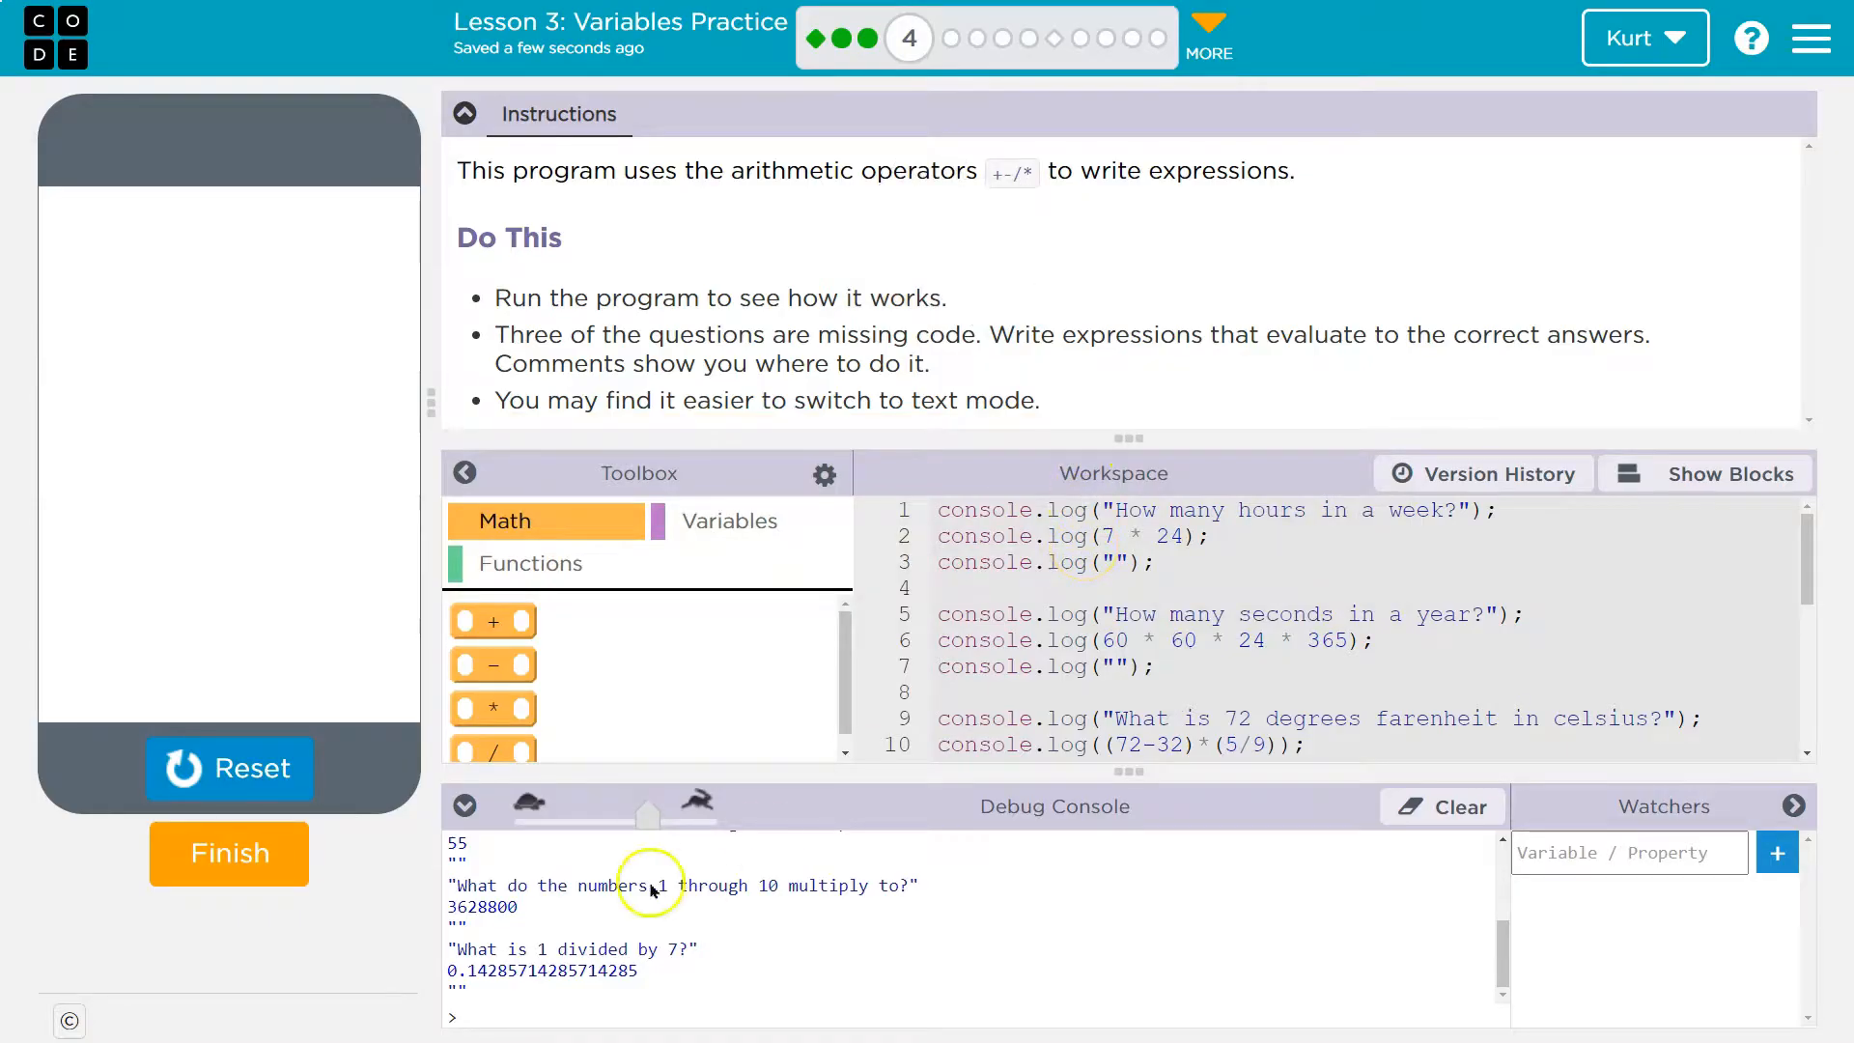
mouse_move(210, 854)
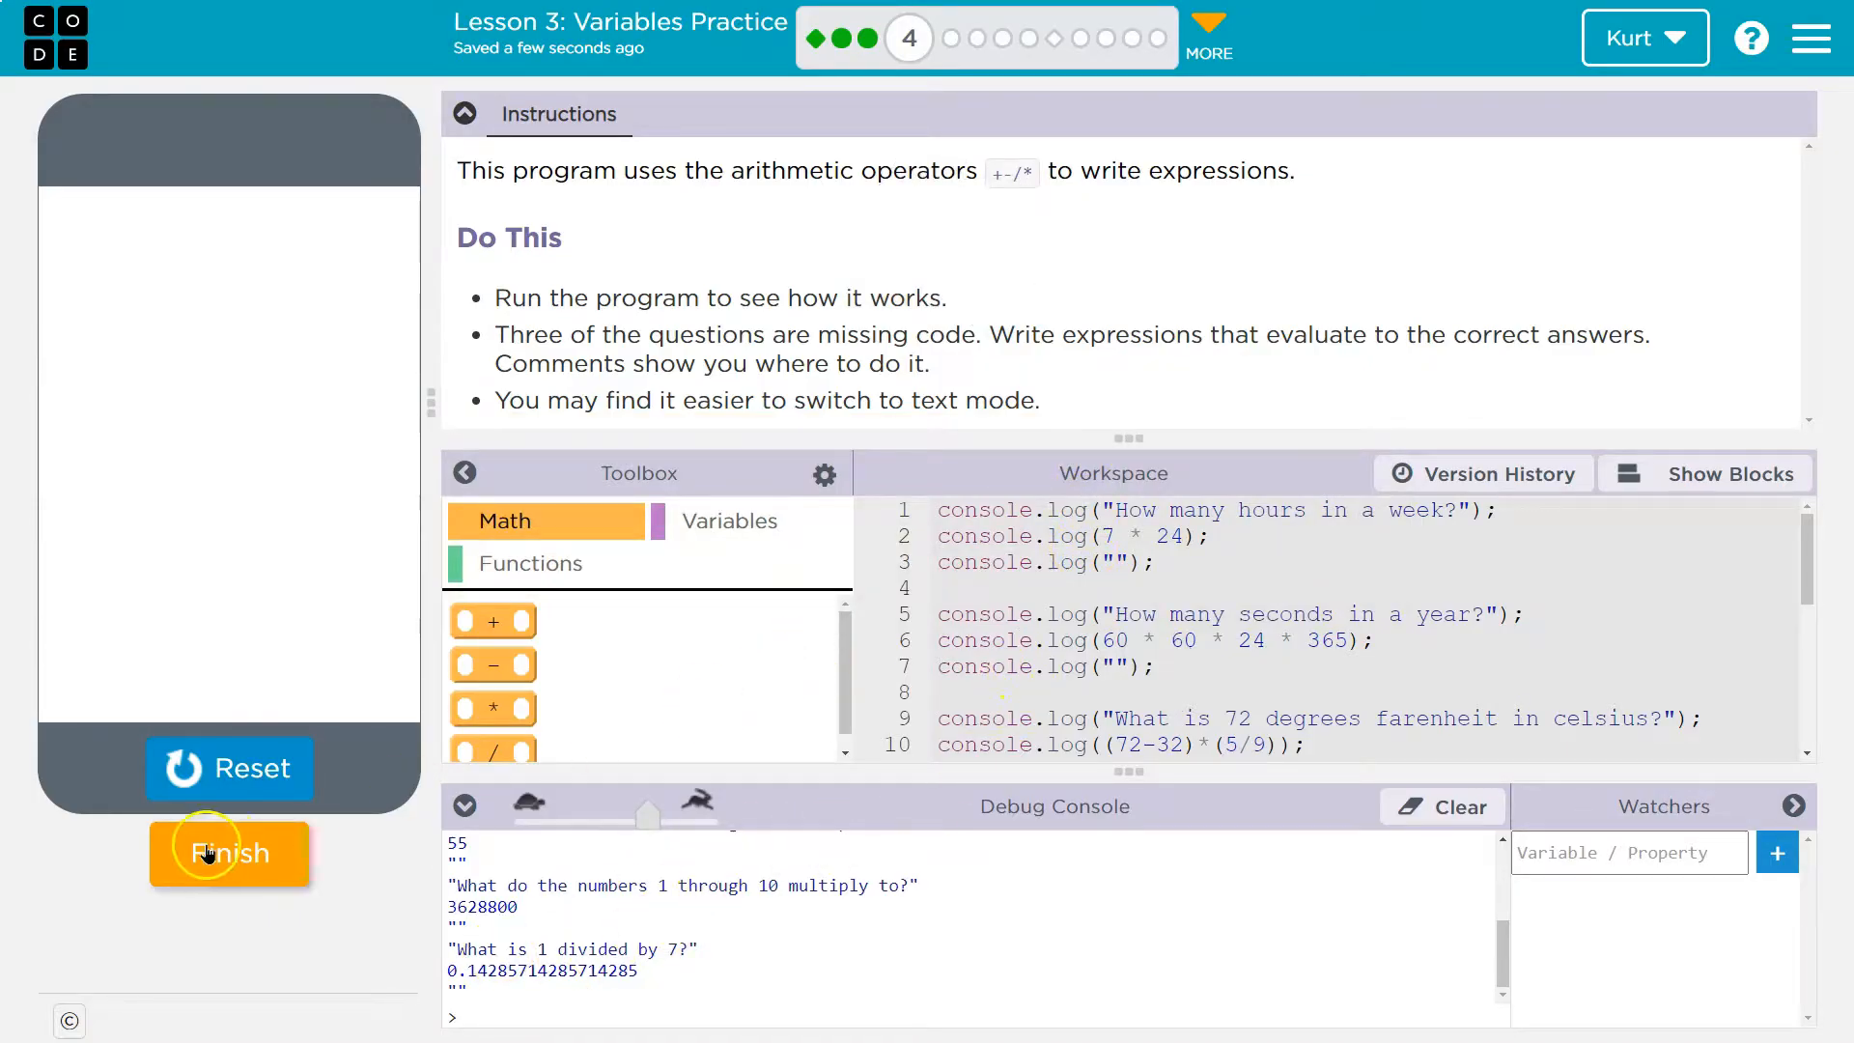